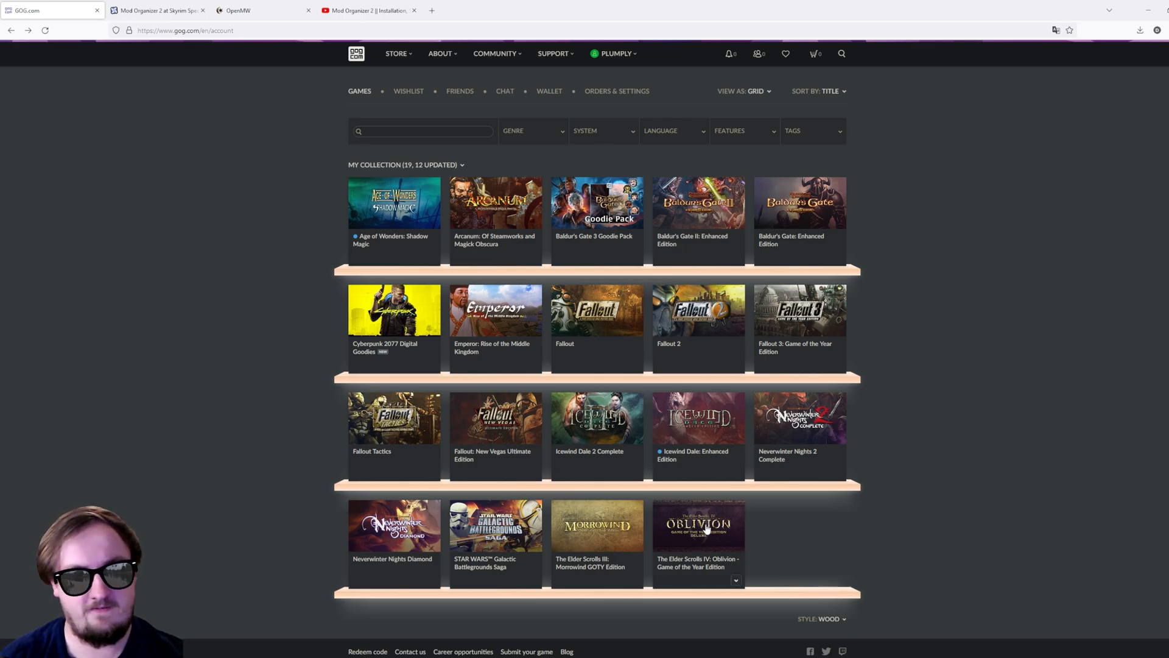
Step: Show the download options for Morrowind GOTY Edition from the GOG library tile's dropdown
{"action": "scroll", "scroll_direction": "down", "scroll_amount": 3}
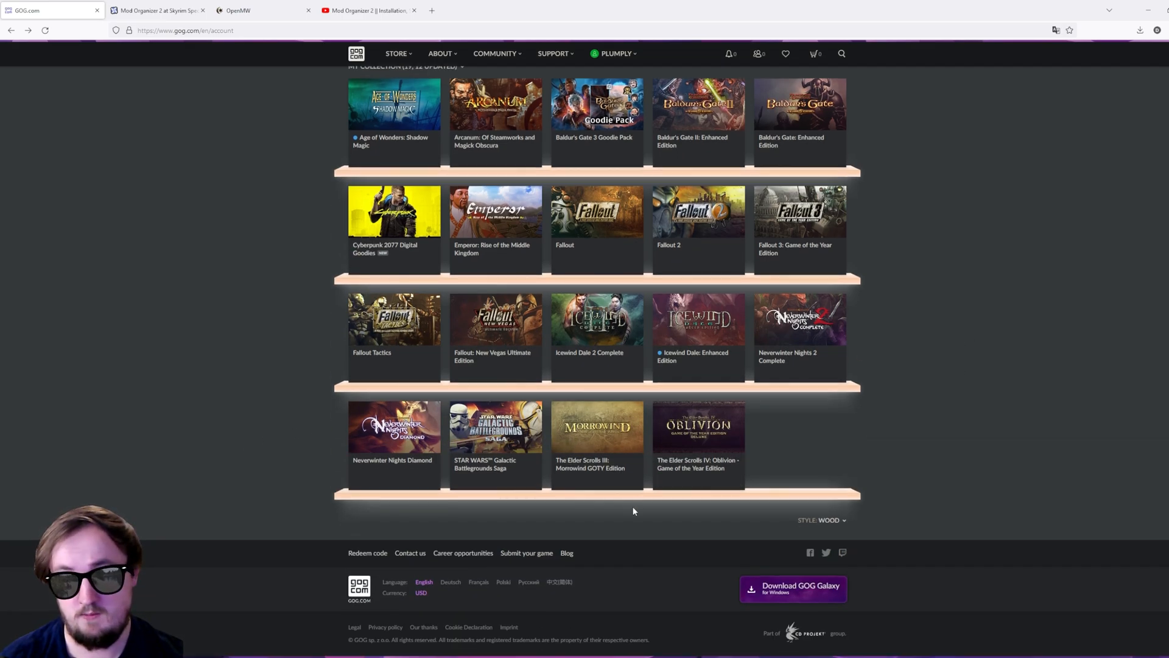
{"action": "left_click", "coordinate": [634, 483]}
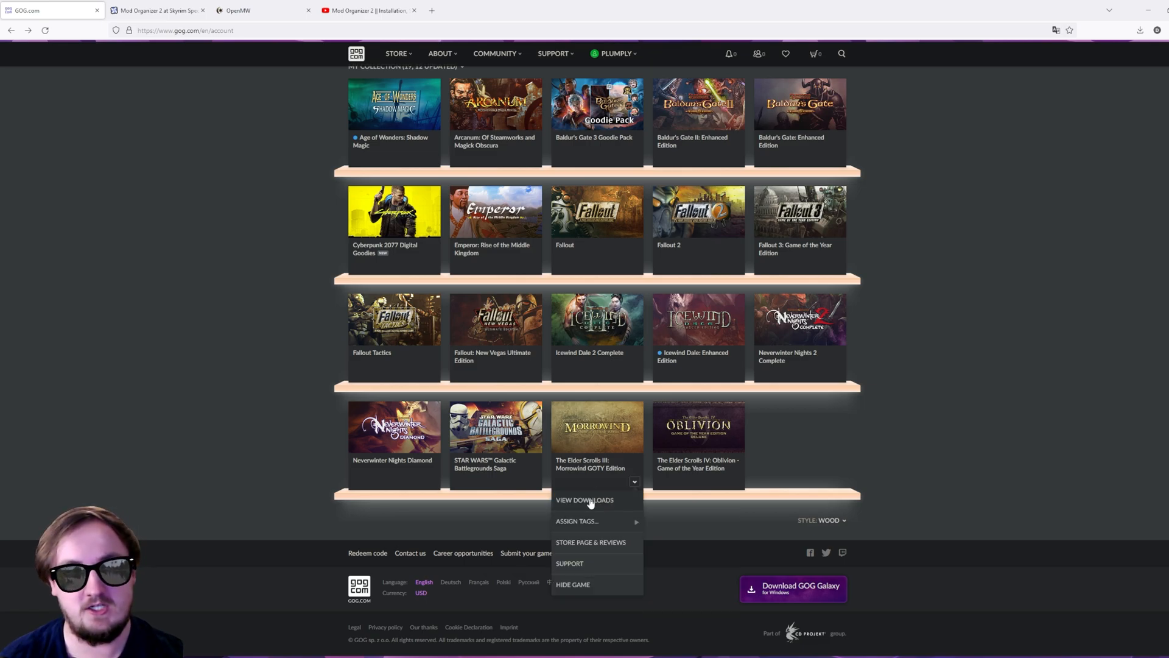
{"action": "left_click", "coordinate": [584, 500]}
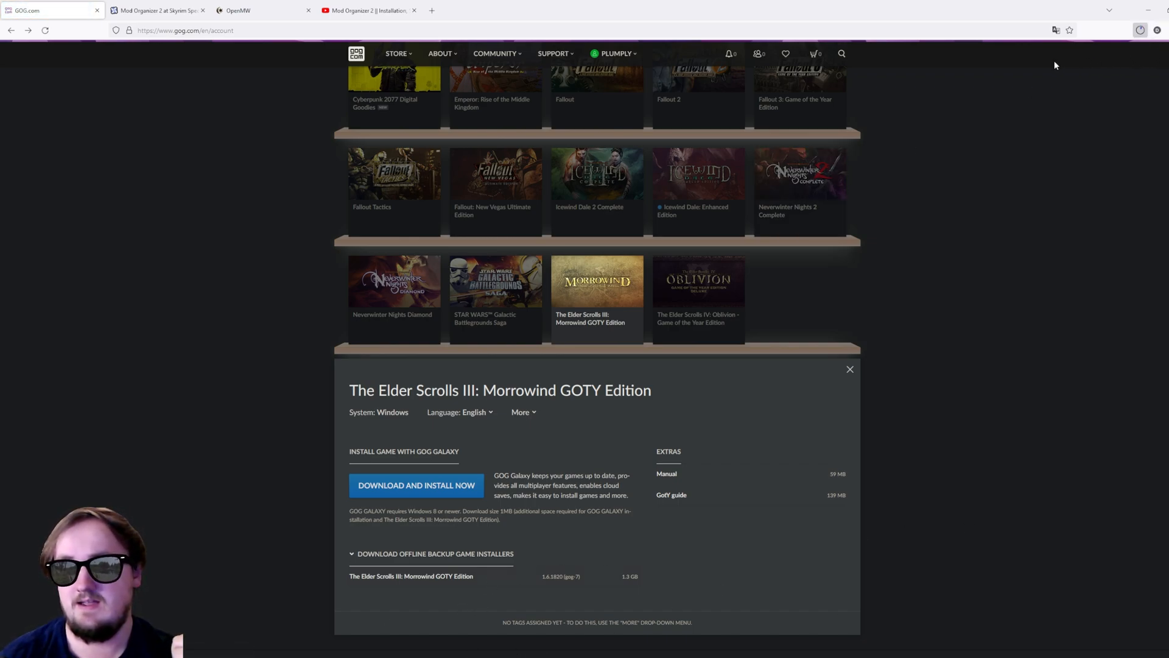
{"action": "mouse_move", "coordinate": [934, 333]}
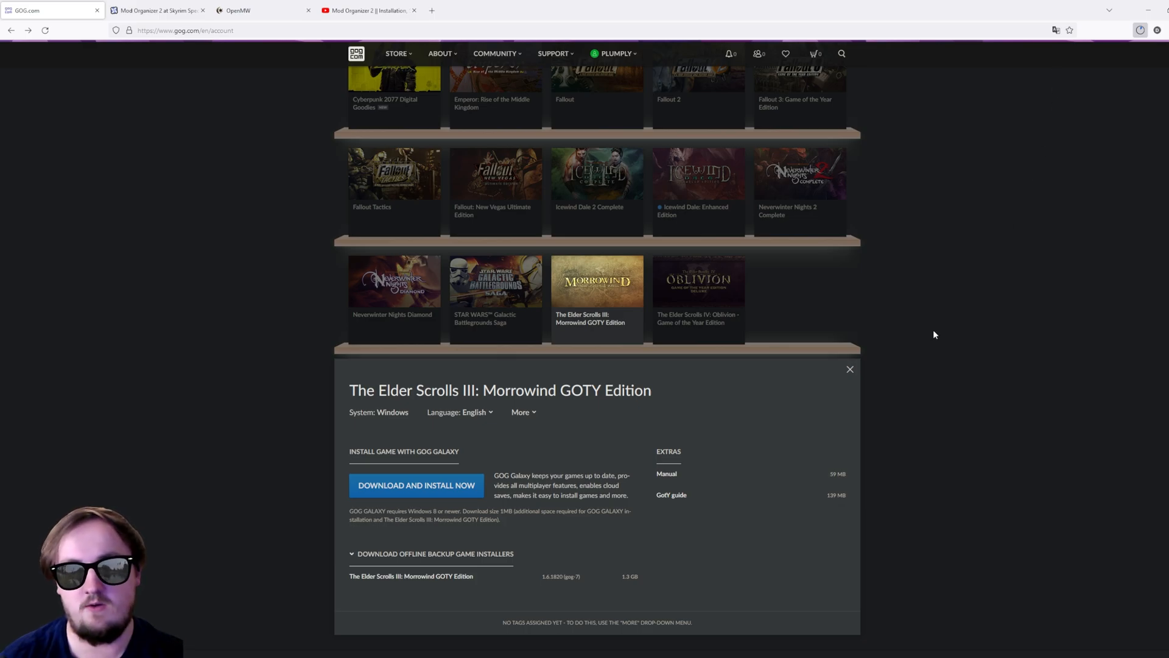
{"action": "left_click", "coordinate": [157, 11]}
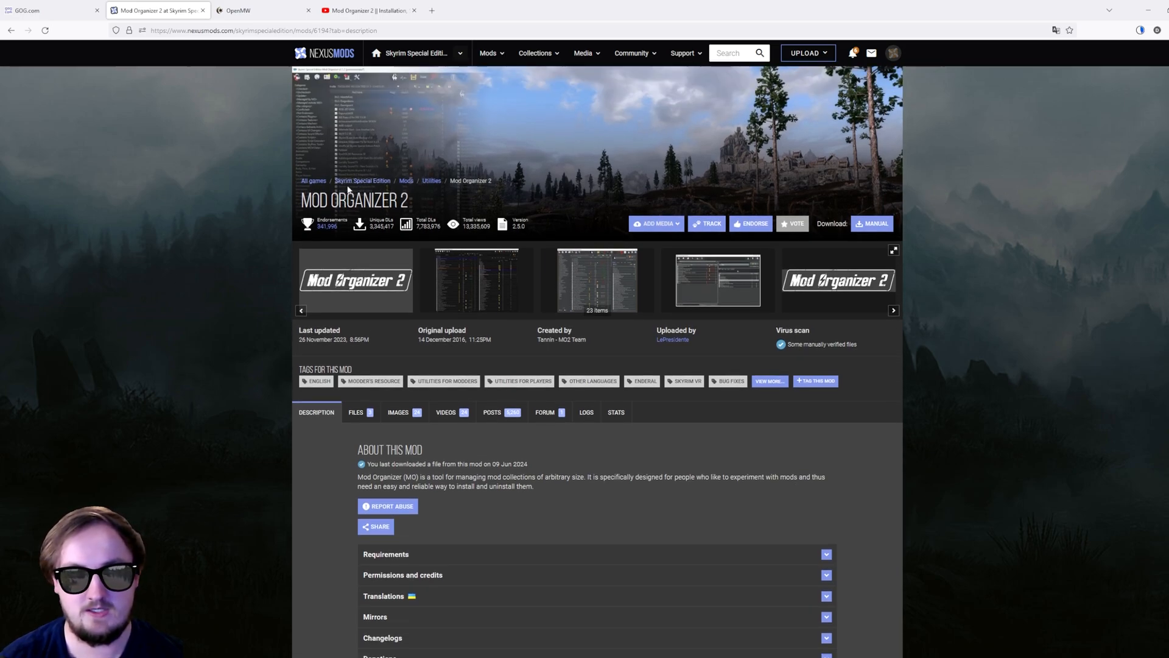
Step: Manually download the main Mod Organizer 2 file (version 2.5.0) from its Files list
{"action": "scroll", "scroll_direction": "down", "scroll_amount": 3}
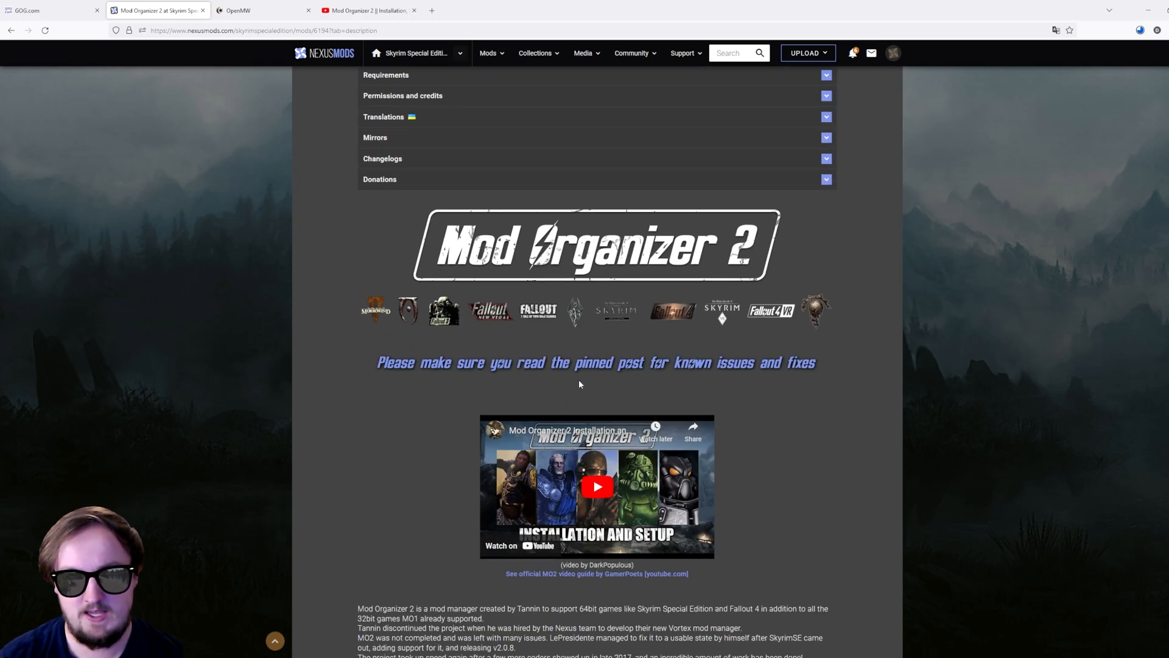
{"action": "scroll", "scroll_direction": "down", "scroll_amount": 3}
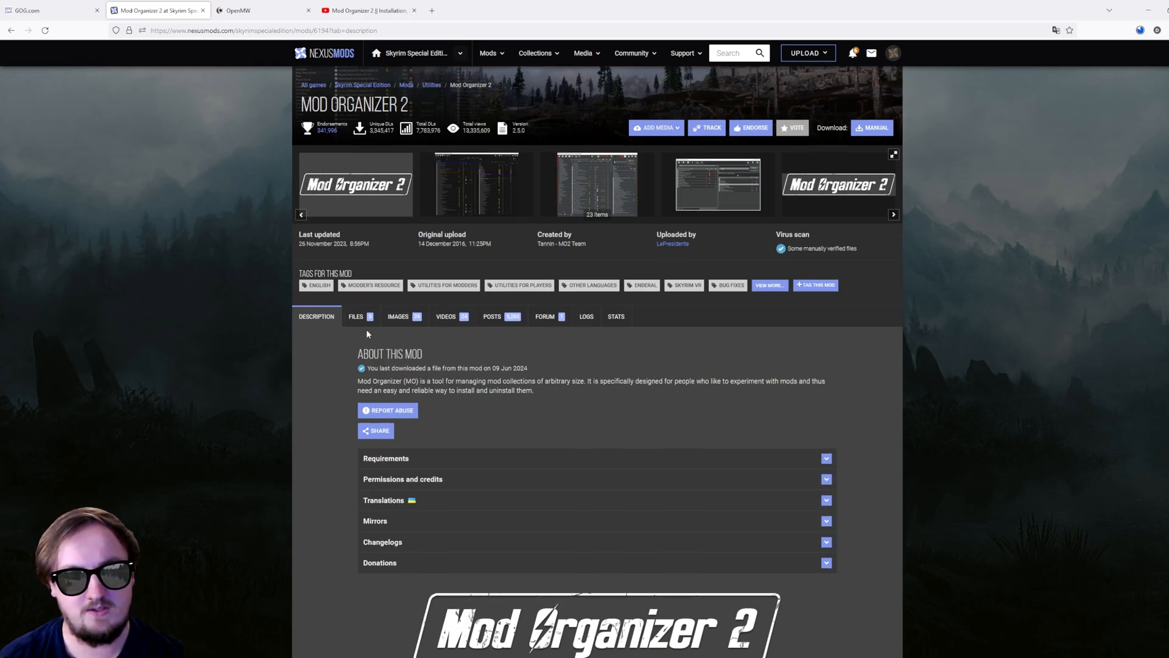
{"action": "left_click", "coordinate": [355, 317]}
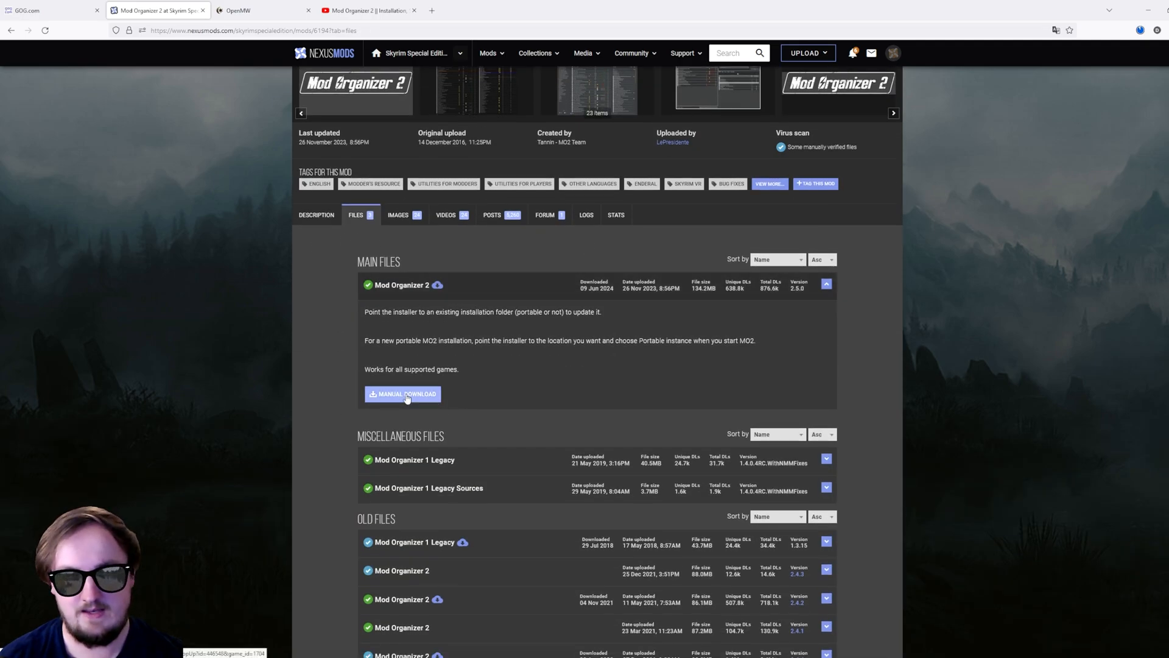
{"action": "left_click", "coordinate": [404, 393]}
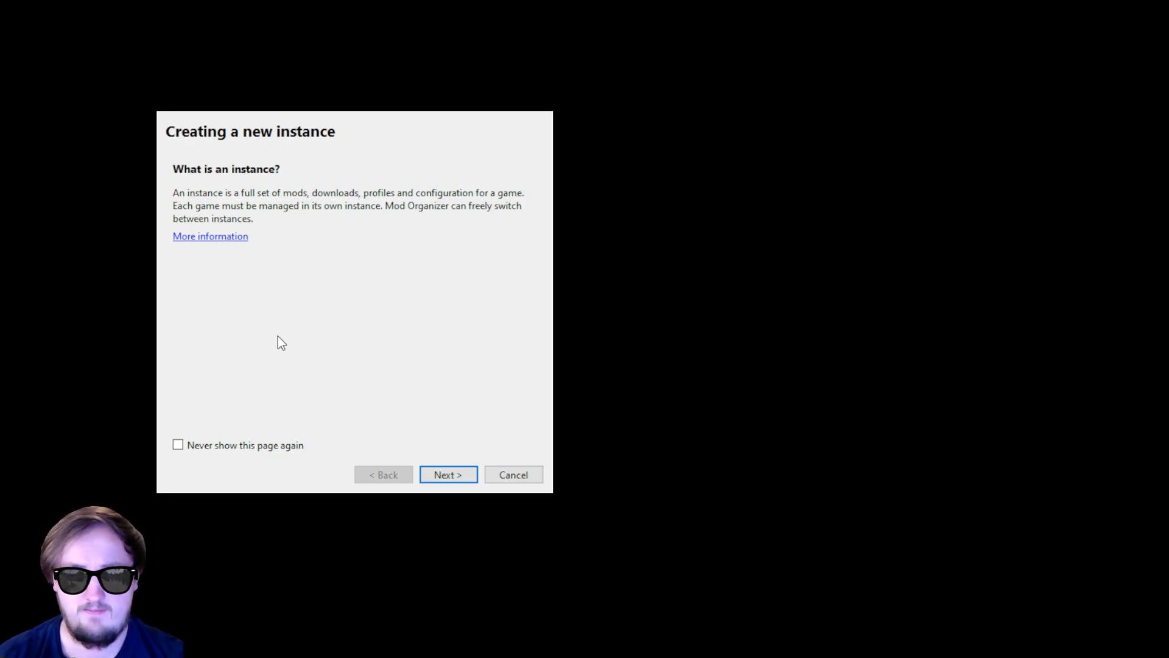
Step: Start a Morrowind instance named Morrowind with automatic archive invalidation enabled
{"action": "left_click", "coordinate": [448, 474]}
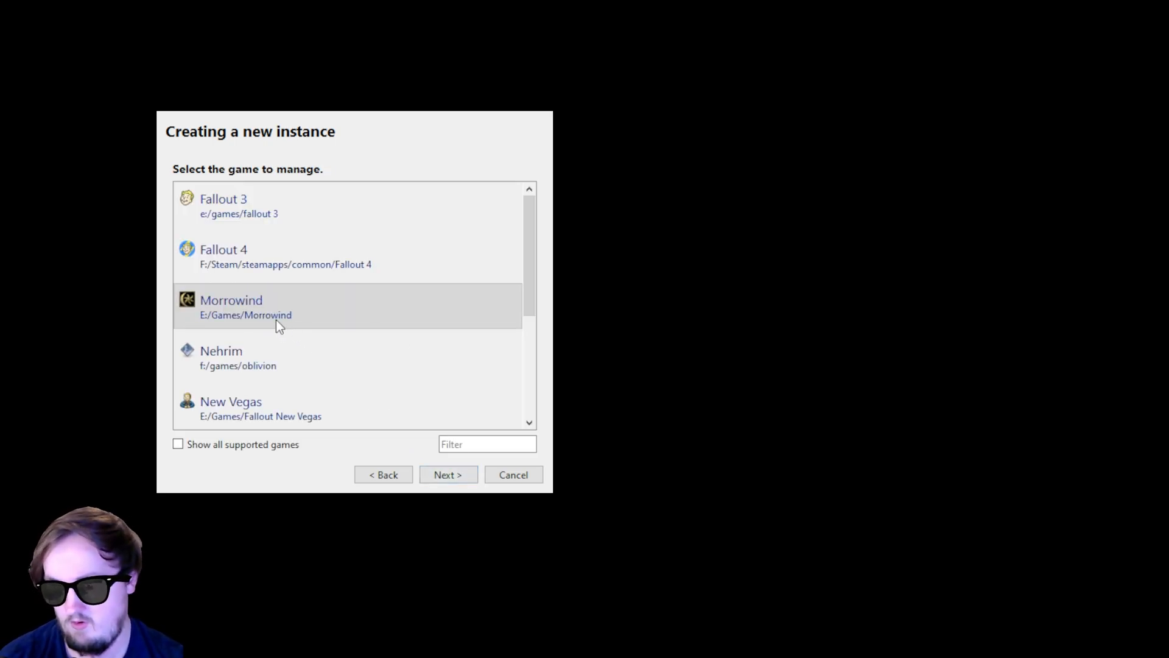
{"action": "left_click", "coordinate": [447, 474]}
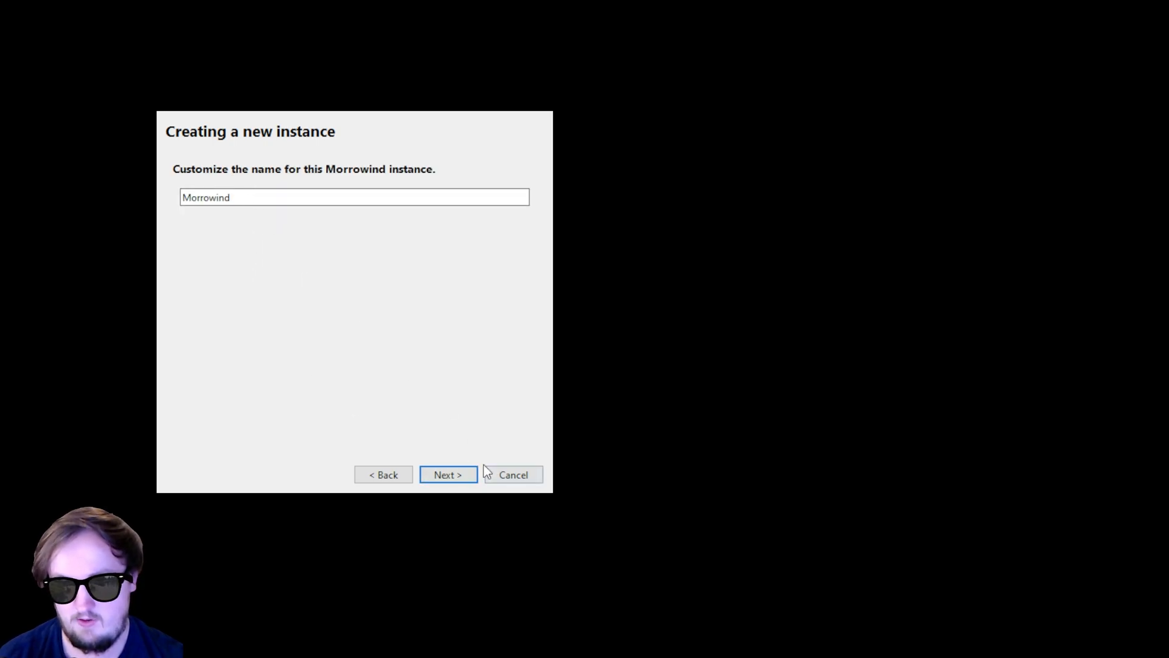
{"action": "left_click", "coordinate": [448, 474]}
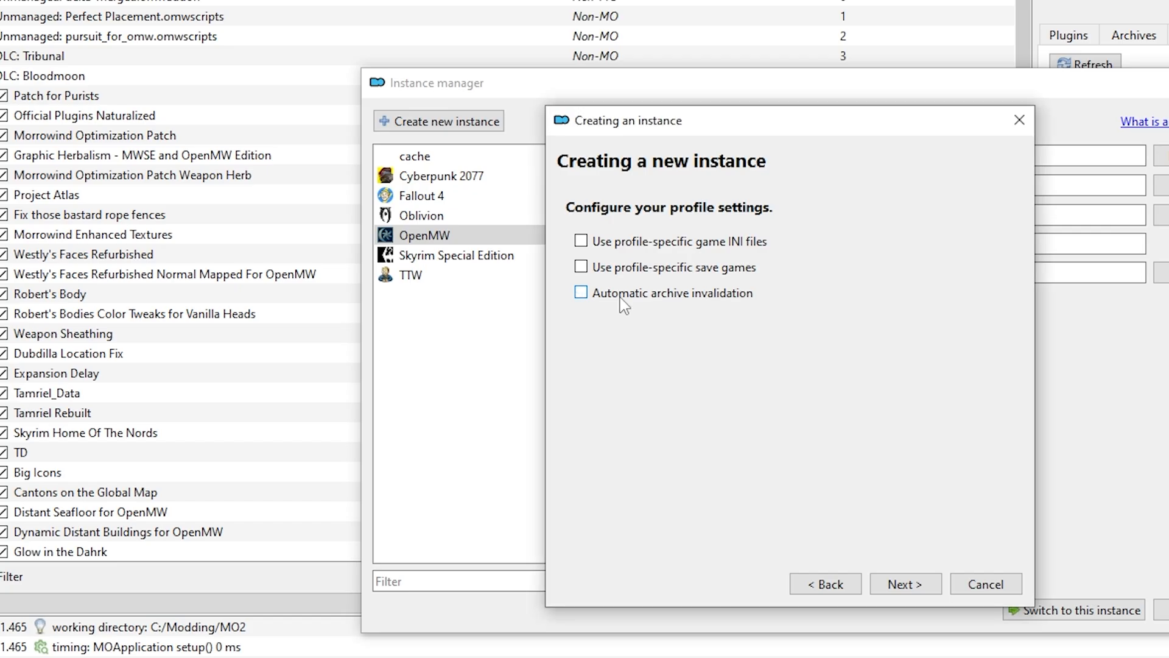
{"action": "left_click", "coordinate": [905, 583]}
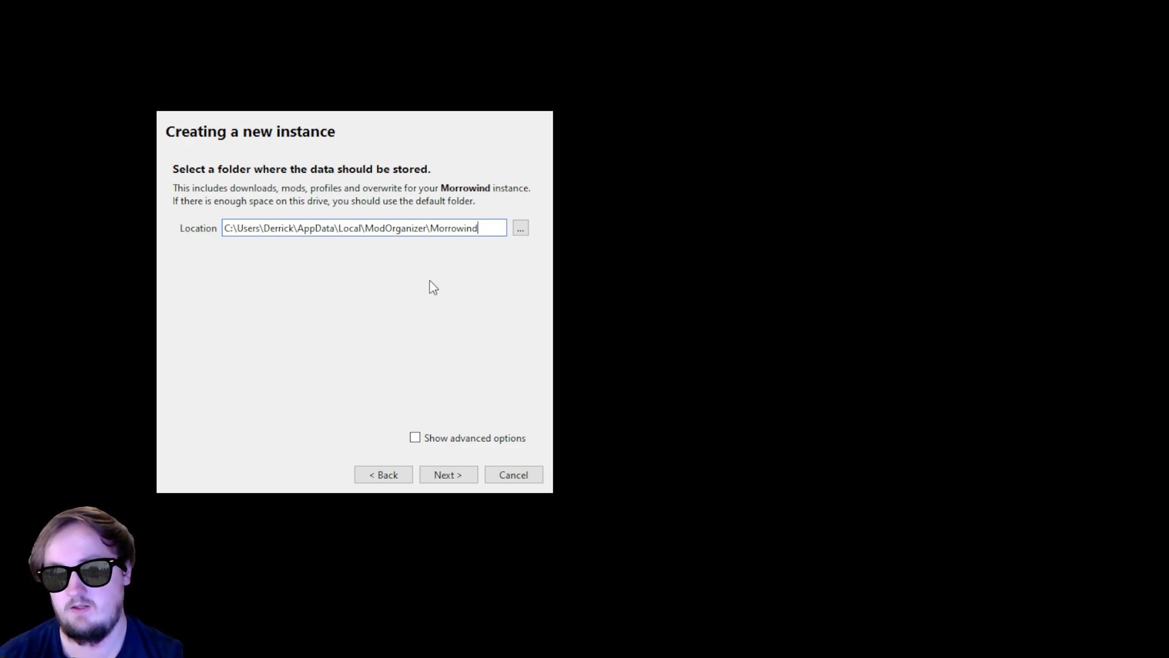
{"action": "mouse_move", "coordinate": [440, 288]}
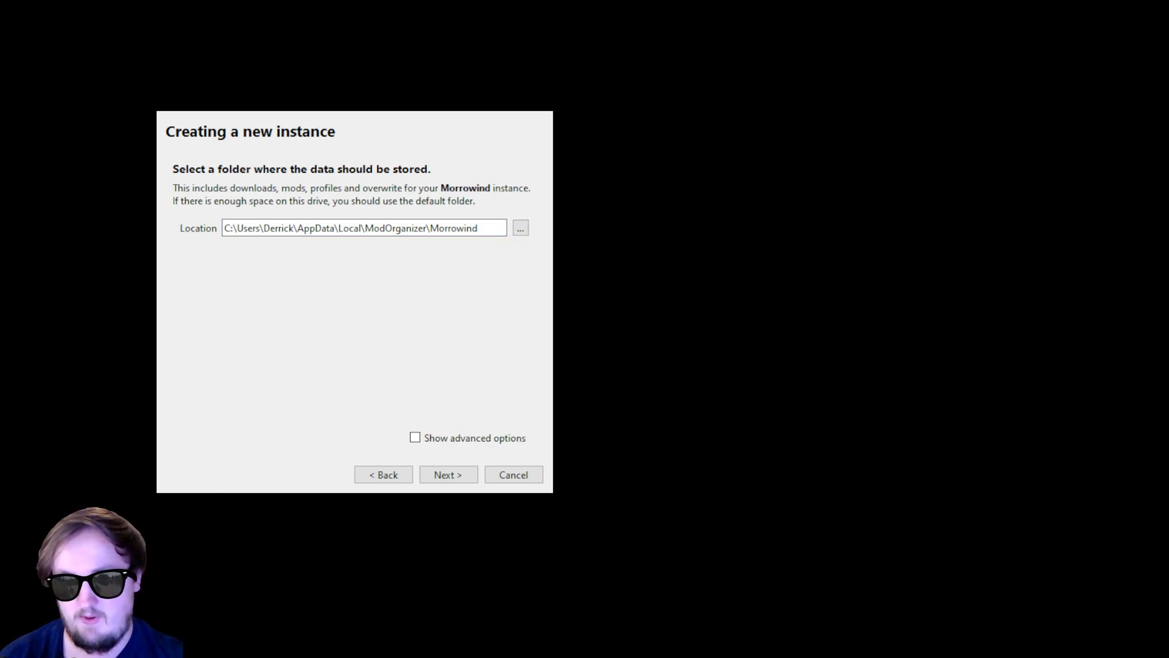
{"action": "mouse_move", "coordinate": [476, 208]}
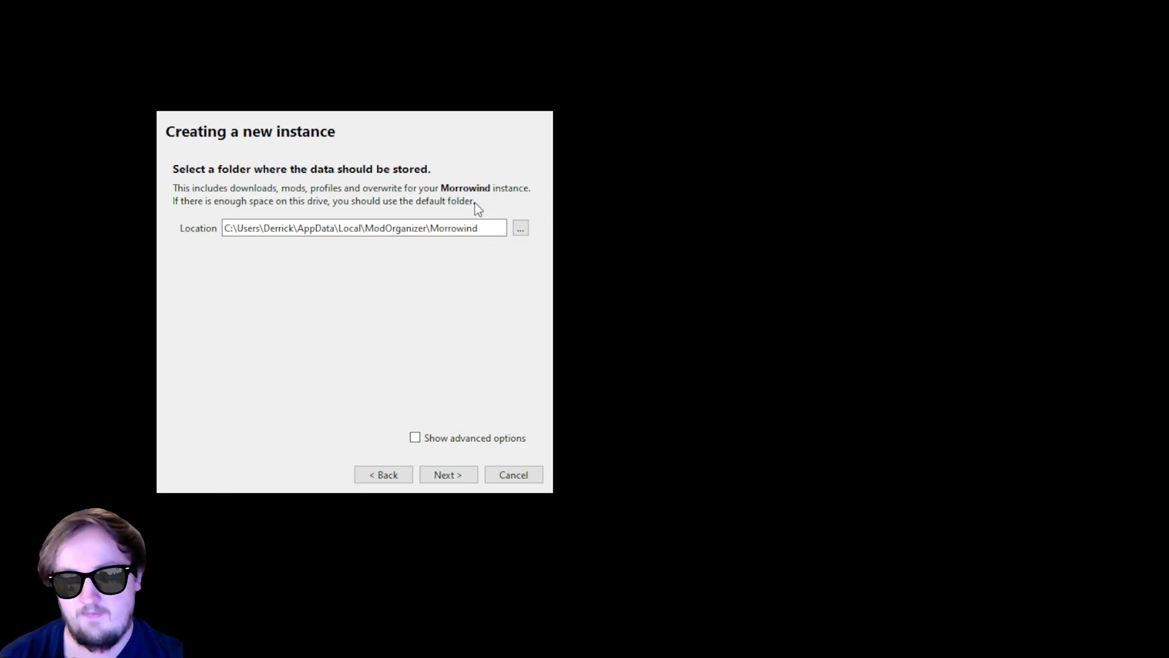
{"action": "mouse_move", "coordinate": [456, 251]}
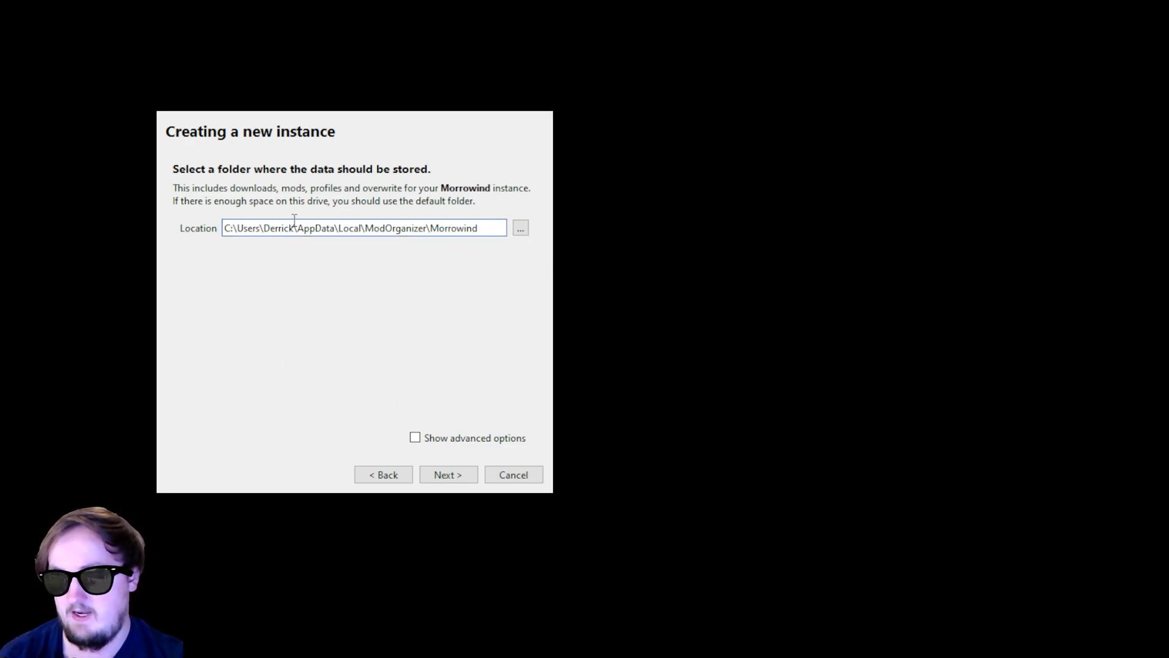
Step: Finish the instance with the default data folder and leave mod categories blank
{"action": "left_click", "coordinate": [447, 474]}
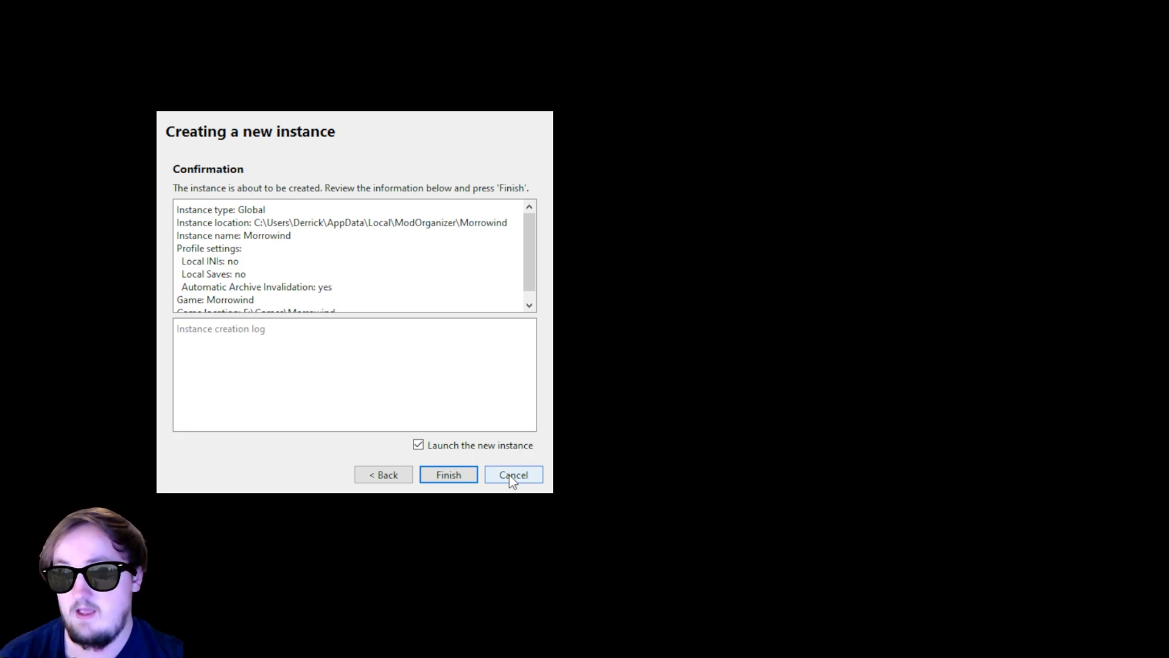
{"action": "left_click", "coordinate": [448, 476]}
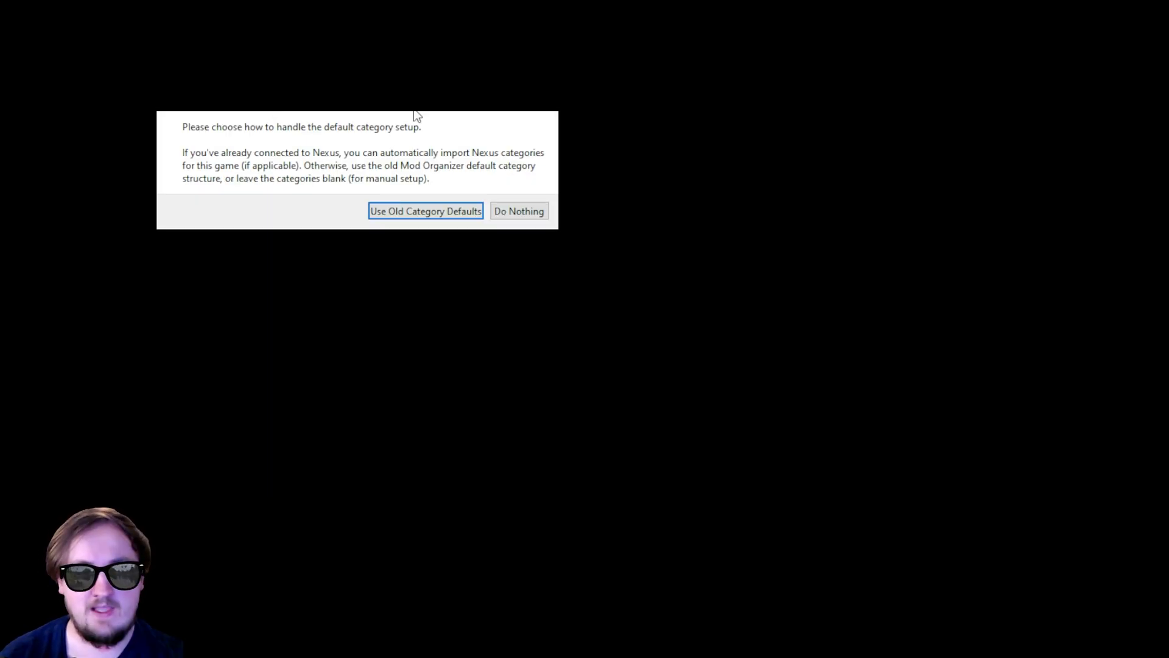
{"action": "mouse_move", "coordinate": [463, 157]}
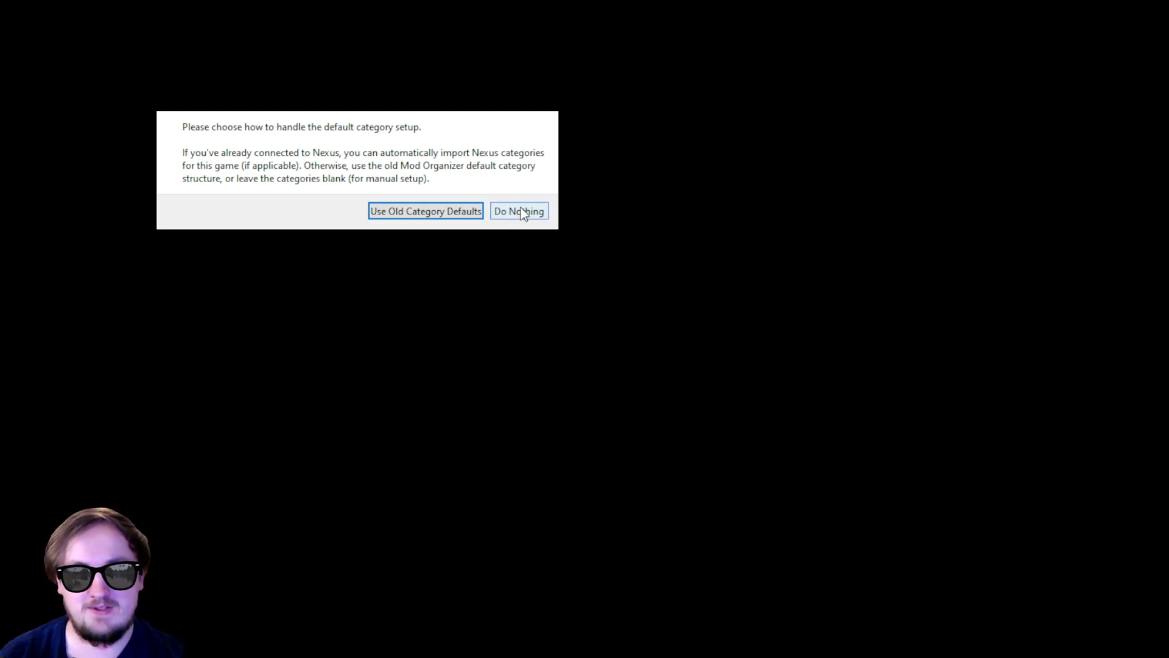
{"action": "left_click", "coordinate": [519, 211]}
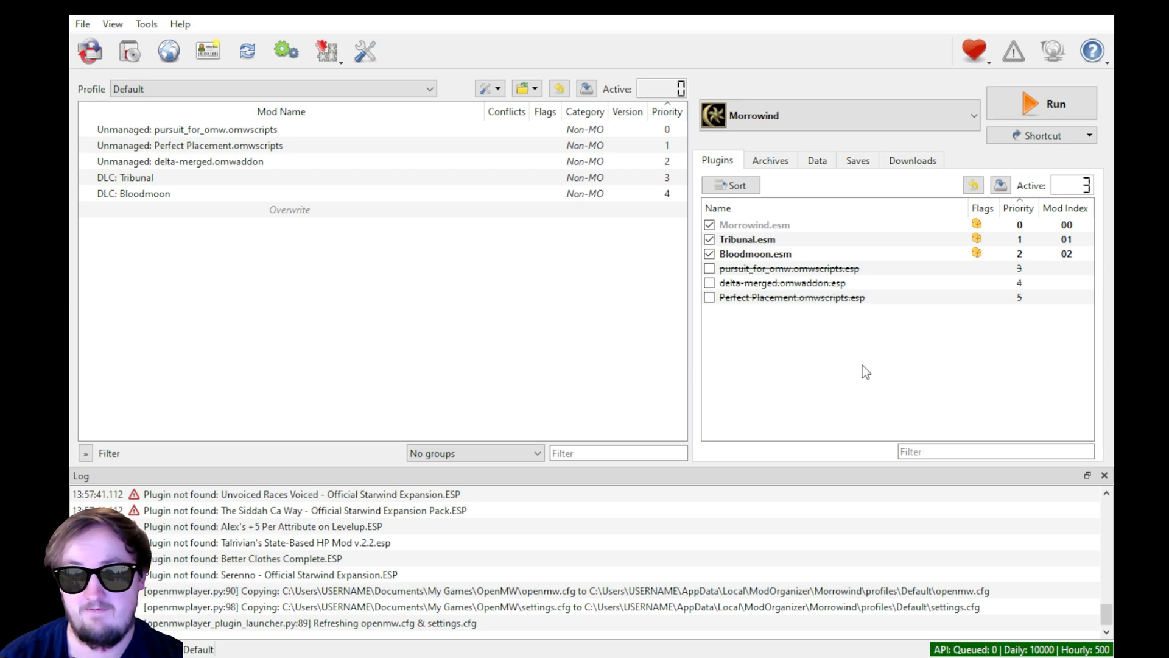
{"action": "left_click", "coordinate": [791, 297]}
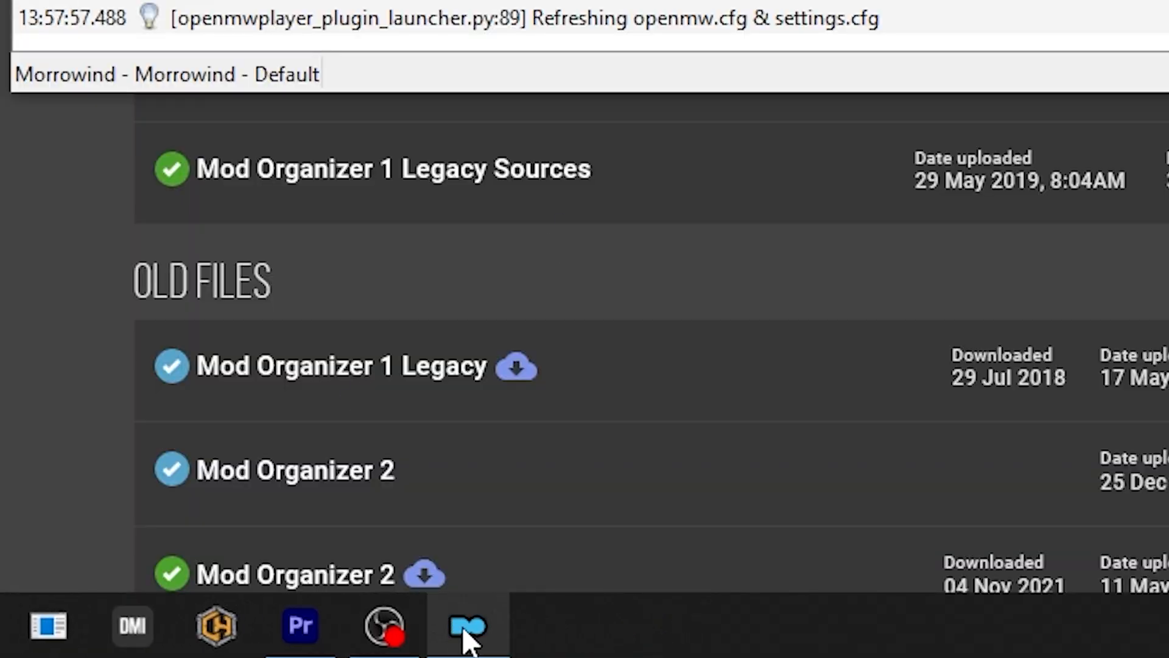
{"action": "right_click", "coordinate": [468, 625]}
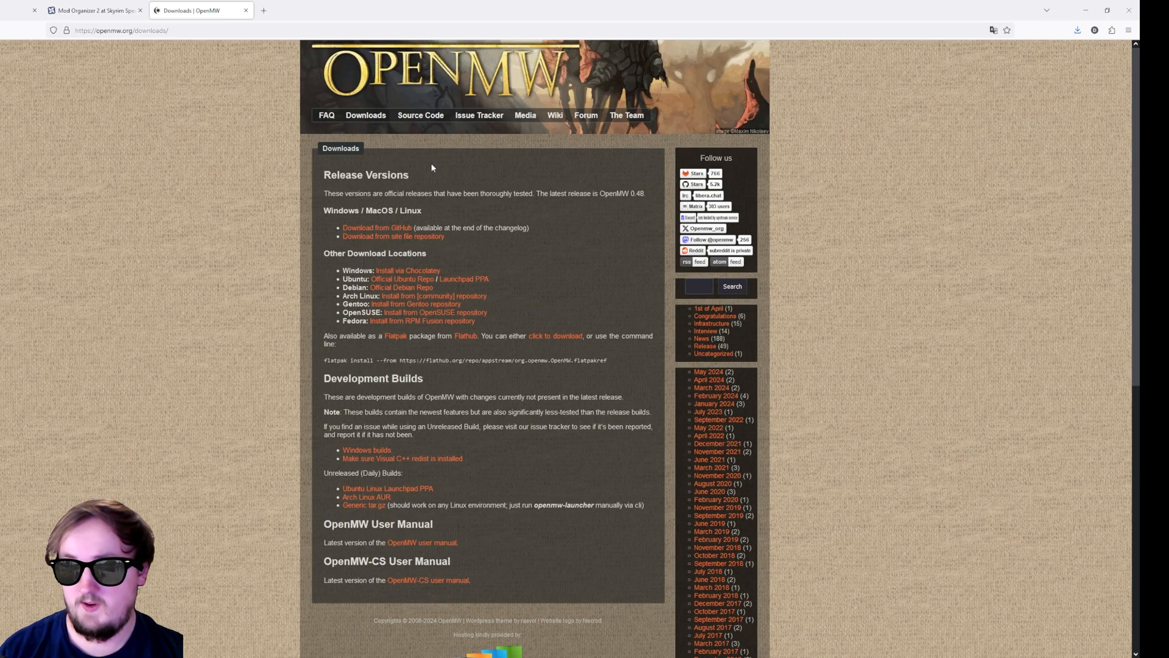
{"action": "mouse_move", "coordinate": [401, 389]}
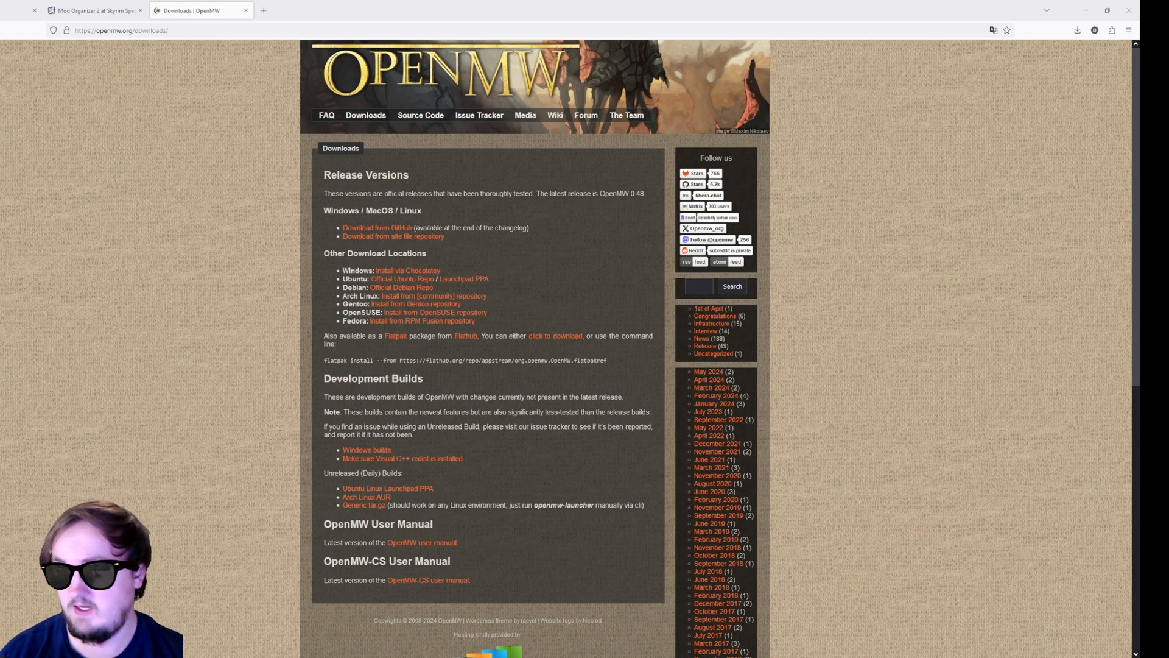
Step: Download the latest Windows development build of OpenMW from openmw.org
{"action": "left_click", "coordinate": [1108, 29]}
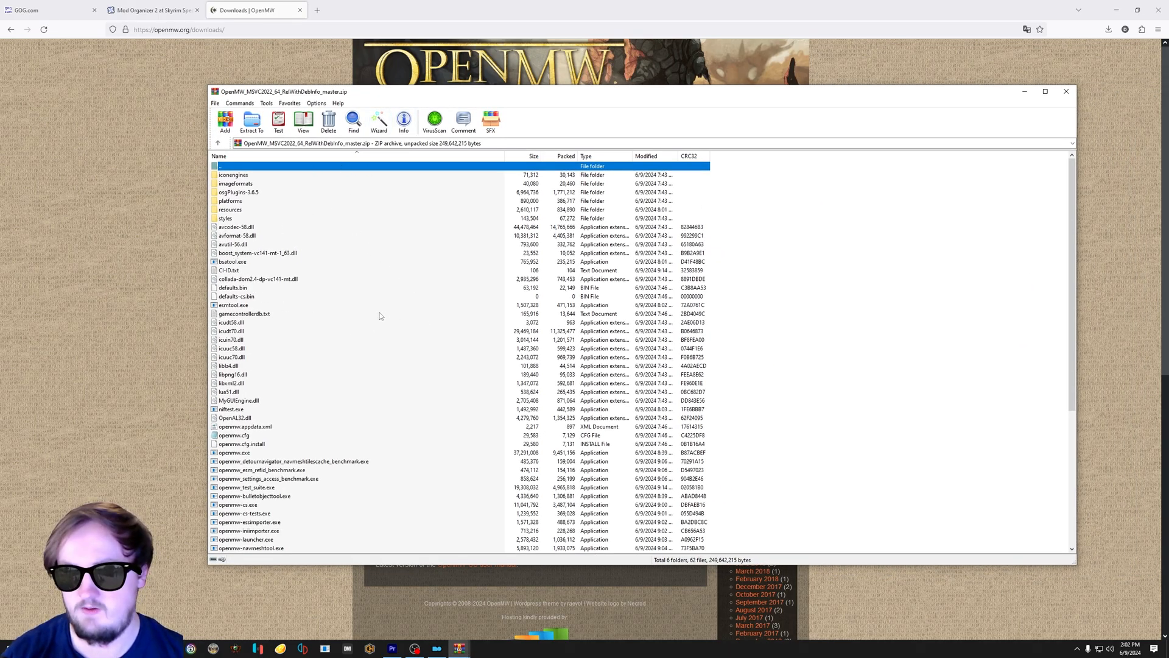
{"action": "mouse_move", "coordinate": [440, 215]}
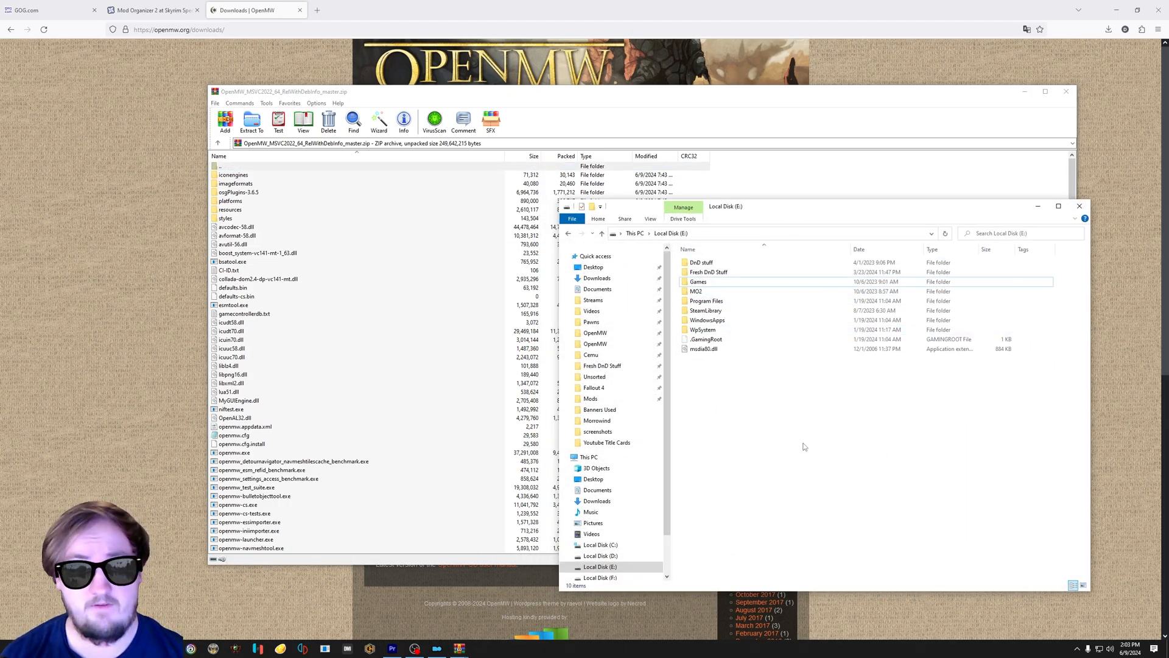
{"action": "mouse_move", "coordinate": [719, 383]}
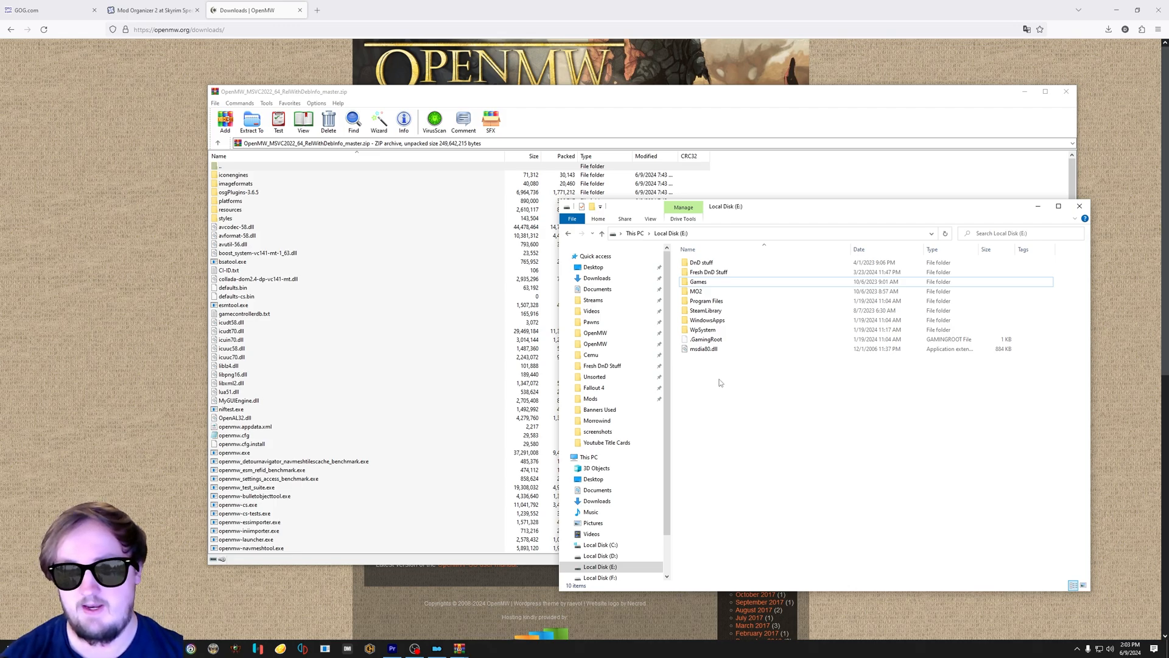
Step: Create an E:\OpenMW folder and extract the OpenMW build archive into it
{"action": "right_click", "coordinate": [720, 383]}
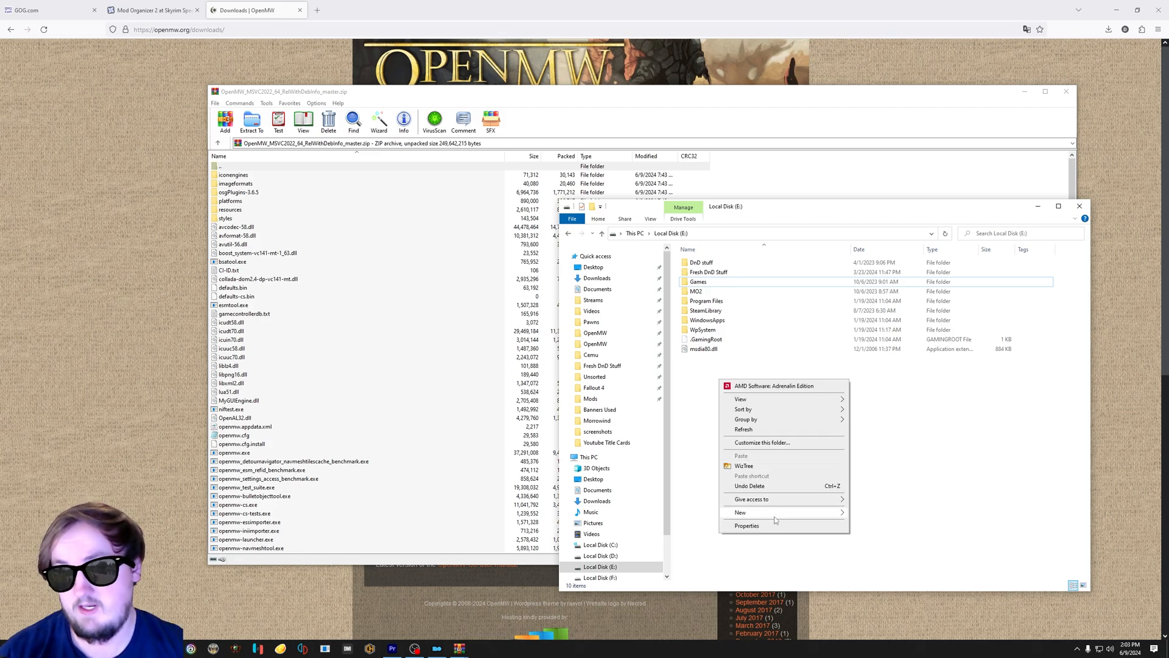
{"action": "left_click", "coordinate": [739, 513]}
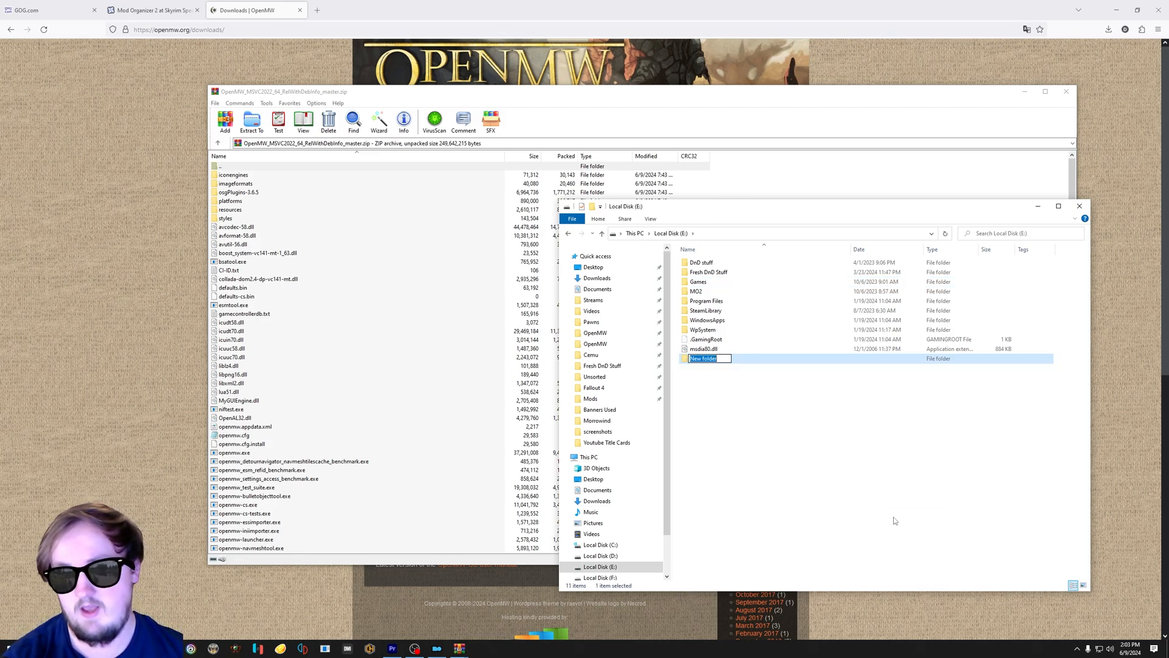
{"action": "type", "text": "Open"}
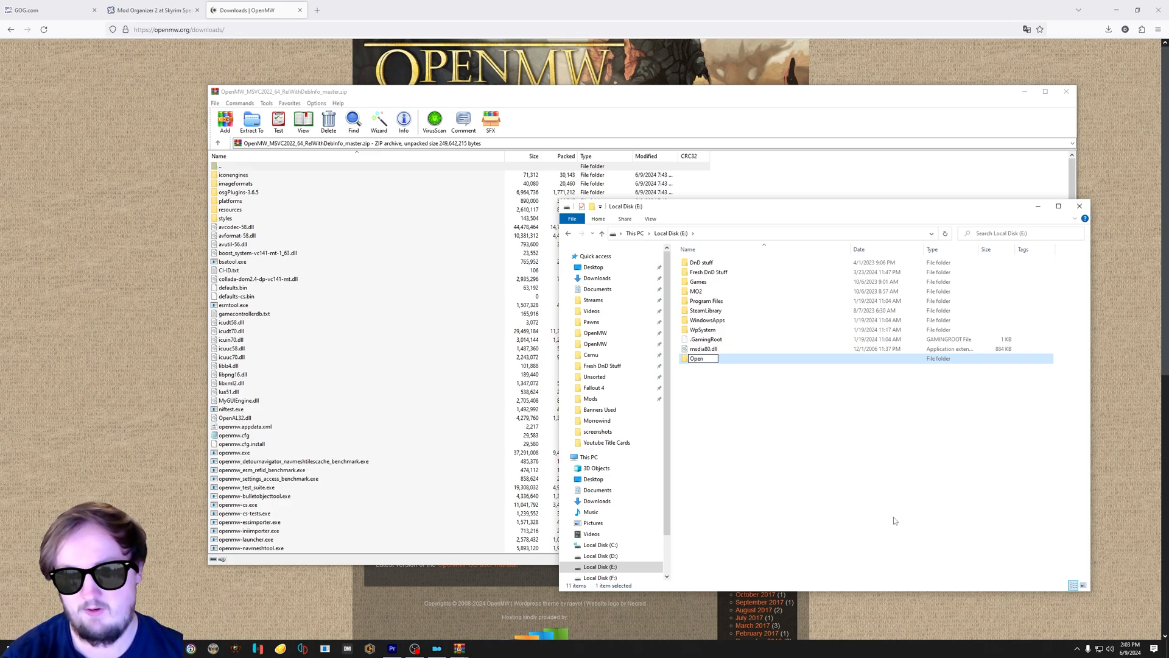
{"action": "double_click", "coordinate": [697, 358]}
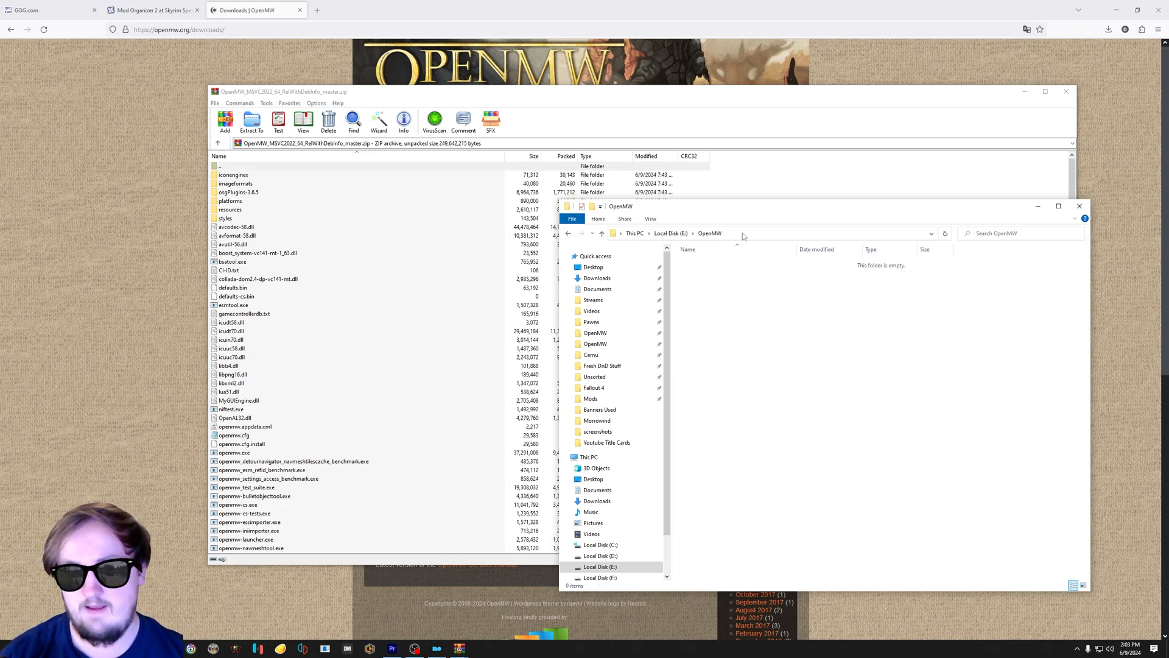
{"action": "right_click", "coordinate": [746, 233]}
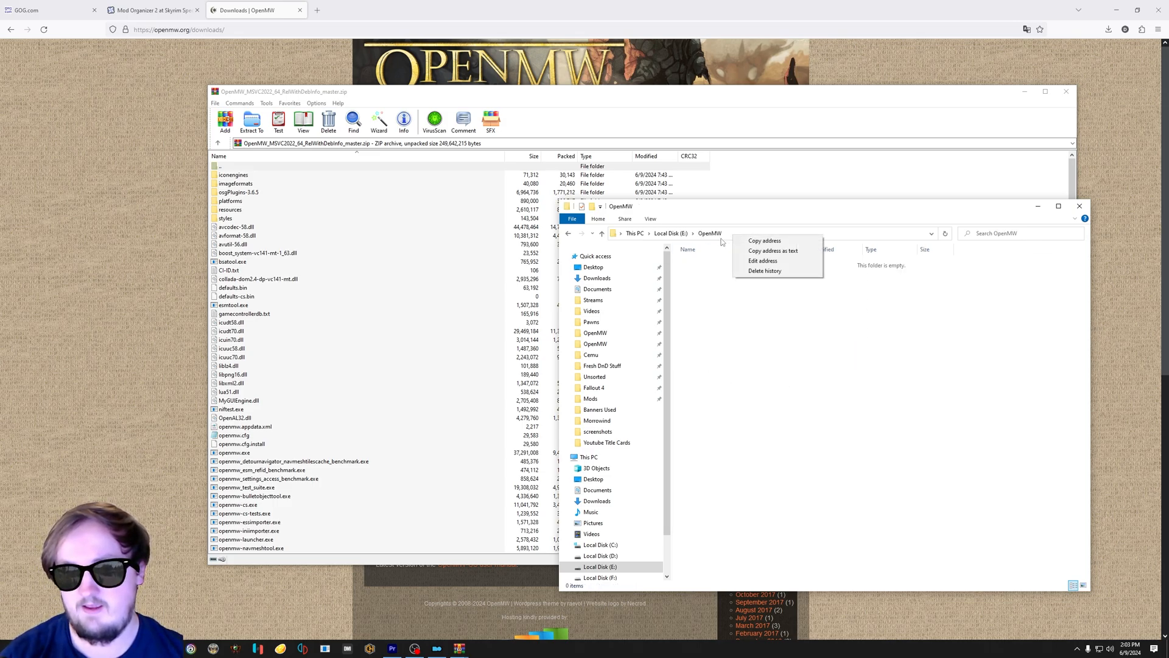
{"action": "mouse_move", "coordinate": [783, 251]}
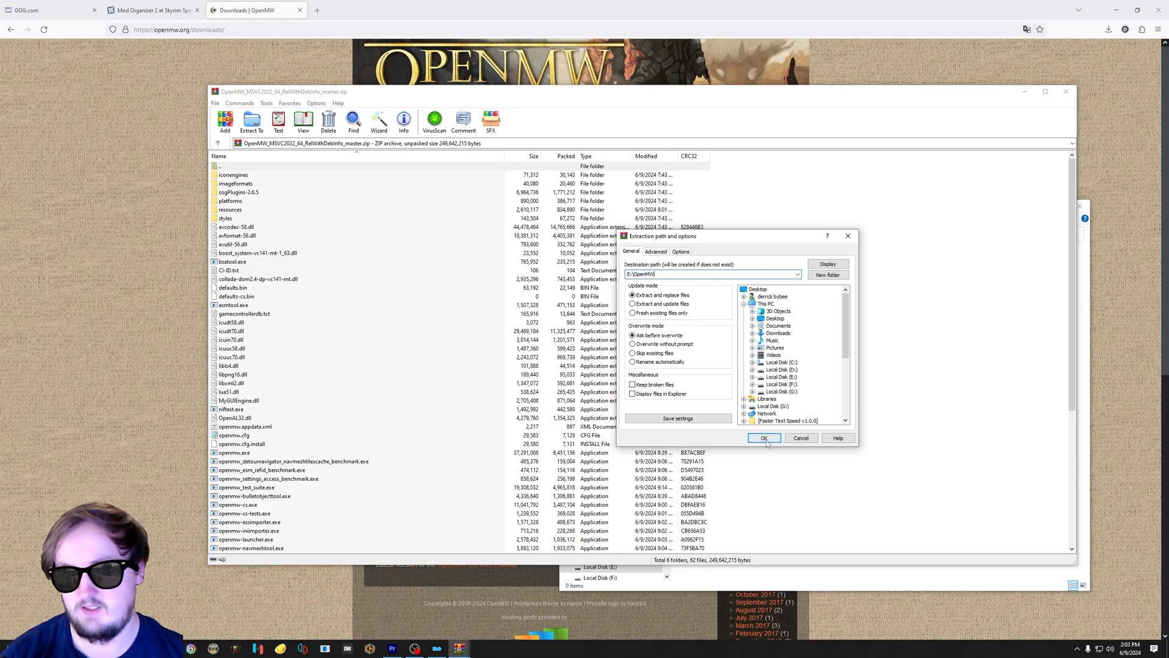
{"action": "left_click", "coordinate": [764, 437]}
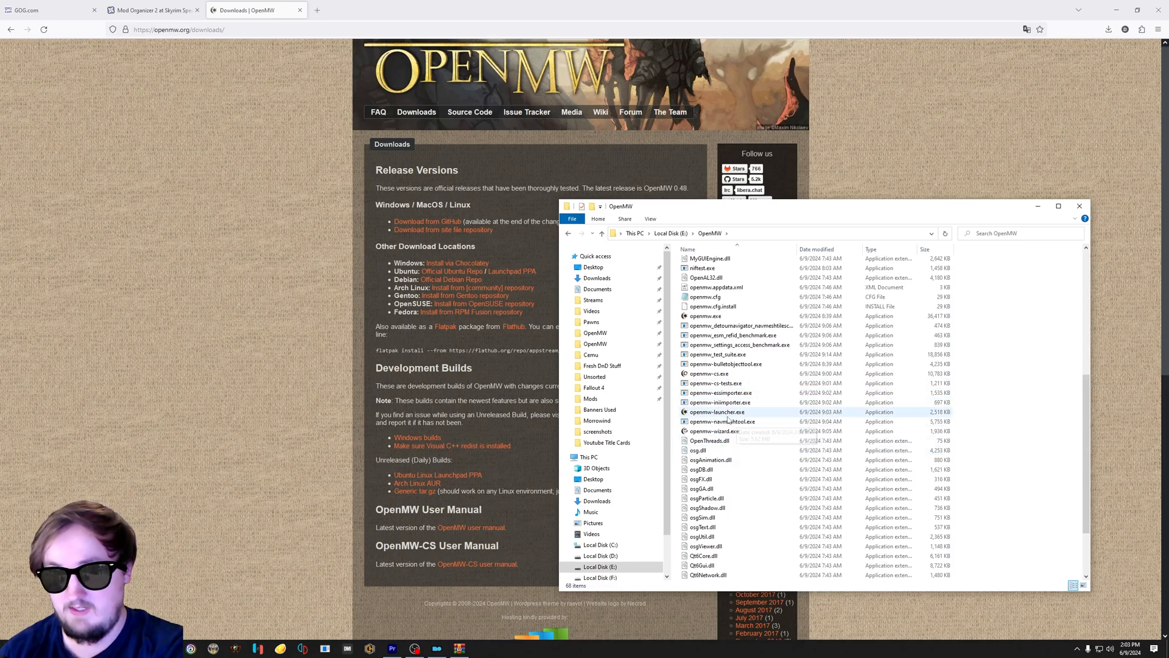
Step: Start openmw-launcher.exe from E:\OpenMW and review its Content Files list
{"action": "double_click", "coordinate": [715, 412]}
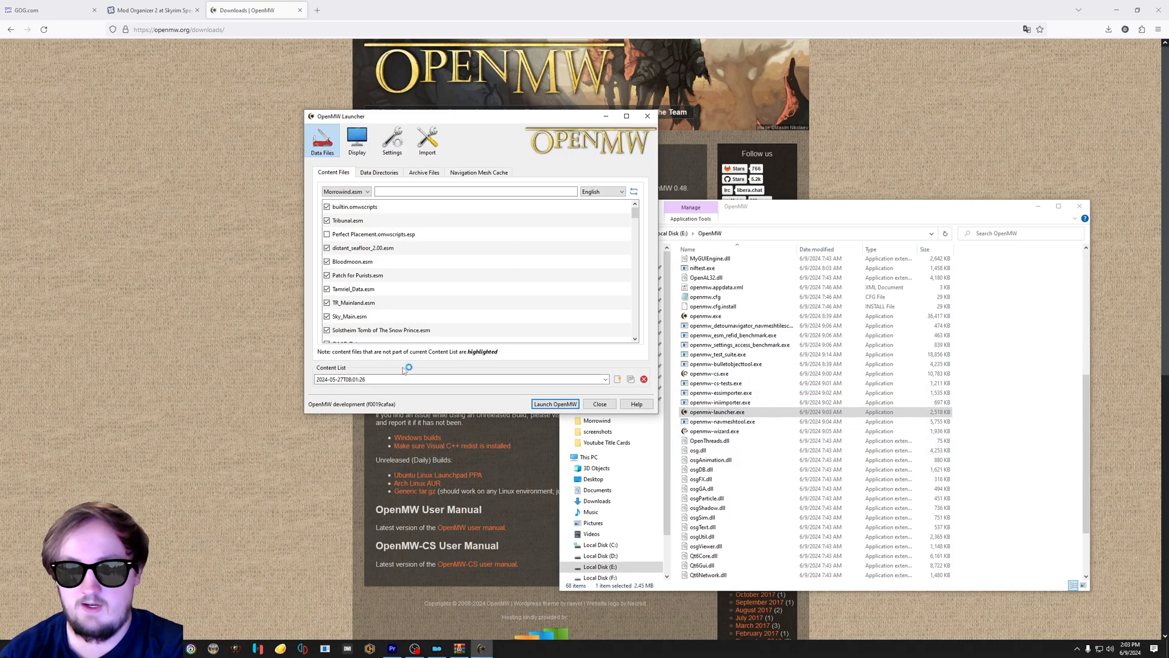
{"action": "scroll", "scroll_direction": "down", "scroll_amount": 3}
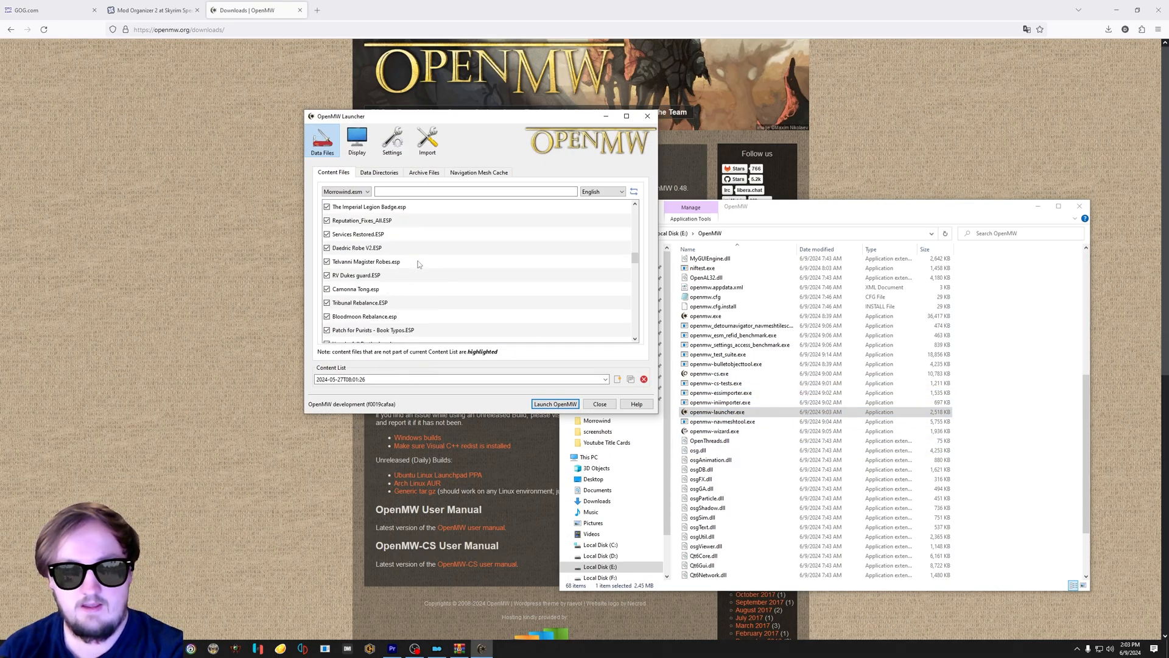
{"action": "scroll", "scroll_direction": "down", "scroll_amount": 3}
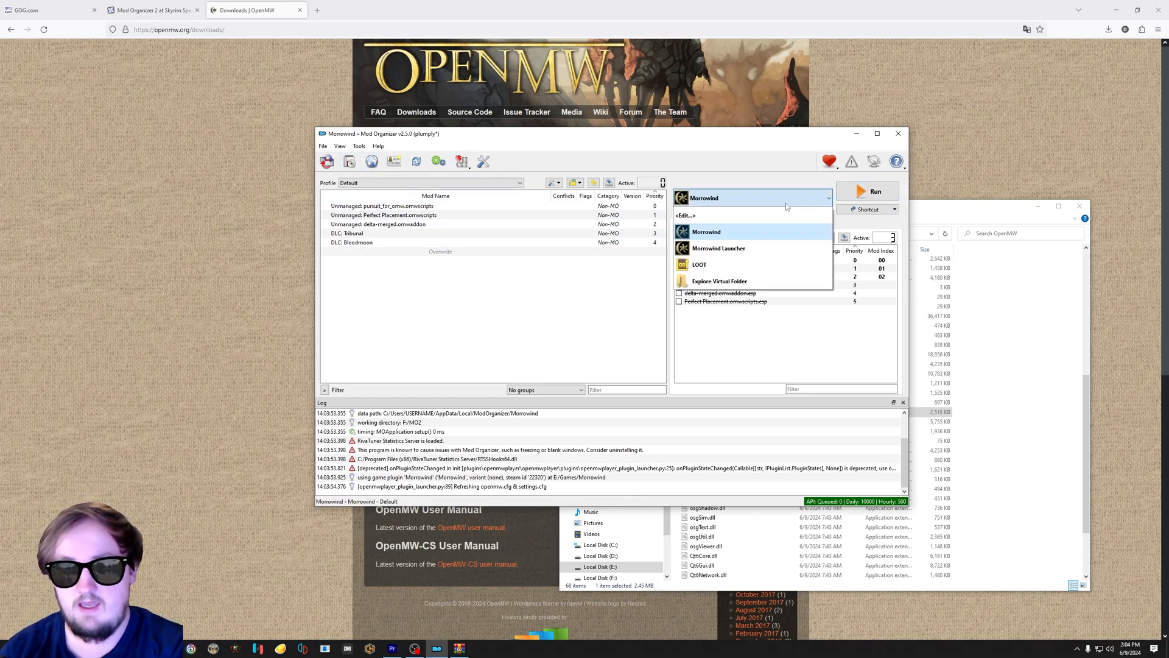
Step: Run the original Morrowind launcher once and unlock Mod Organizer afterwards
{"action": "left_click", "coordinate": [719, 247]}
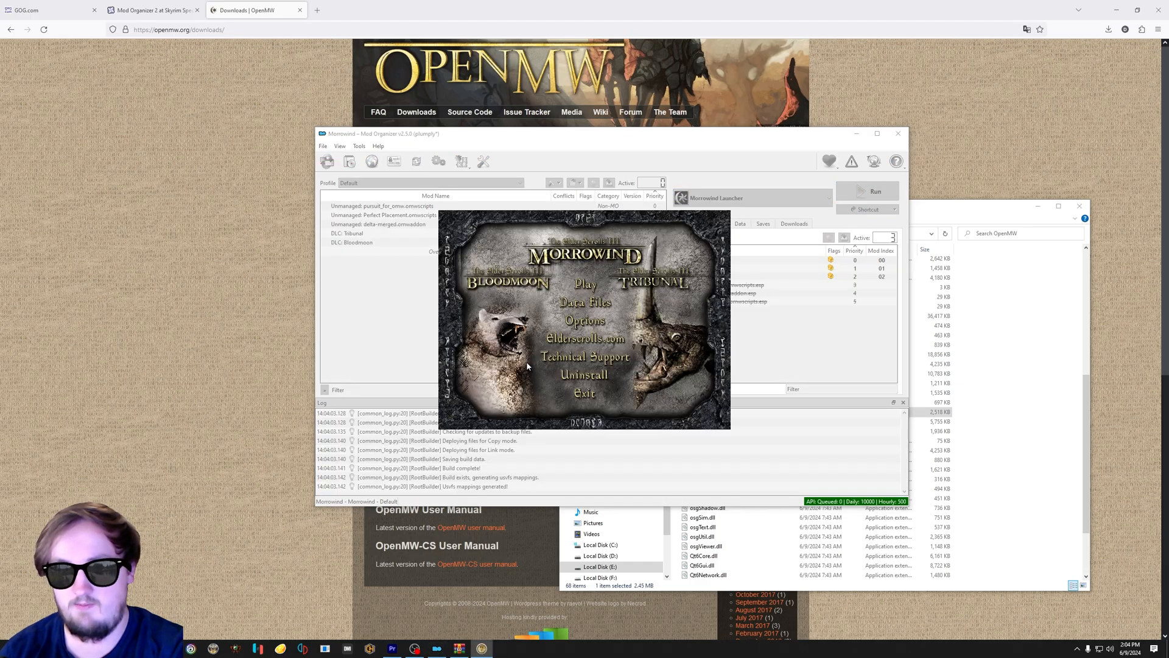
{"action": "left_click", "coordinate": [586, 285]}
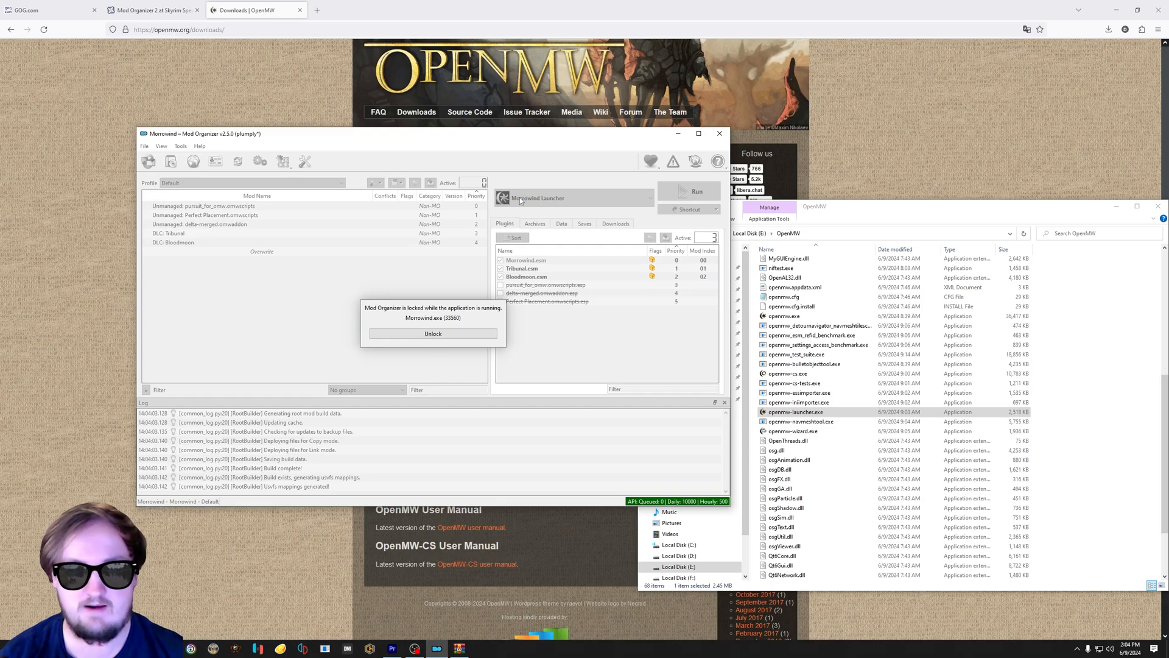
{"action": "left_click", "coordinate": [432, 334]}
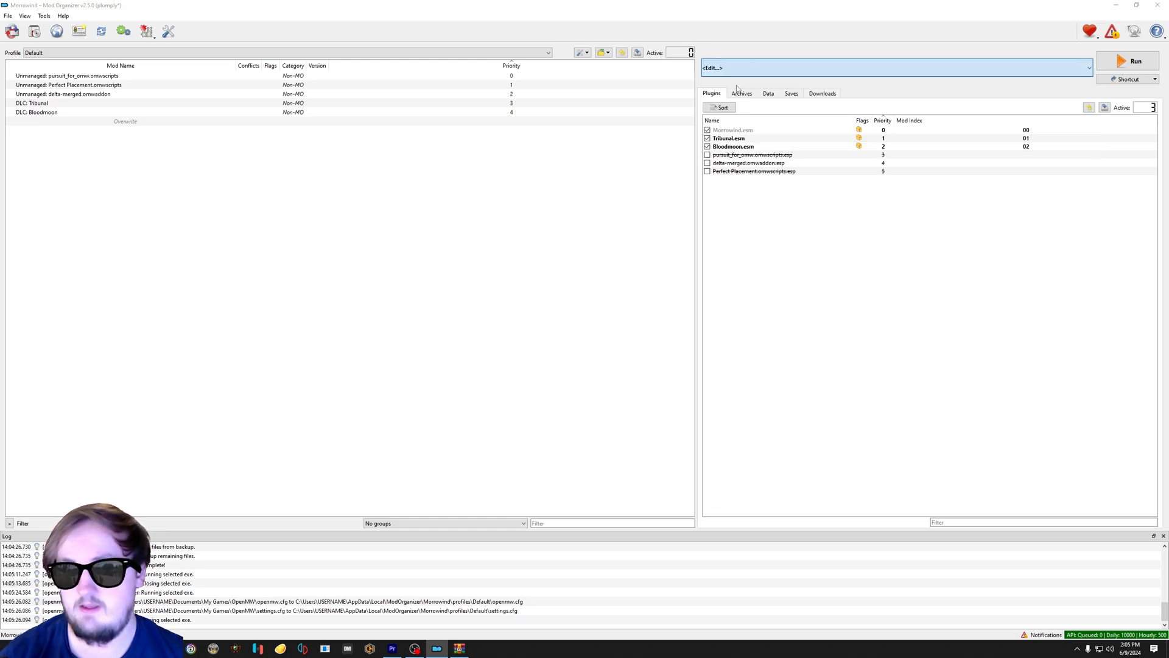
Step: Add a new executable from file, browsing to the E:\OpenMW folder
{"action": "left_click", "coordinate": [311, 29]}
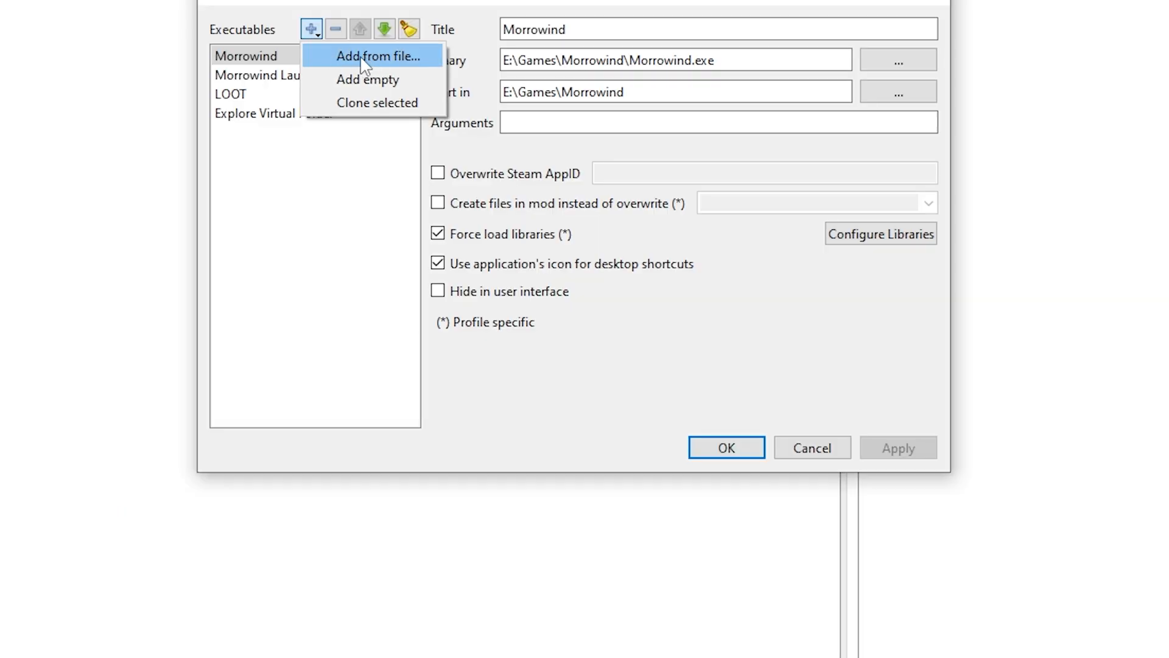
{"action": "left_click", "coordinate": [379, 56]}
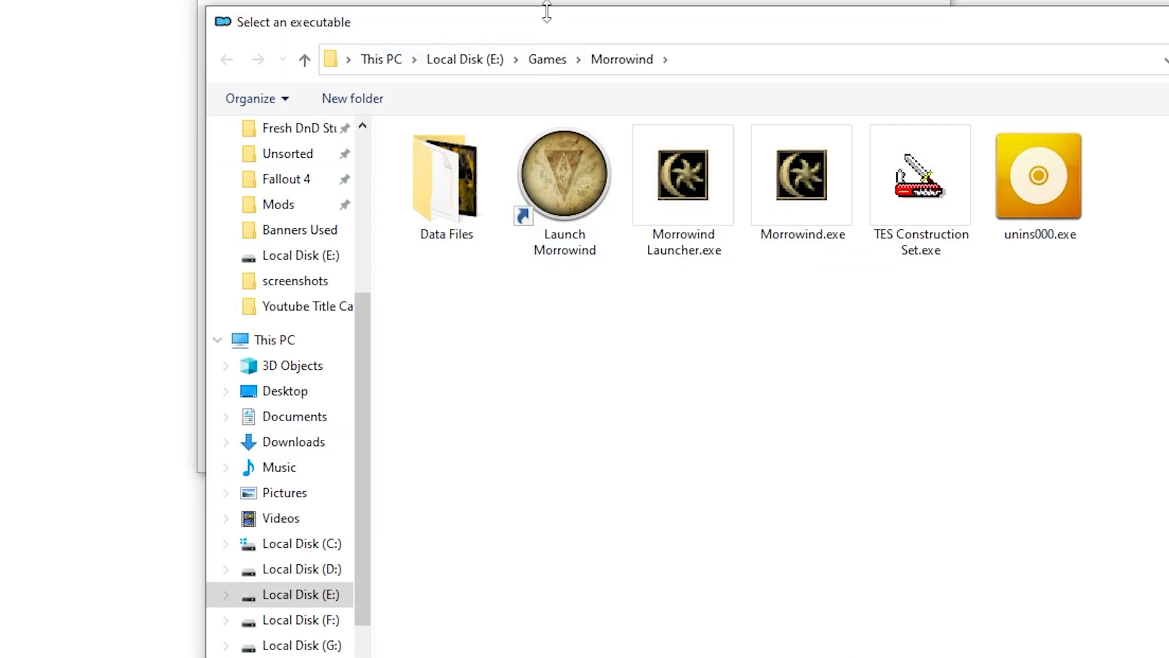
{"action": "left_click", "coordinate": [547, 58]}
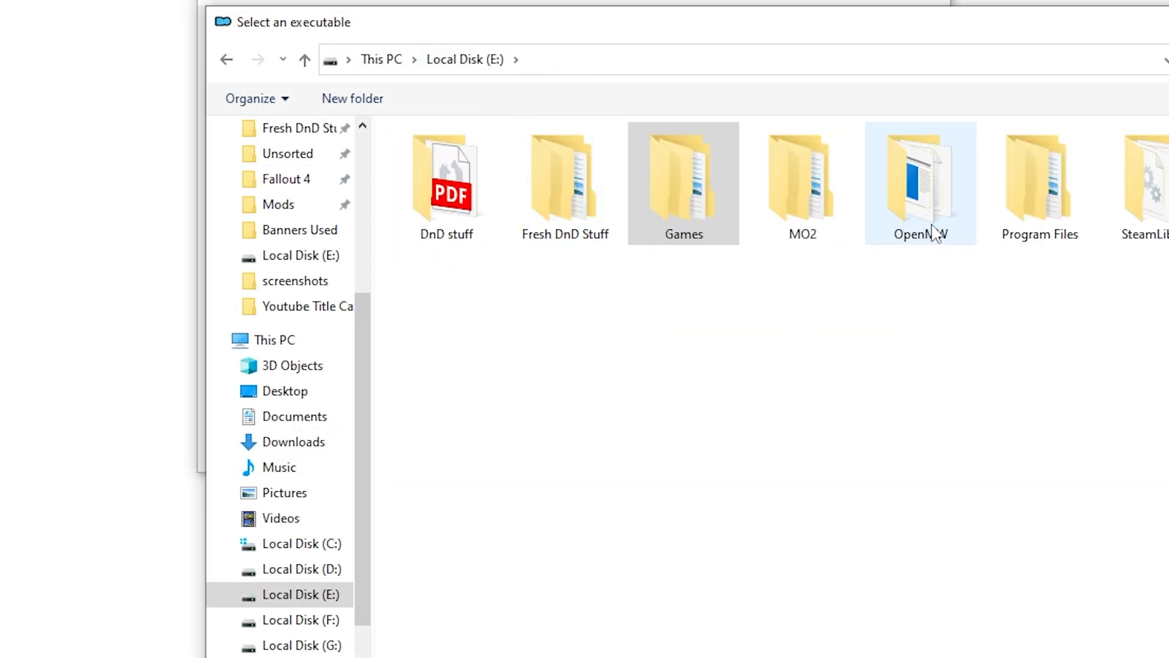
{"action": "double_click", "coordinate": [921, 183]}
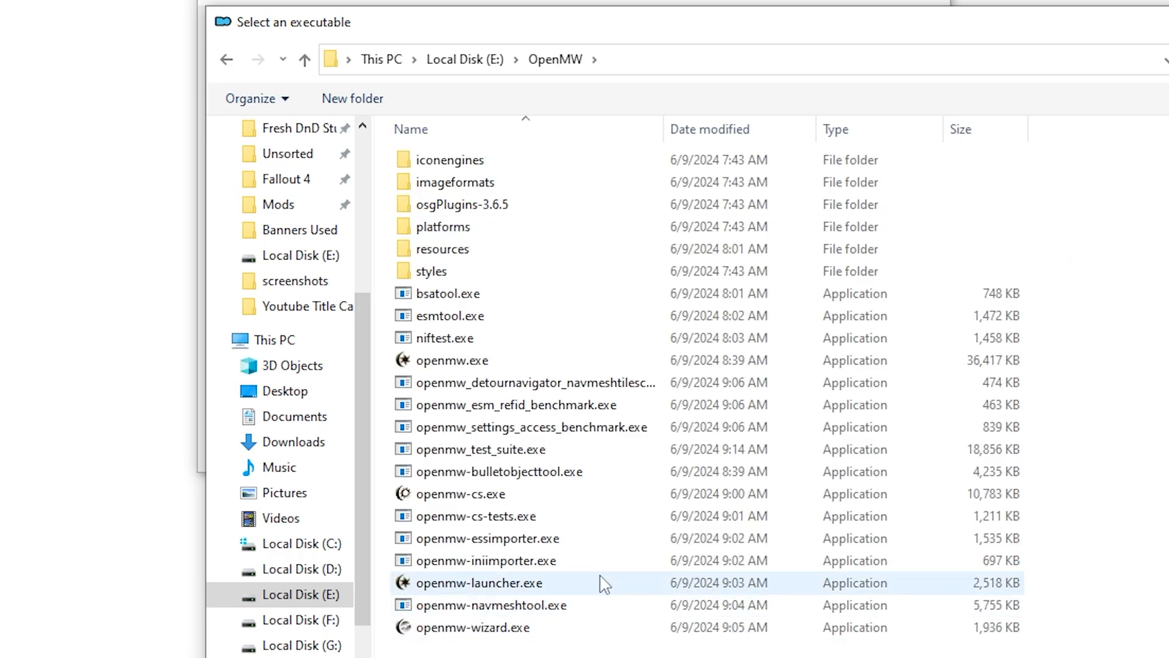
{"action": "mouse_move", "coordinate": [434, 593]}
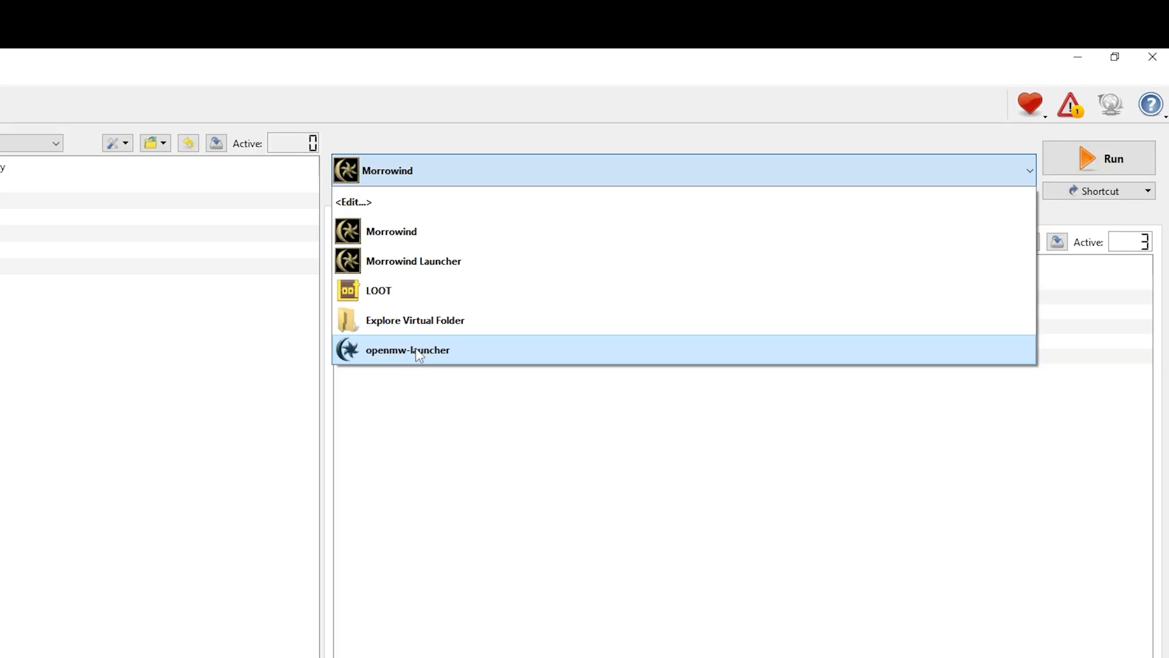
Step: Run openmw-launcher through Mod Organizer 2 to show its content files
{"action": "left_click", "coordinate": [408, 350]}
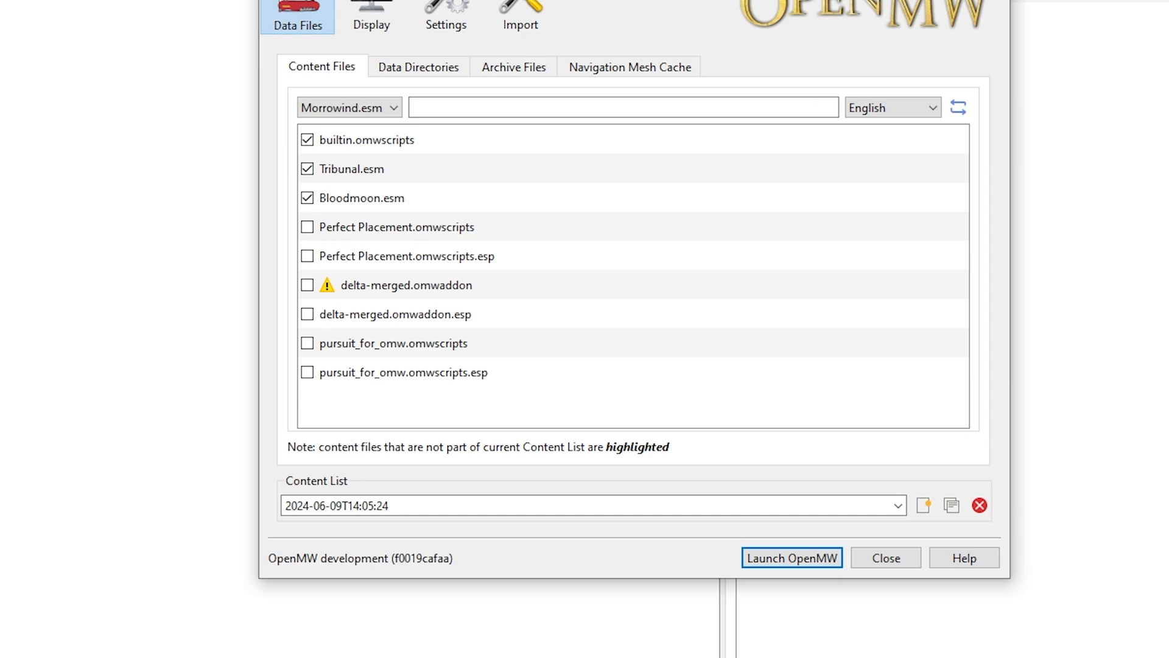
{"action": "mouse_move", "coordinate": [812, 47]}
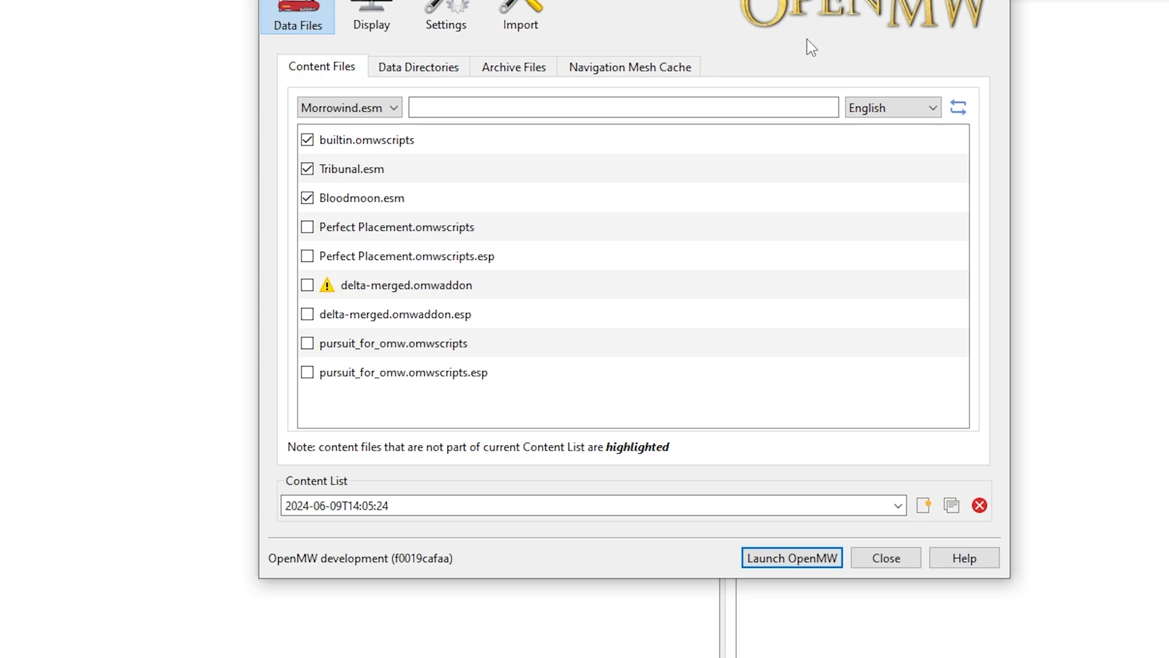
{"action": "mouse_move", "coordinate": [431, 308]}
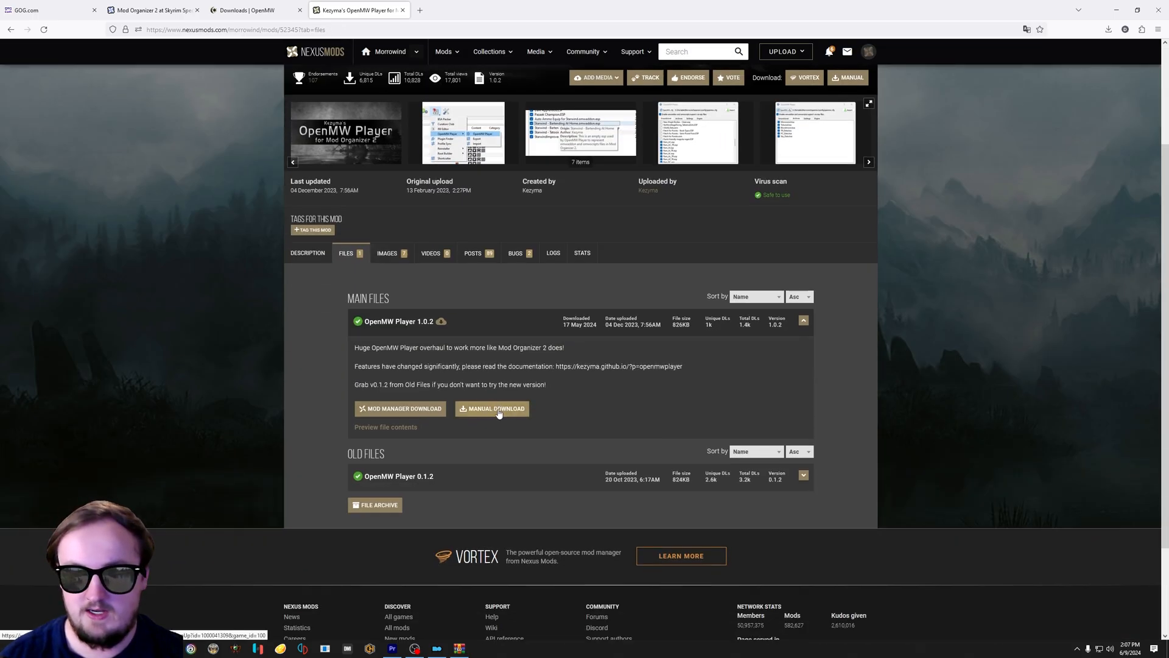
Step: Manually download OpenMW Player 1.0.2 from Nexus Mods
{"action": "left_click", "coordinate": [492, 409]}
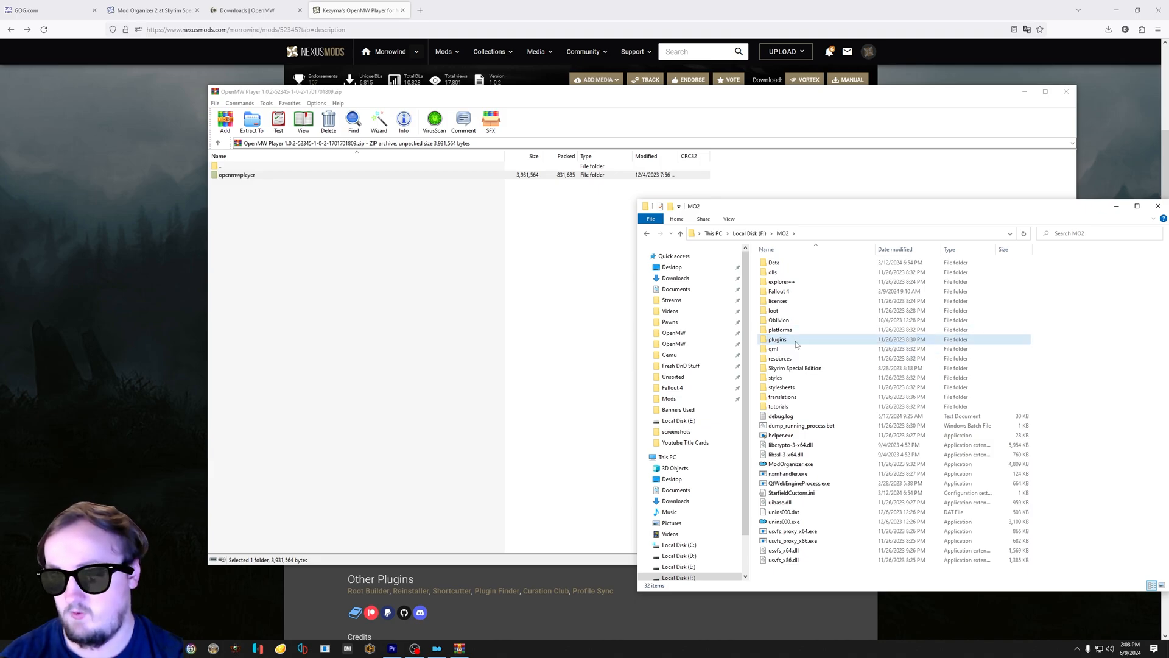
Step: Copy the OpenMW Player files into F:\MO2\plugins, dismissing the duplicate-files prompt
{"action": "double_click", "coordinate": [777, 340]}
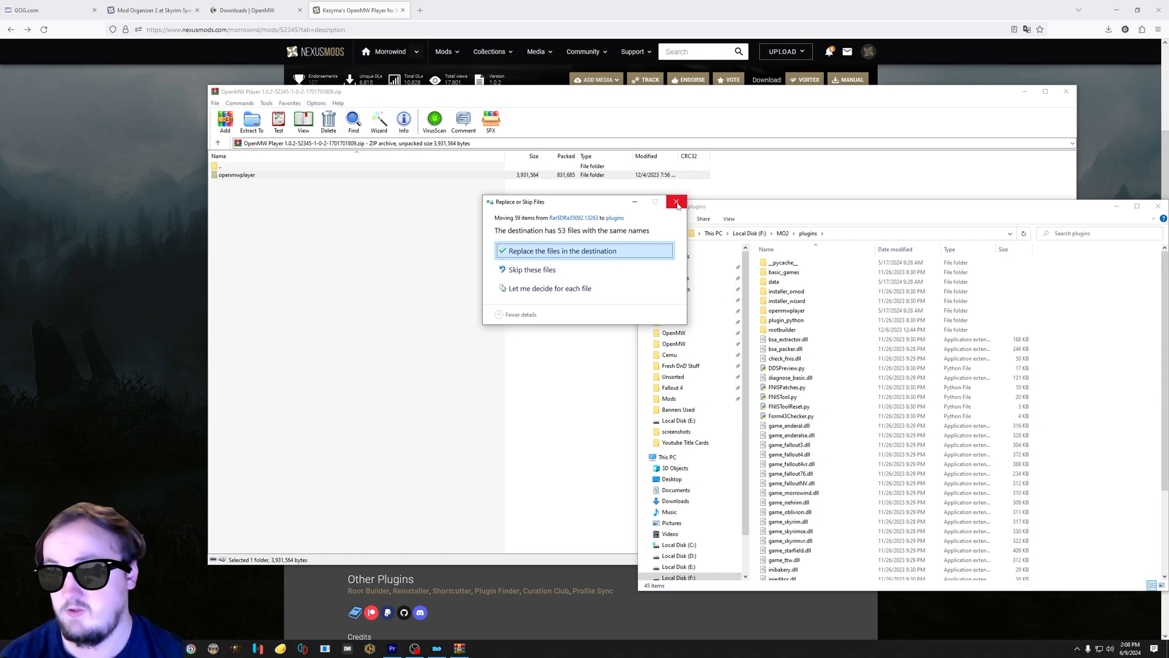
{"action": "left_click", "coordinate": [561, 251]}
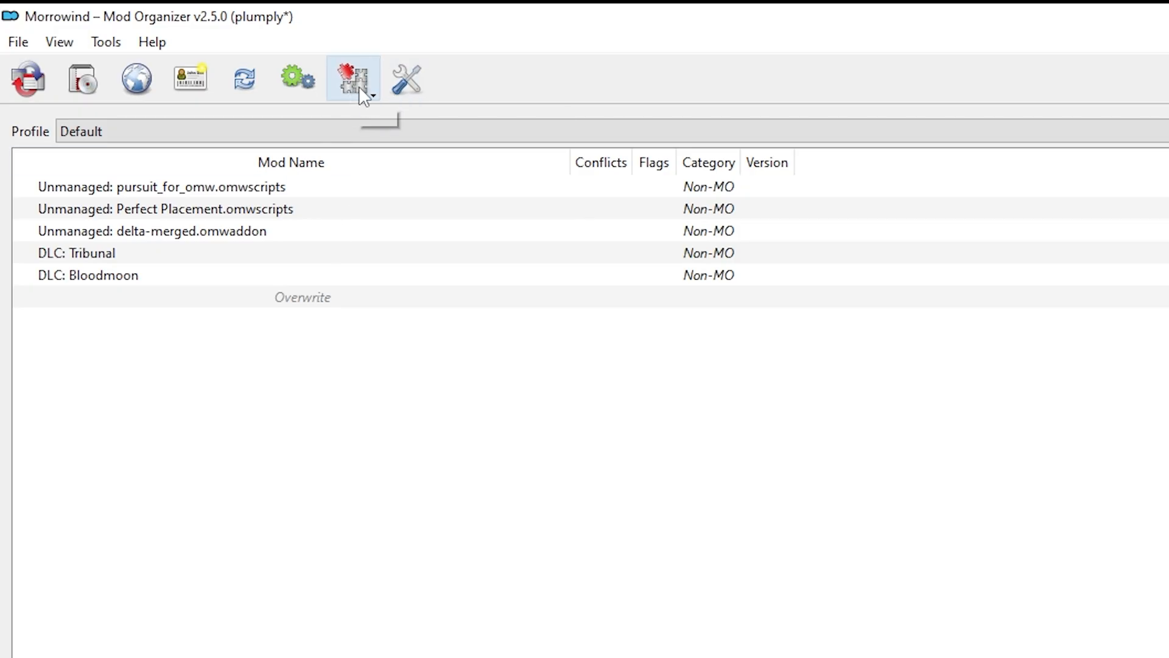
Step: Export the mod setup to OpenMW via the OpenMW Player tool's Export option
{"action": "left_click", "coordinate": [351, 78]}
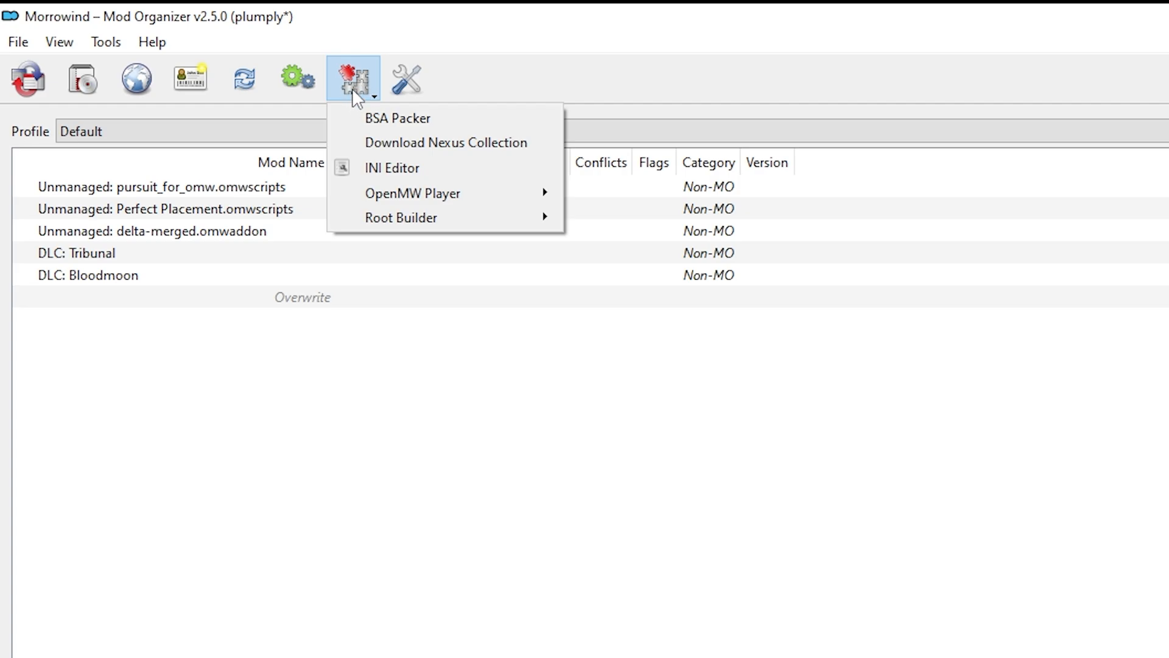
{"action": "mouse_move", "coordinate": [413, 193]}
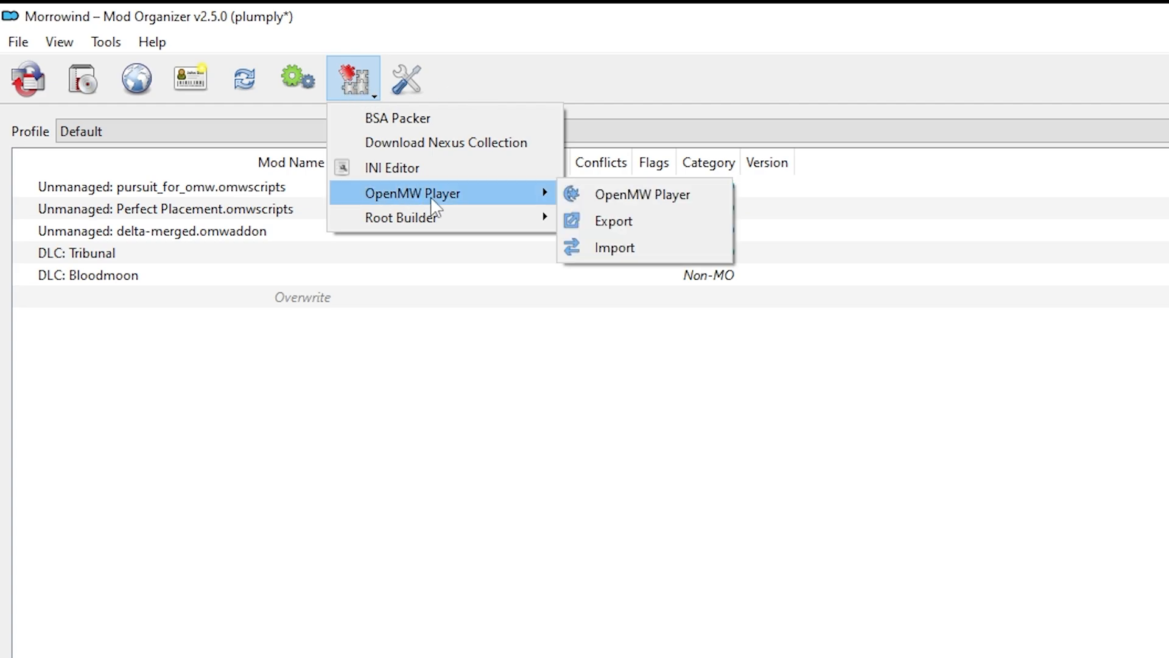
{"action": "mouse_move", "coordinate": [469, 197]}
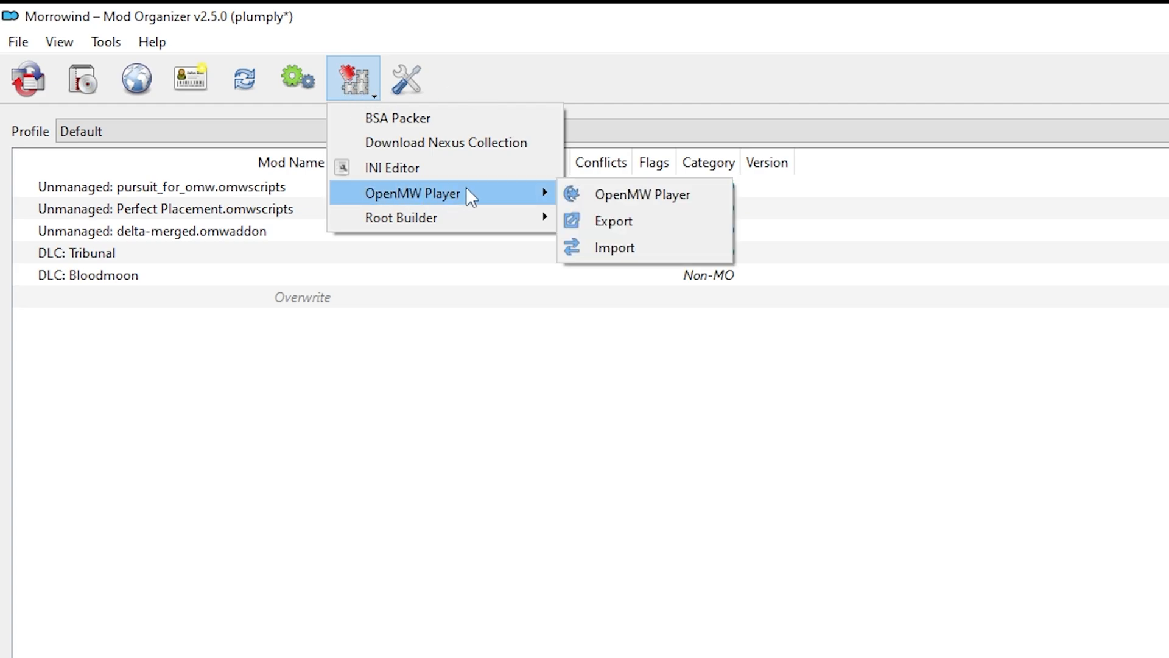
{"action": "mouse_move", "coordinate": [634, 222]}
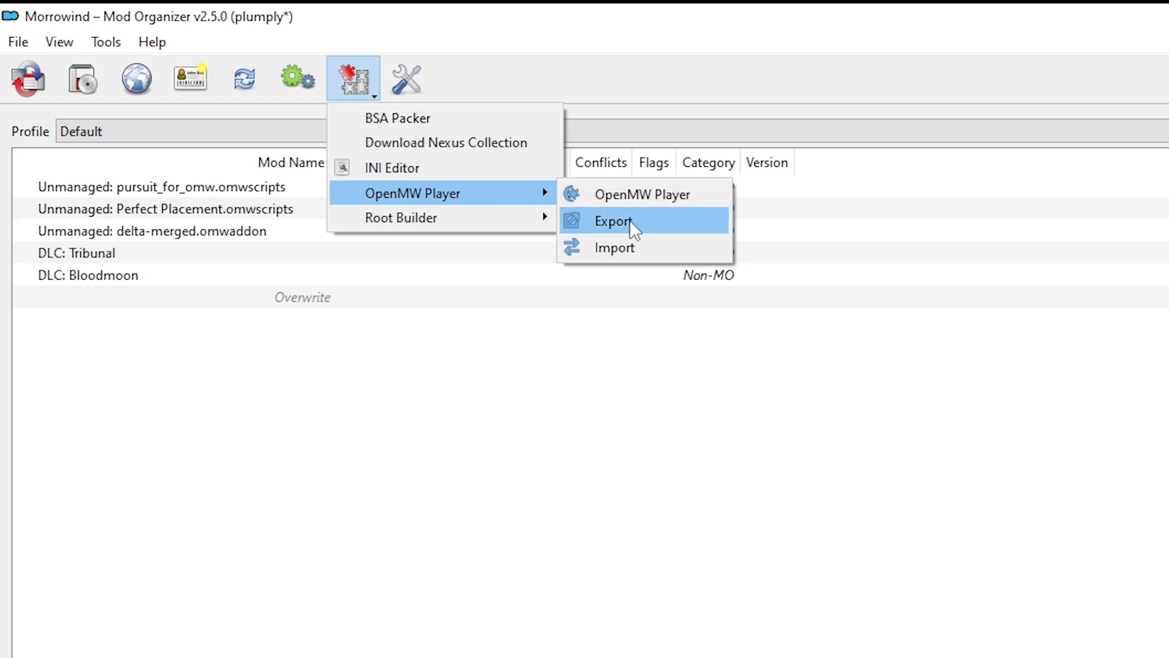
{"action": "left_click", "coordinate": [613, 220]}
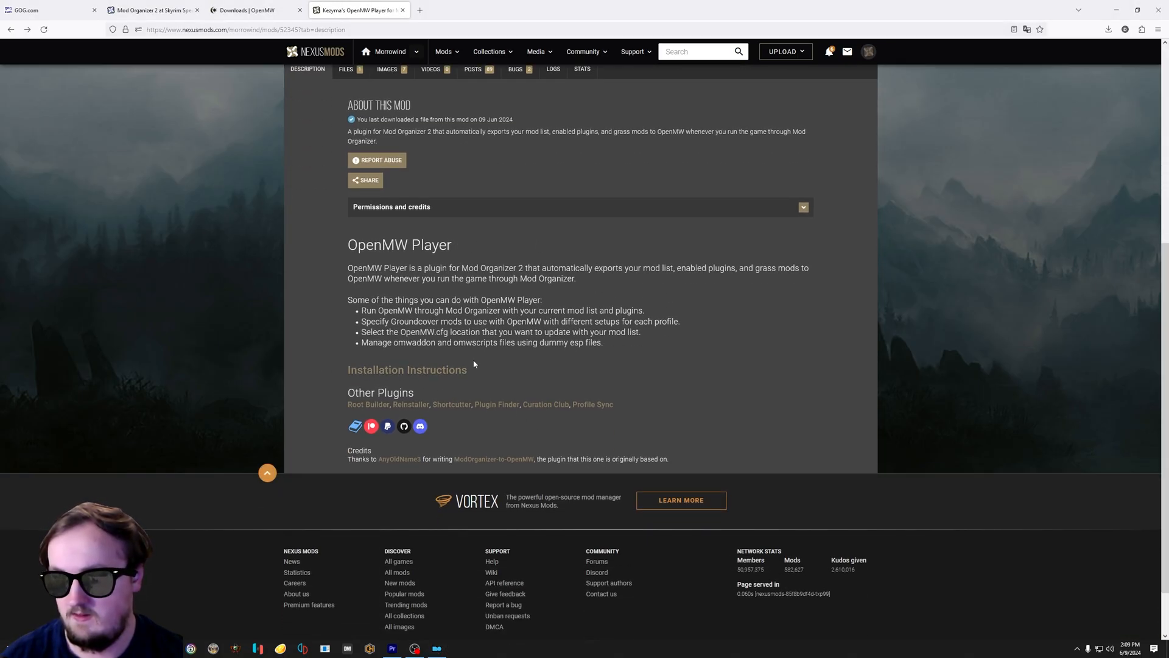
{"action": "scroll", "scroll_direction": "down", "scroll_amount": 3}
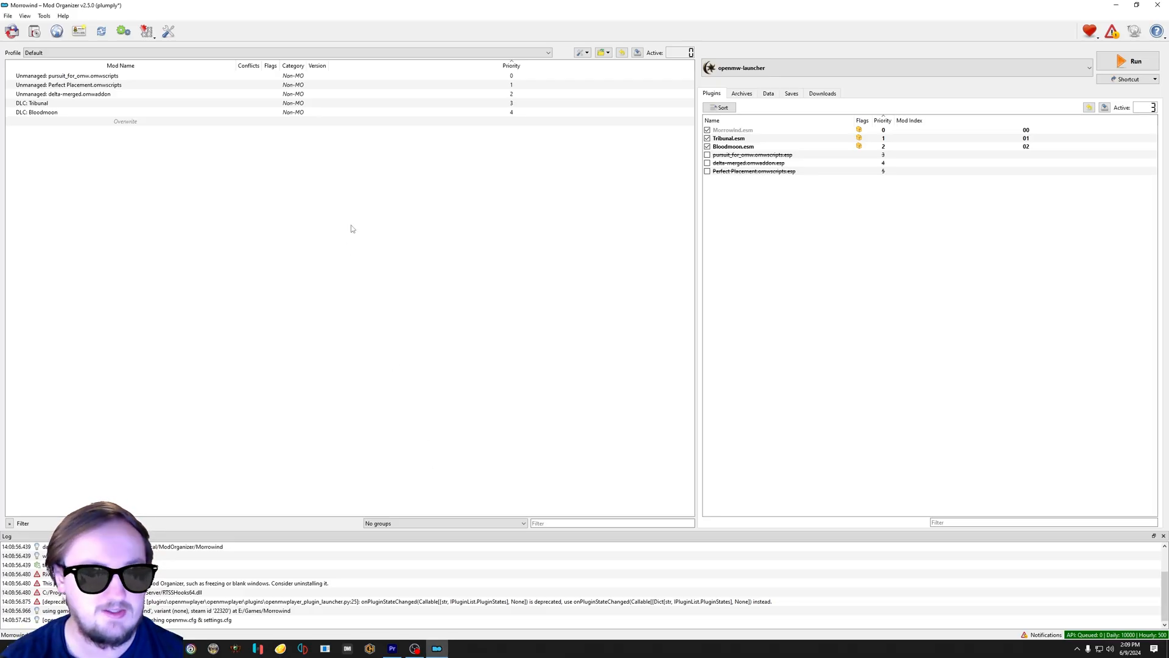
{"action": "mouse_move", "coordinate": [187, 211]}
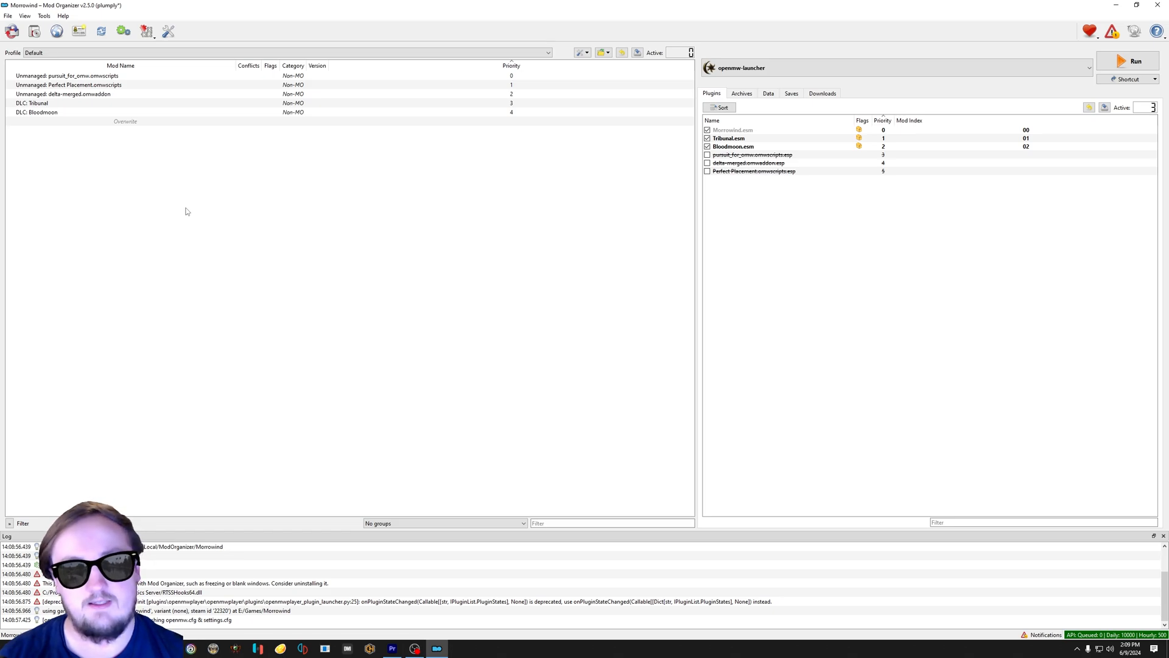
{"action": "mouse_move", "coordinate": [461, 204]}
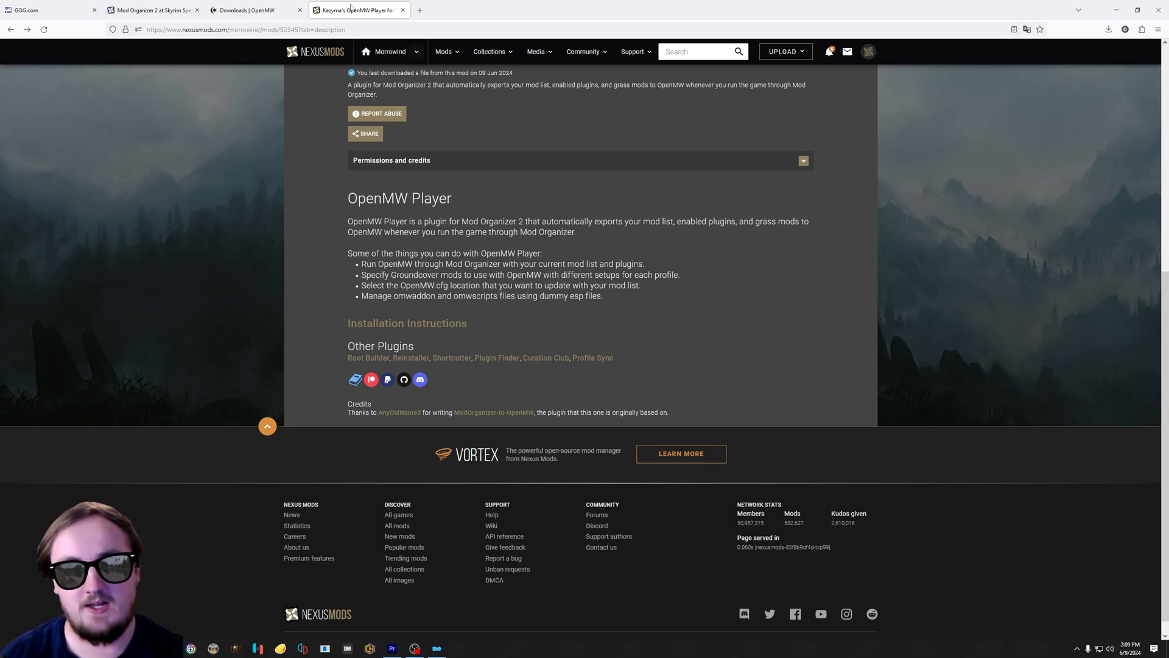
Step: Search the web for Tamriel Rebuilt and reach its official website
{"action": "type", "text": "tamriel m"}
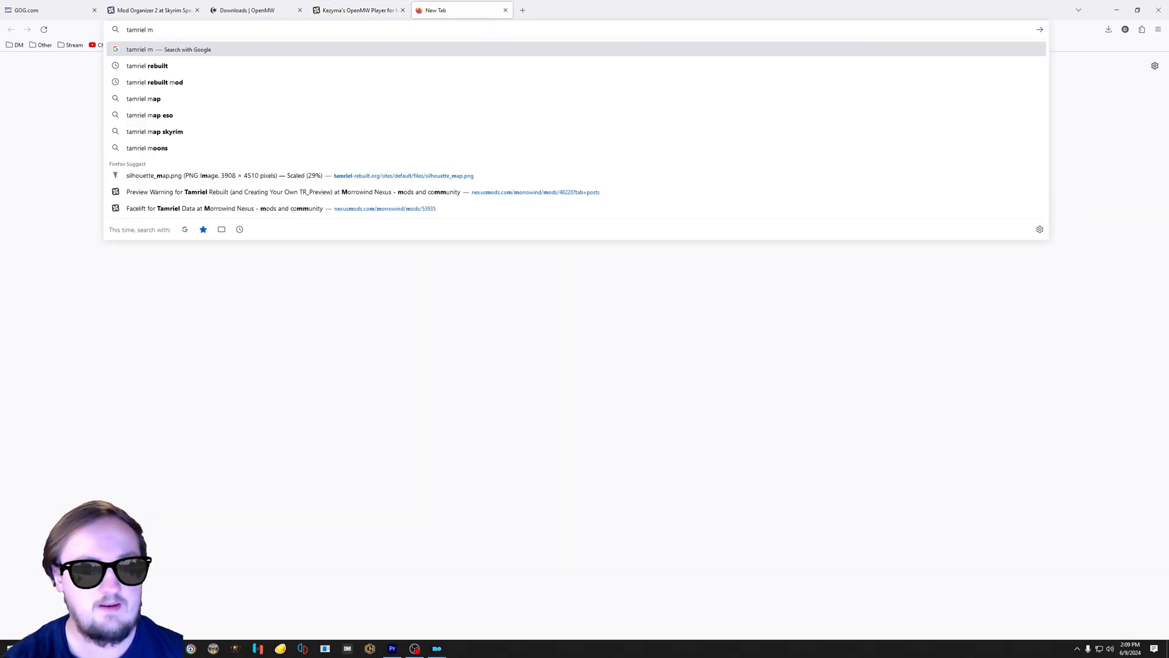
{"action": "left_click", "coordinate": [148, 66]}
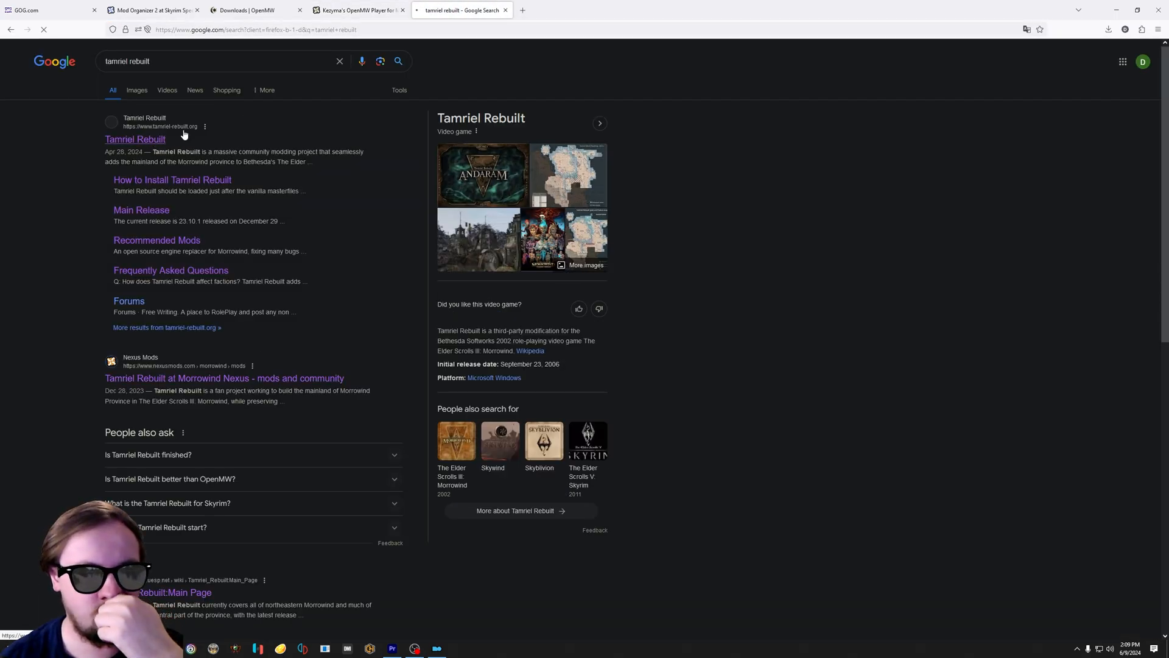
{"action": "left_click", "coordinate": [135, 139]}
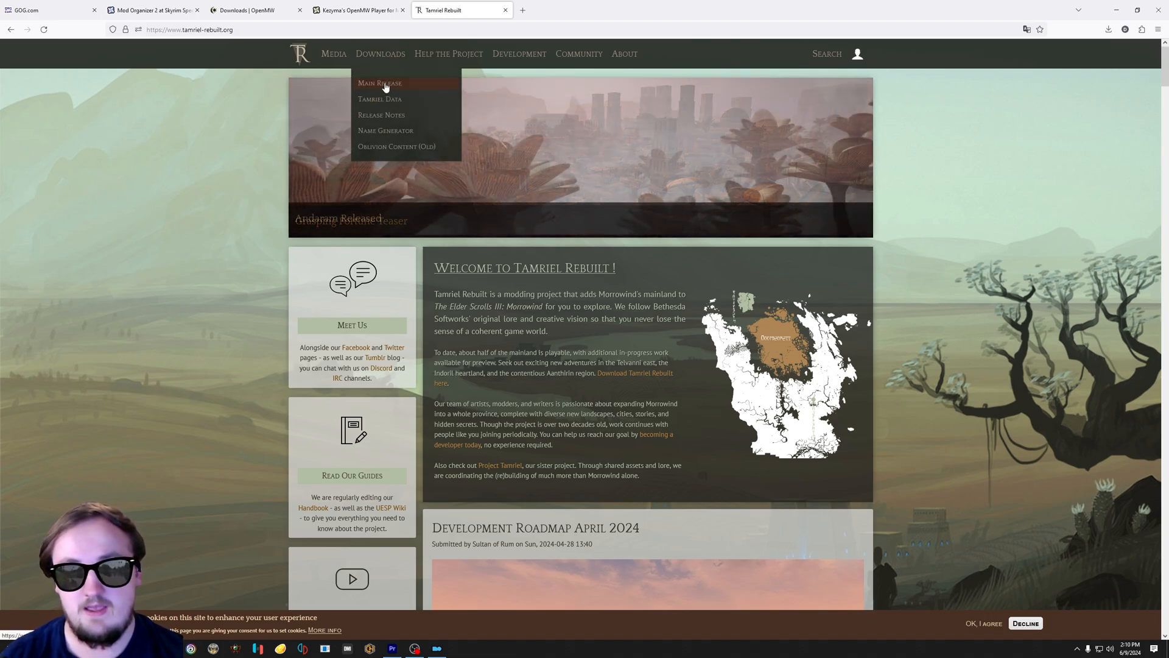
Step: From the Main Mirror page, reach Tamriel Rebuilt's Nexus file list, closing the Google Drive mirror
{"action": "left_click", "coordinate": [380, 82]}
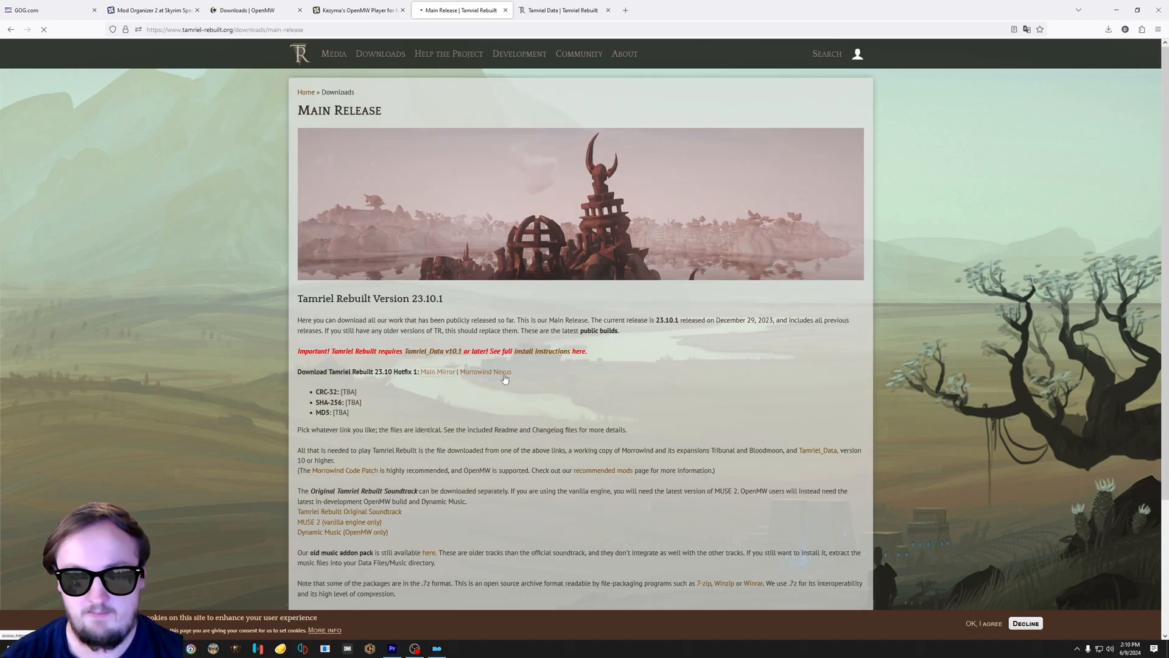
{"action": "left_click", "coordinate": [437, 371]}
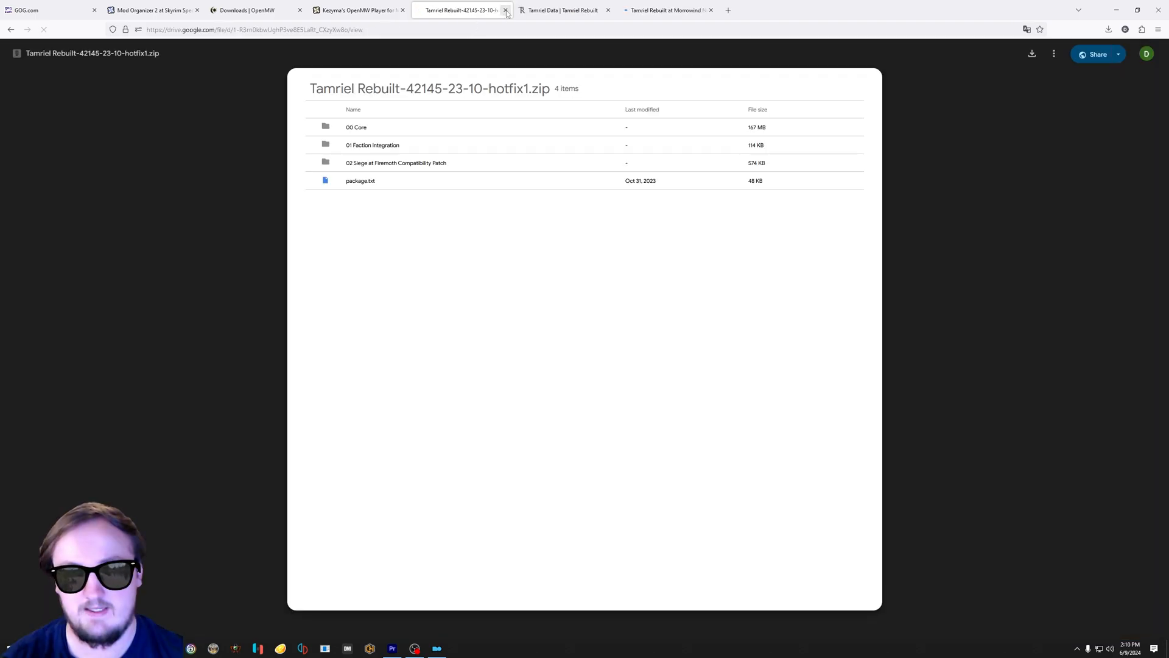
{"action": "left_click", "coordinate": [505, 10]}
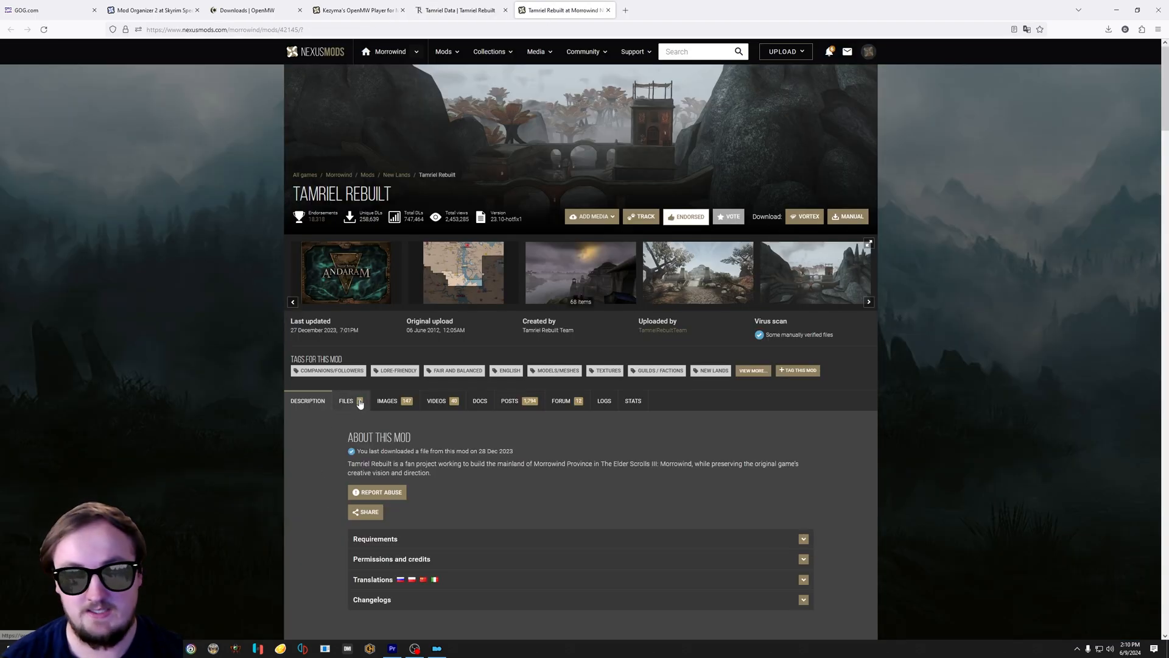
{"action": "left_click", "coordinate": [346, 401]}
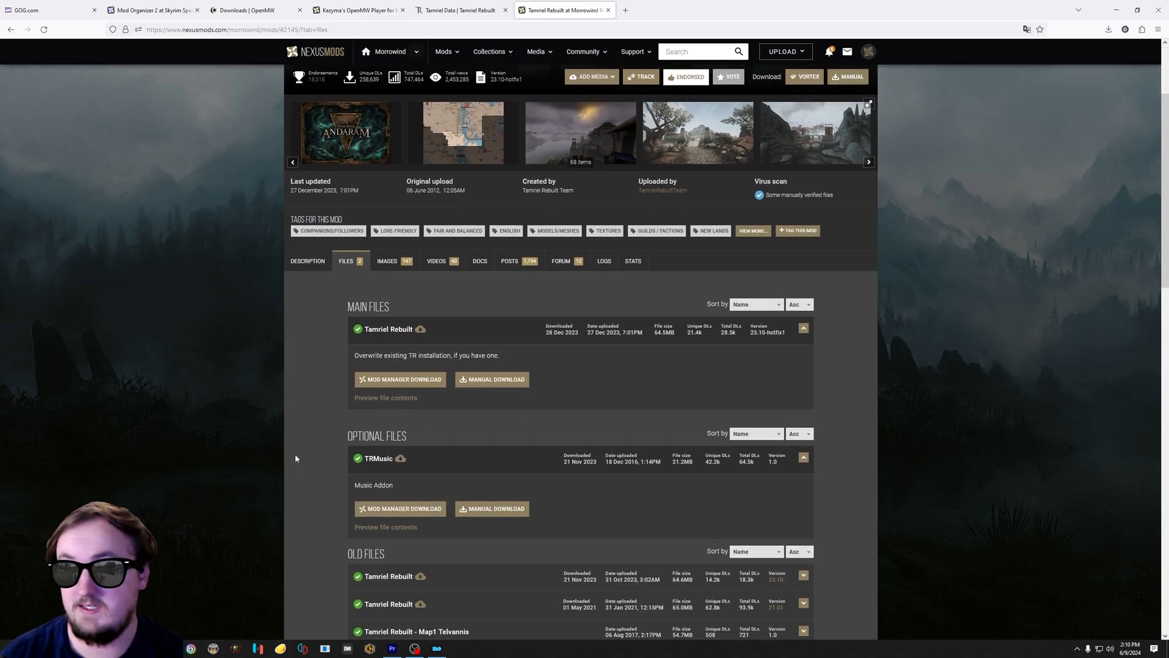
{"action": "mouse_move", "coordinate": [437, 646]}
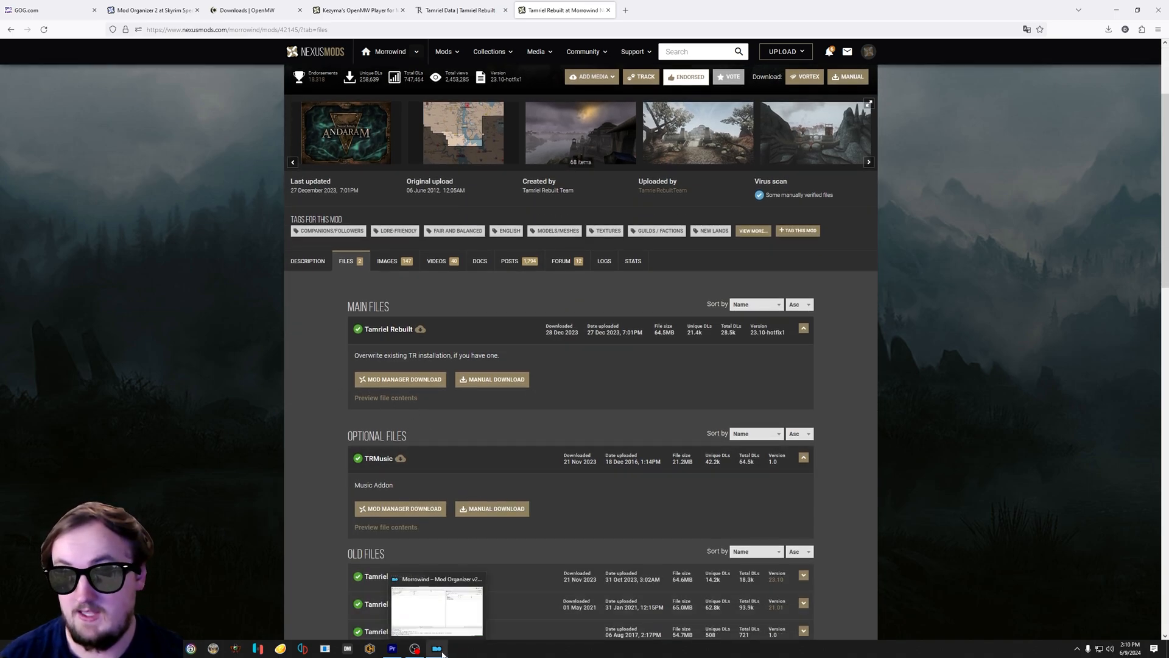
{"action": "left_click", "coordinate": [438, 646]}
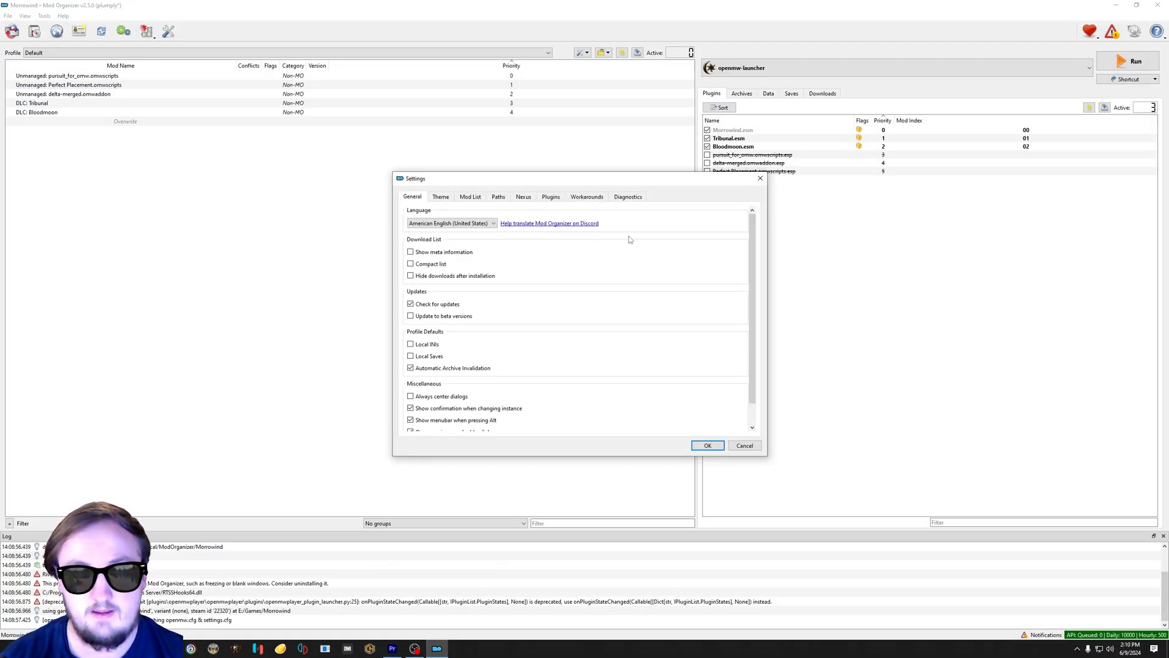
{"action": "left_click", "coordinate": [707, 446]}
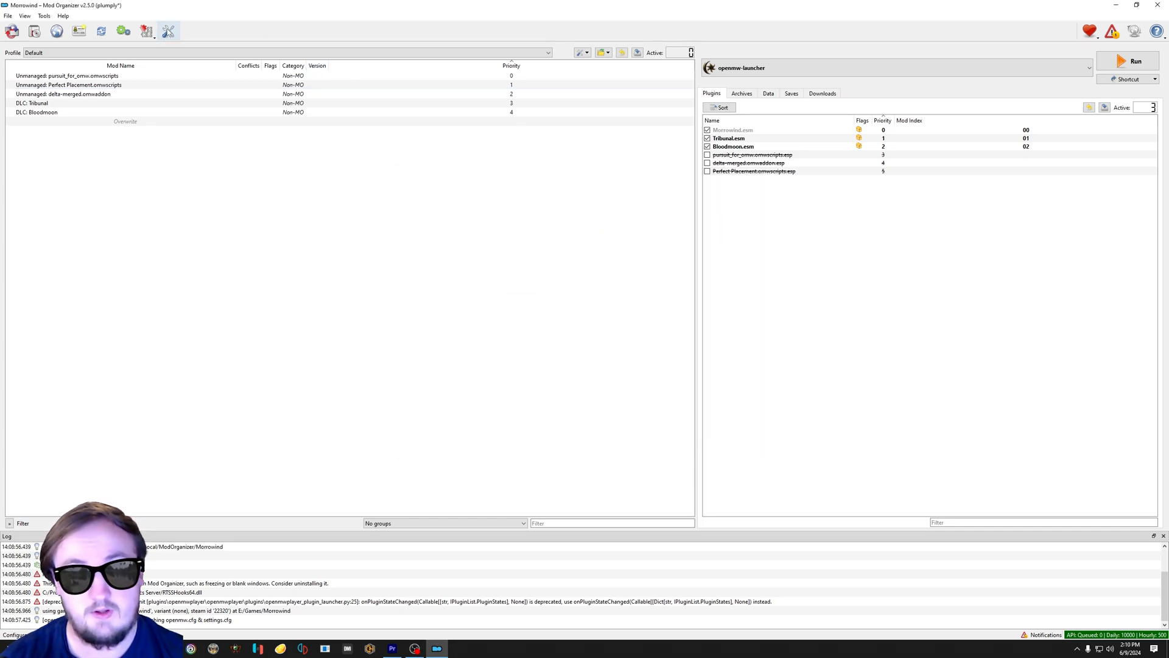
{"action": "left_click", "coordinate": [169, 31]}
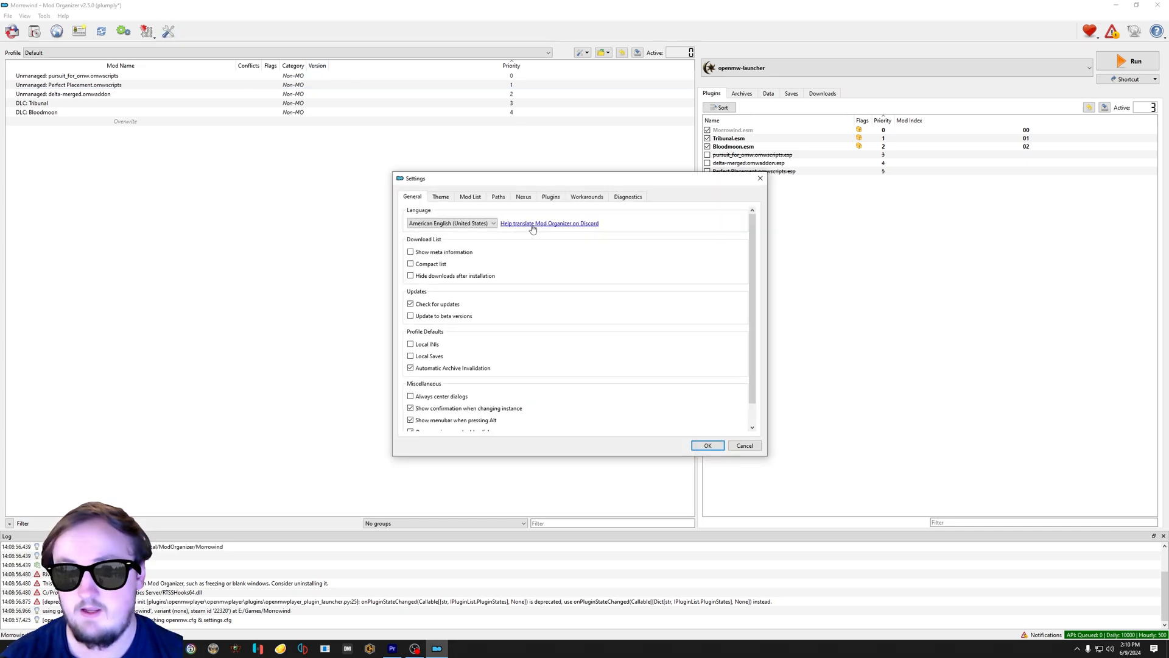
{"action": "left_click", "coordinate": [523, 196]}
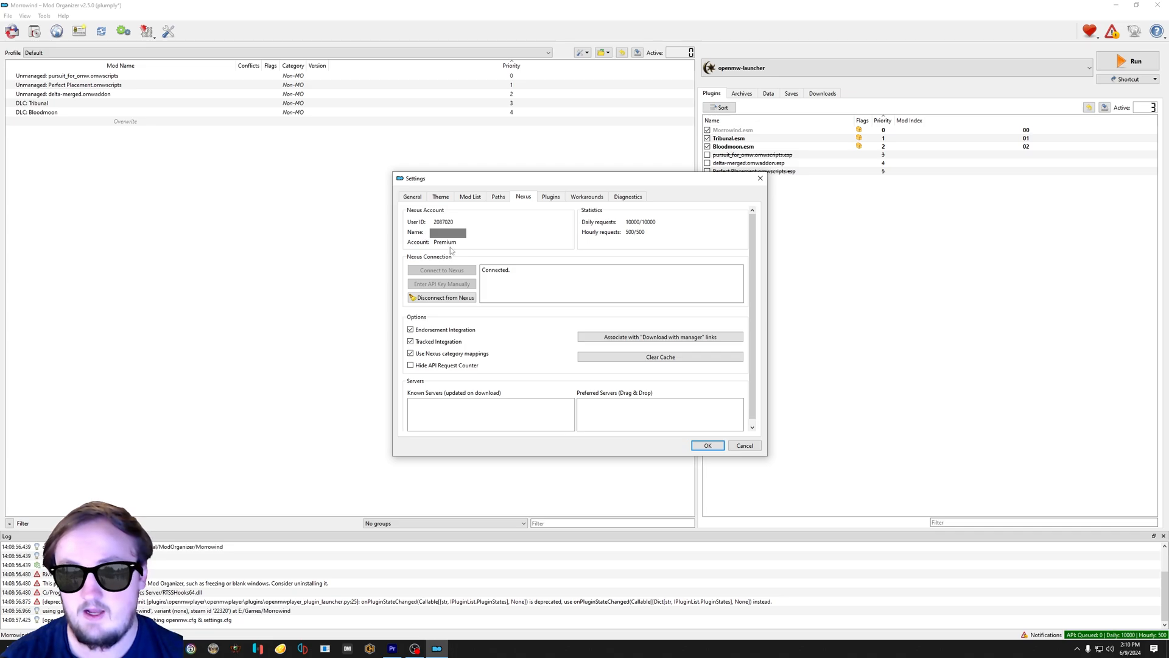
{"action": "left_click", "coordinate": [441, 297]}
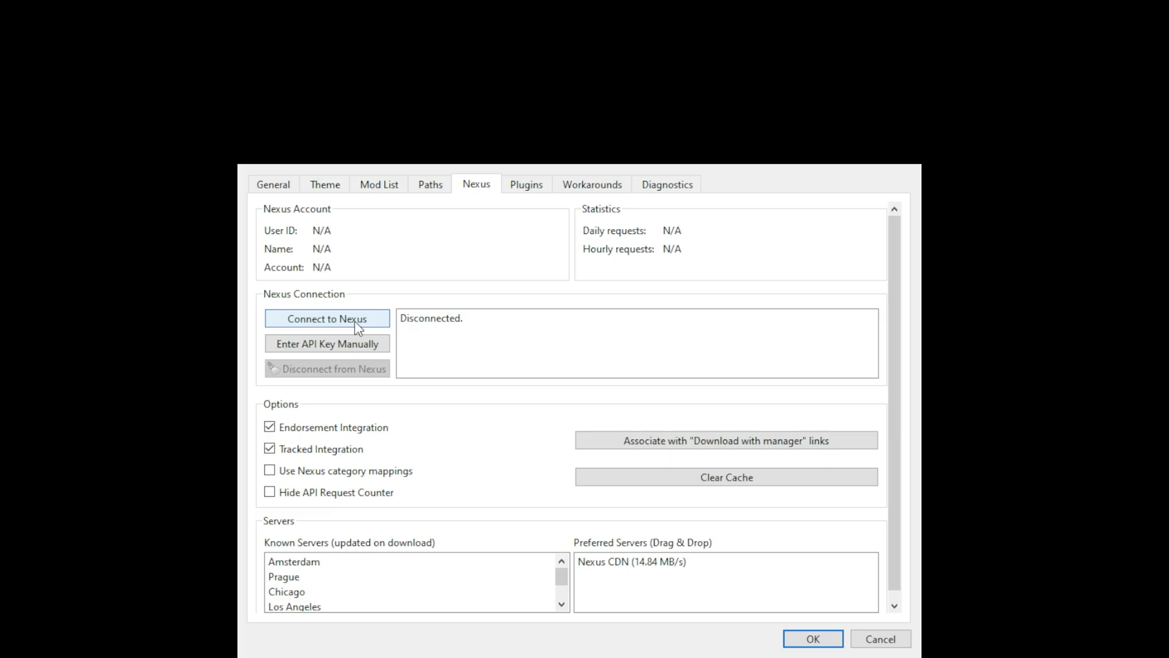
{"action": "left_click", "coordinate": [327, 318]}
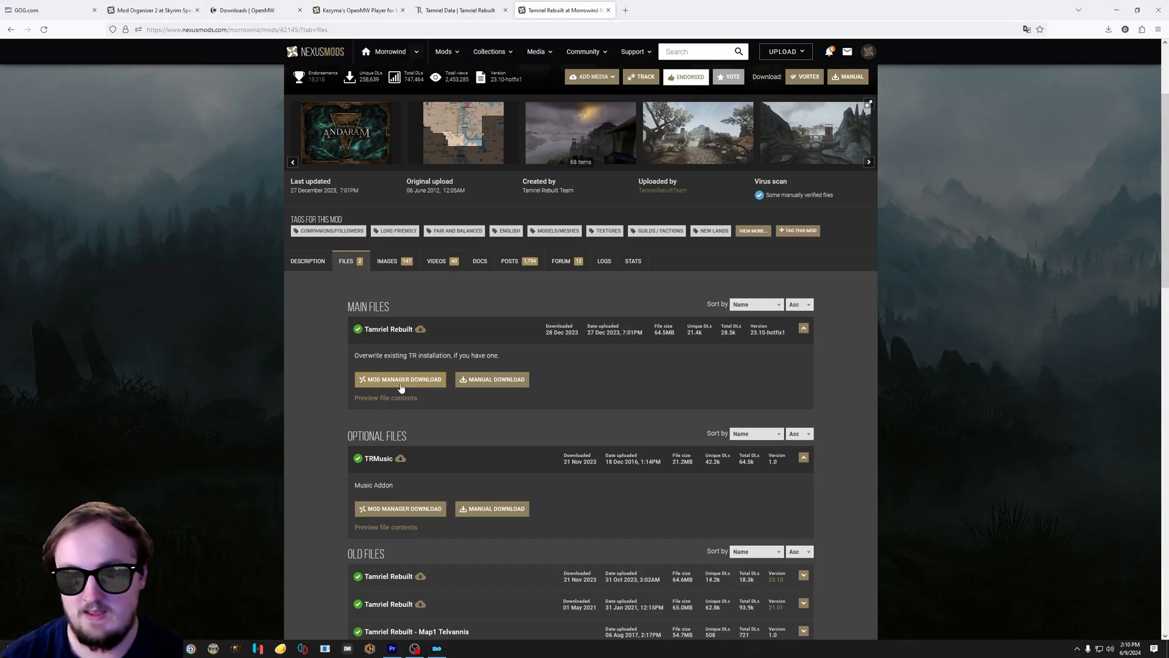
Step: Send the Tamriel Rebuilt main file to MO2 via Mod Manager Download, then return to the browser
{"action": "left_click", "coordinate": [404, 379]}
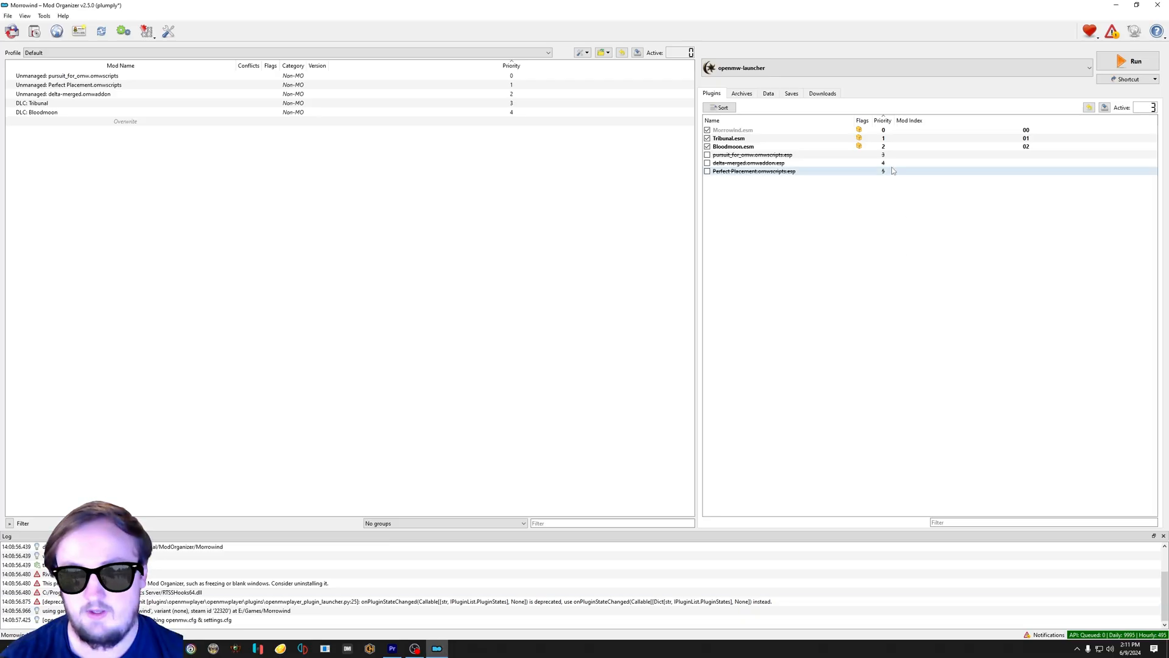
{"action": "left_click", "coordinate": [822, 94]}
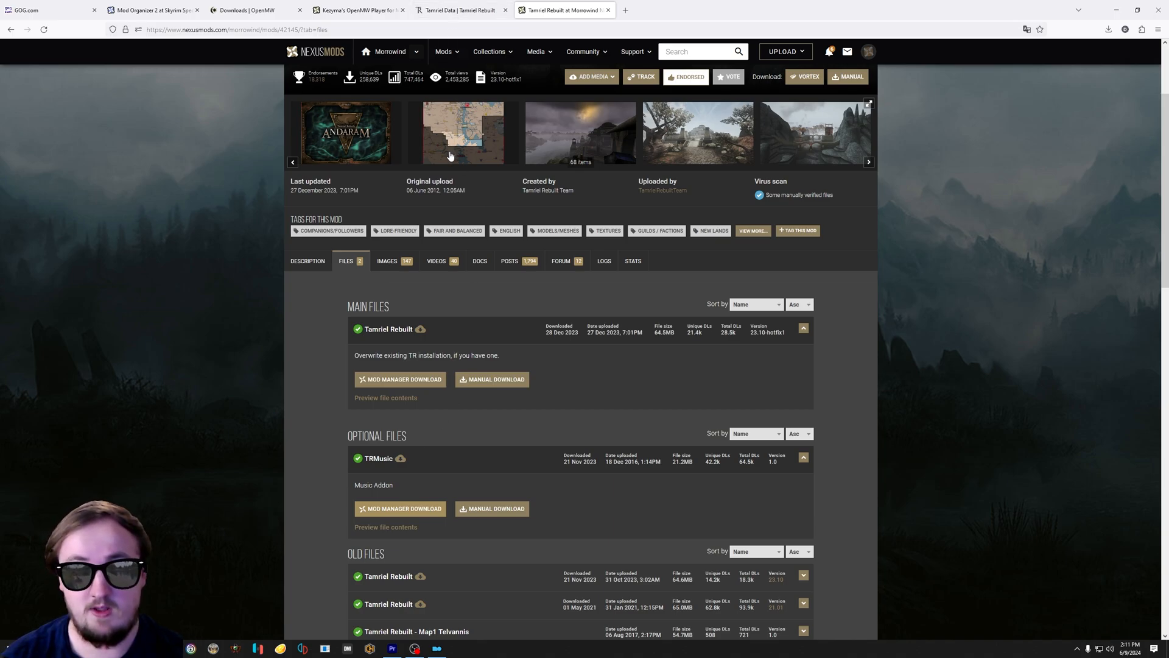
Step: Send Tamriel Data (HD) from its Nexus file list to MO2 via Mod Manager Download
{"action": "left_click", "coordinate": [458, 10]}
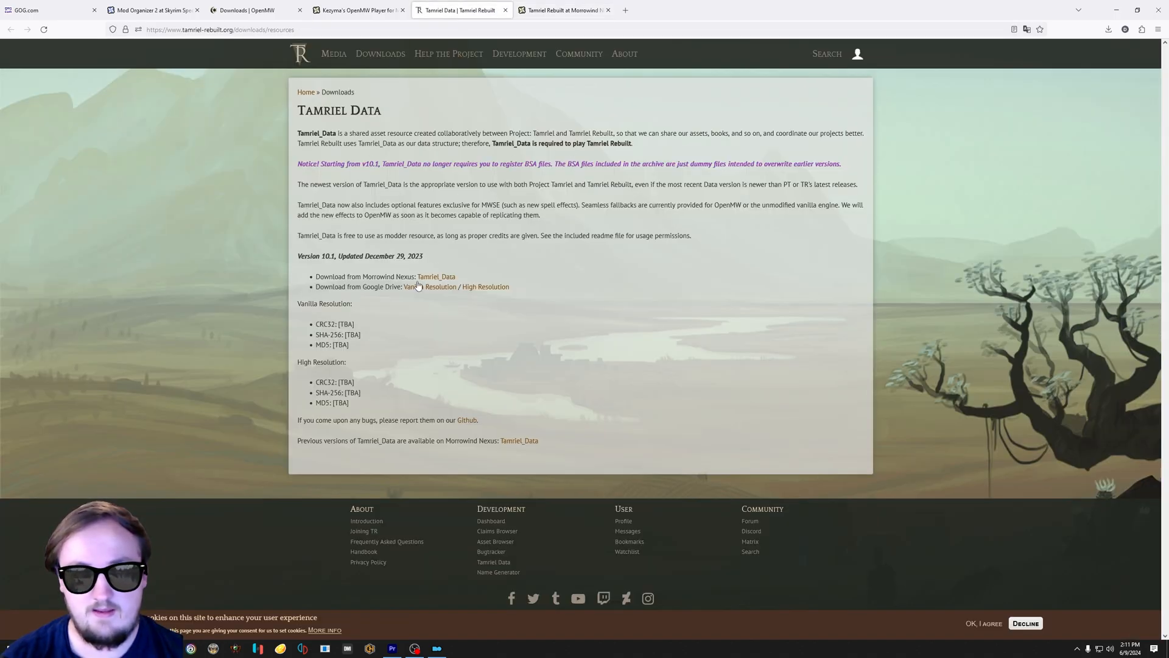
{"action": "left_click", "coordinate": [436, 276]}
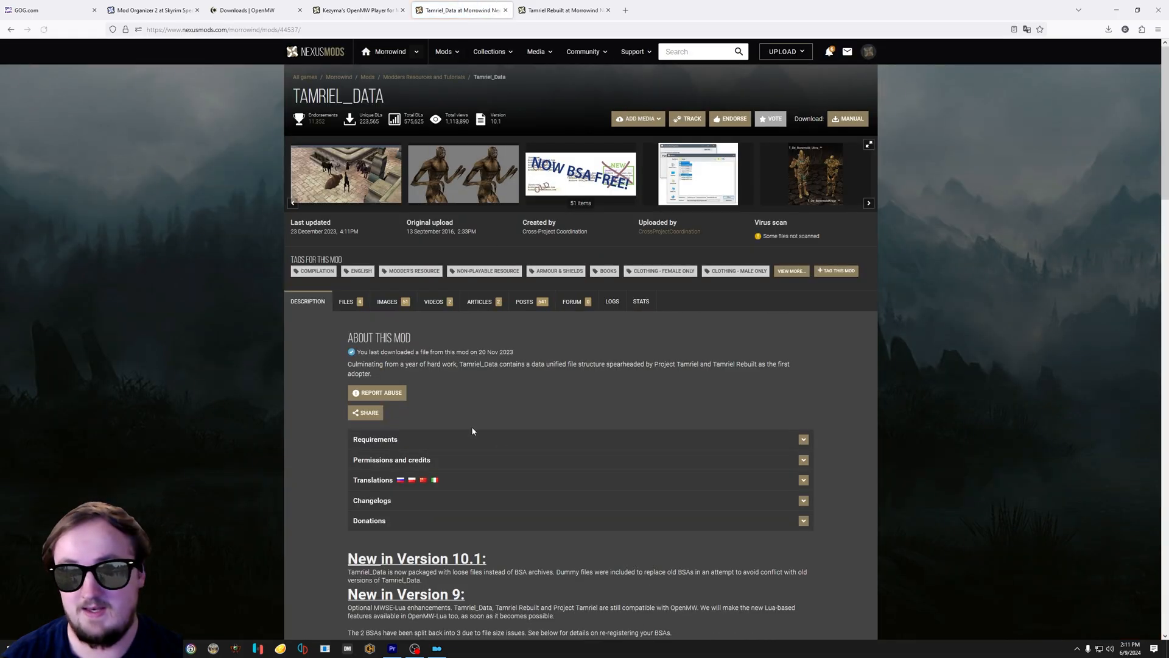
{"action": "mouse_move", "coordinate": [494, 351]}
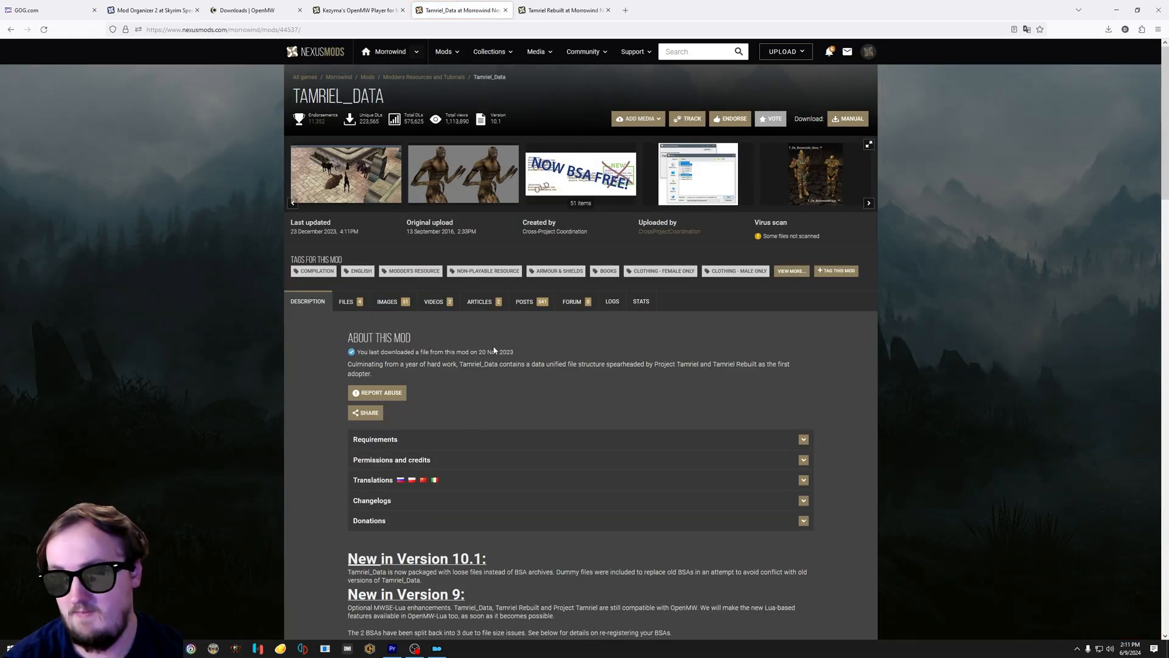
{"action": "mouse_move", "coordinate": [446, 344]}
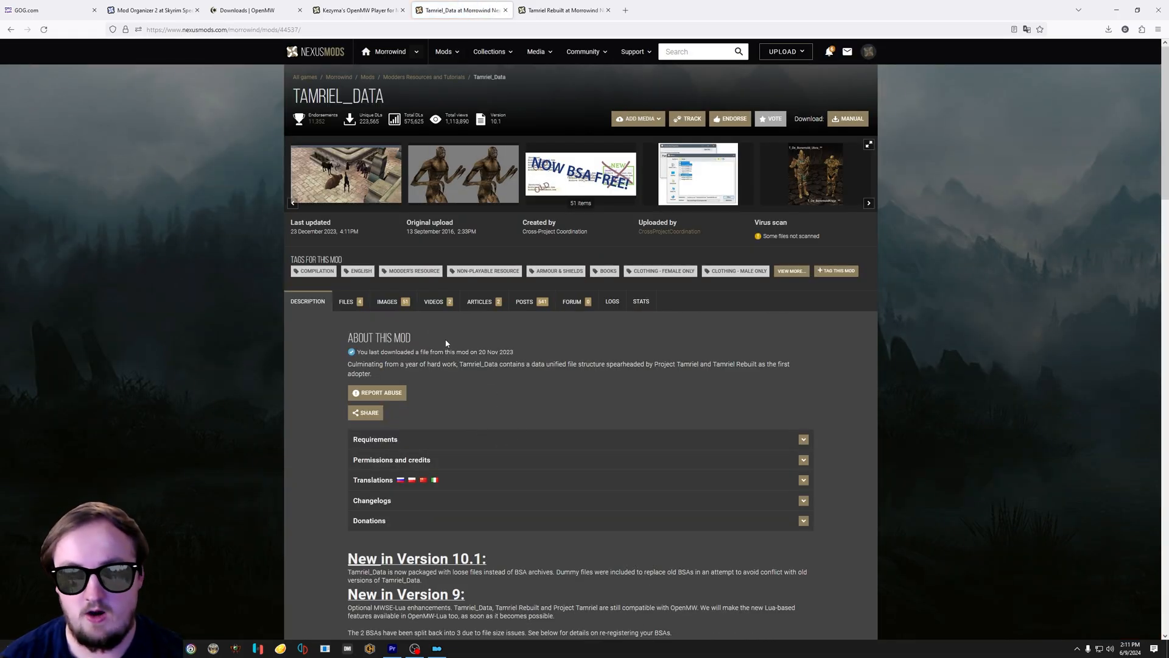
{"action": "left_click", "coordinate": [344, 301]}
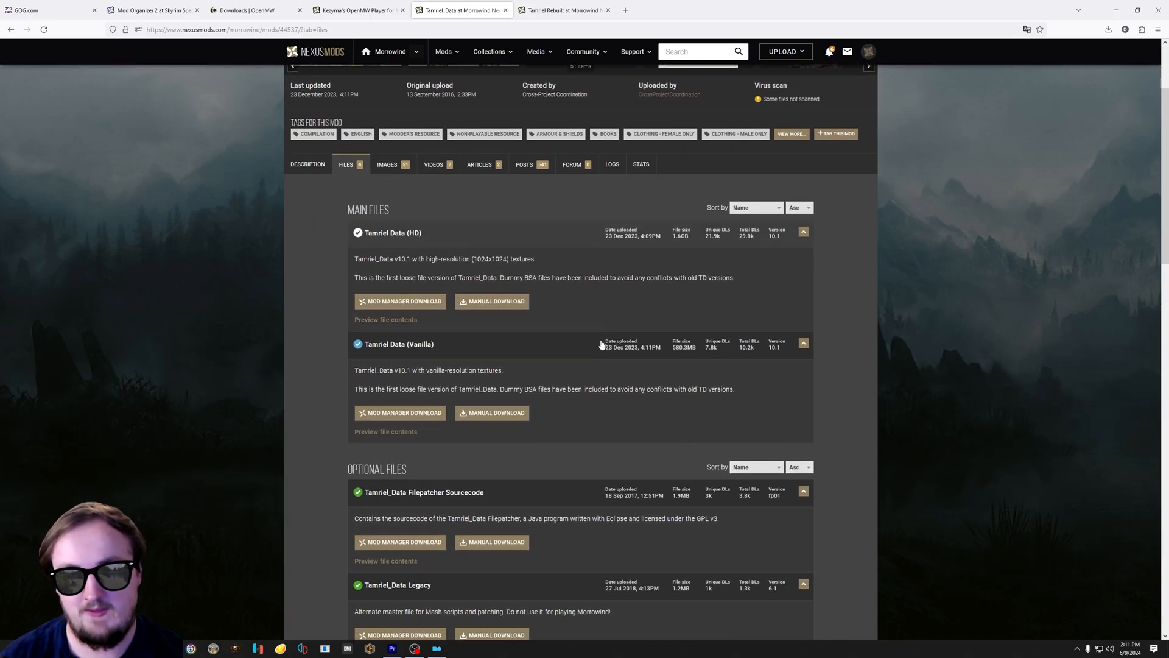
{"action": "scroll", "scroll_direction": "down", "scroll_amount": 3}
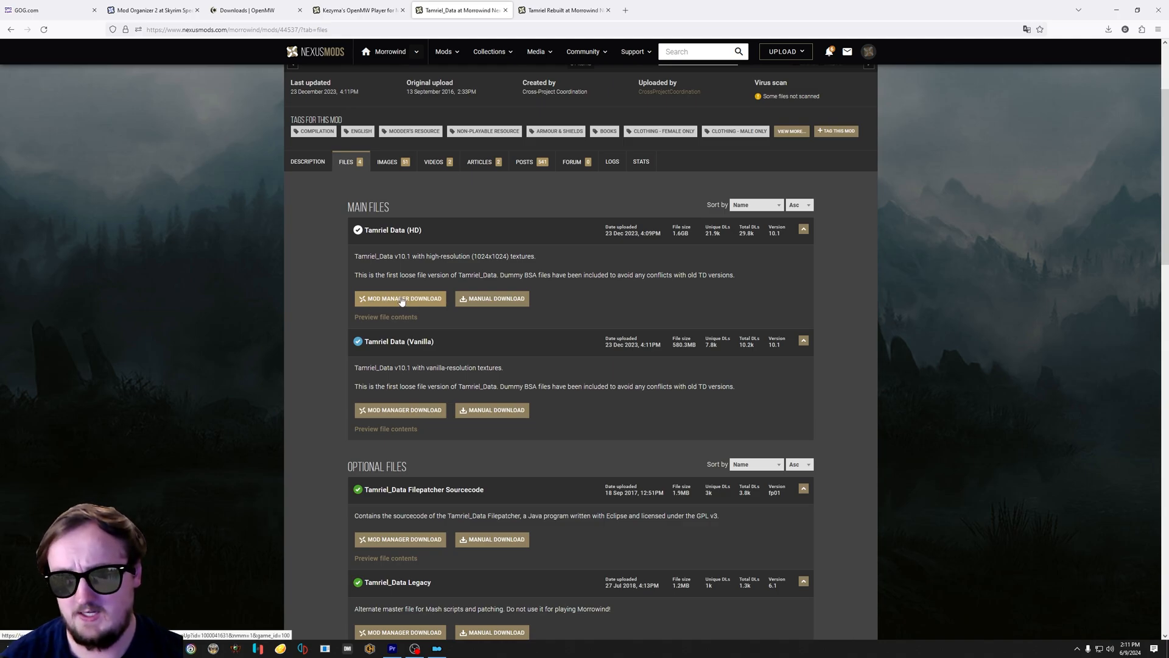
{"action": "left_click", "coordinate": [401, 298]}
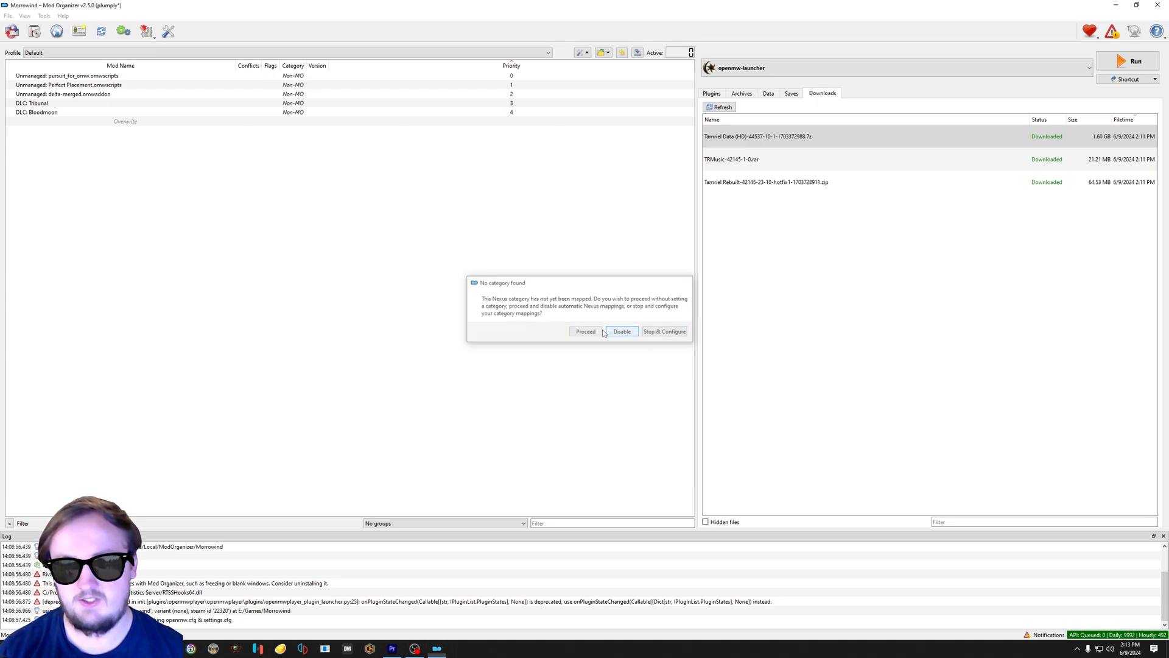
Step: Dismiss the category mapping warning and install the download as Tamriel_Data
{"action": "left_click", "coordinate": [623, 331]}
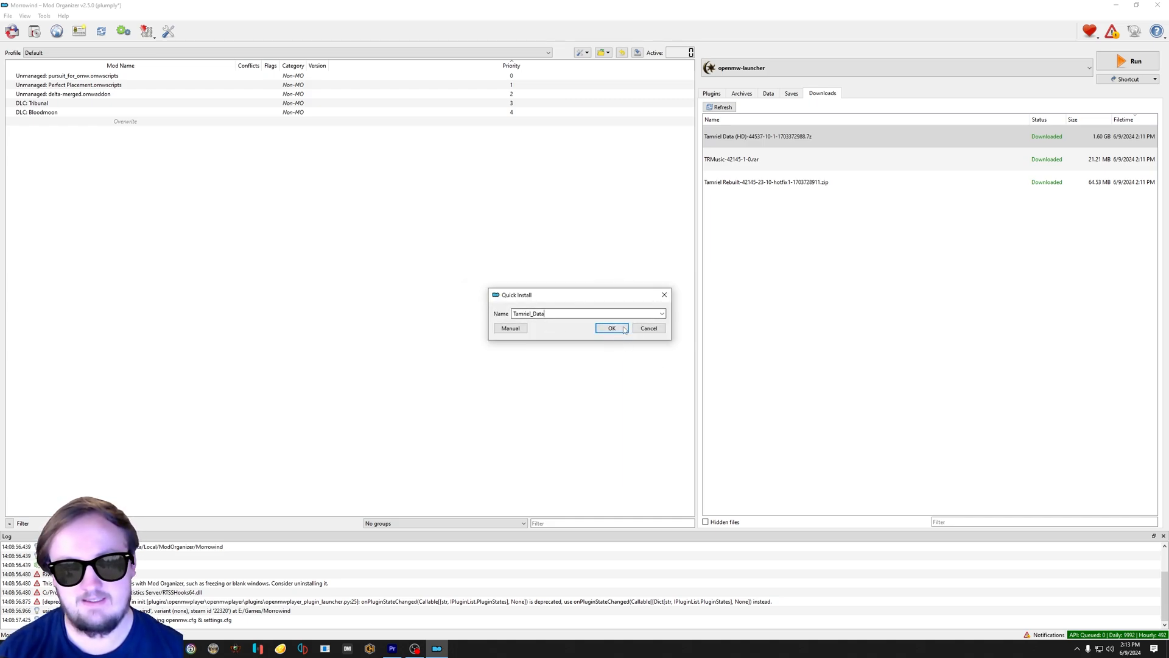
{"action": "left_click", "coordinate": [611, 327]}
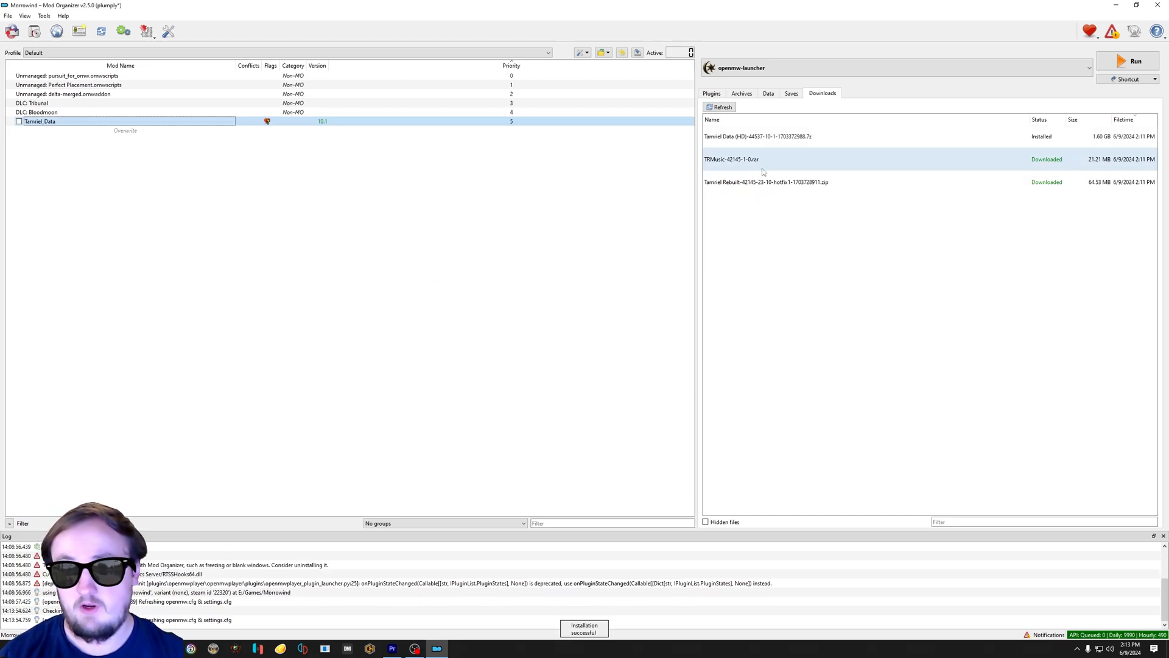
Step: Start installing the Tamriel Rebuilt download with 00 Core and 02 Siege at Firemoth Compatibility Patch ticked
{"action": "double_click", "coordinate": [767, 182]}
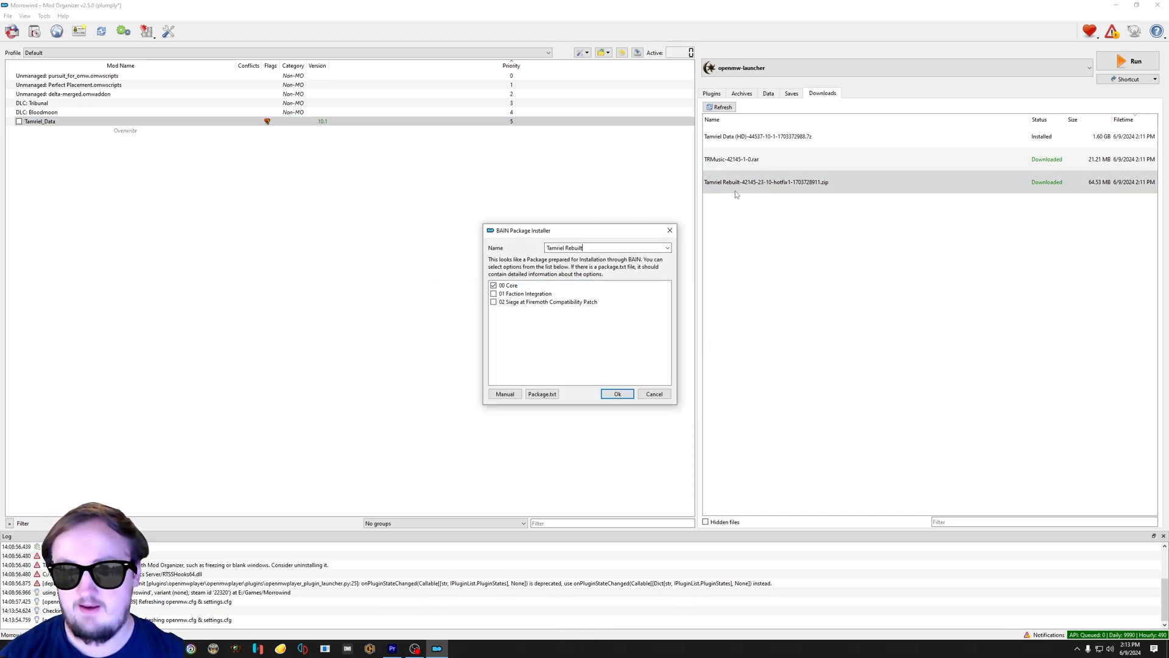
{"action": "left_click", "coordinate": [509, 285]}
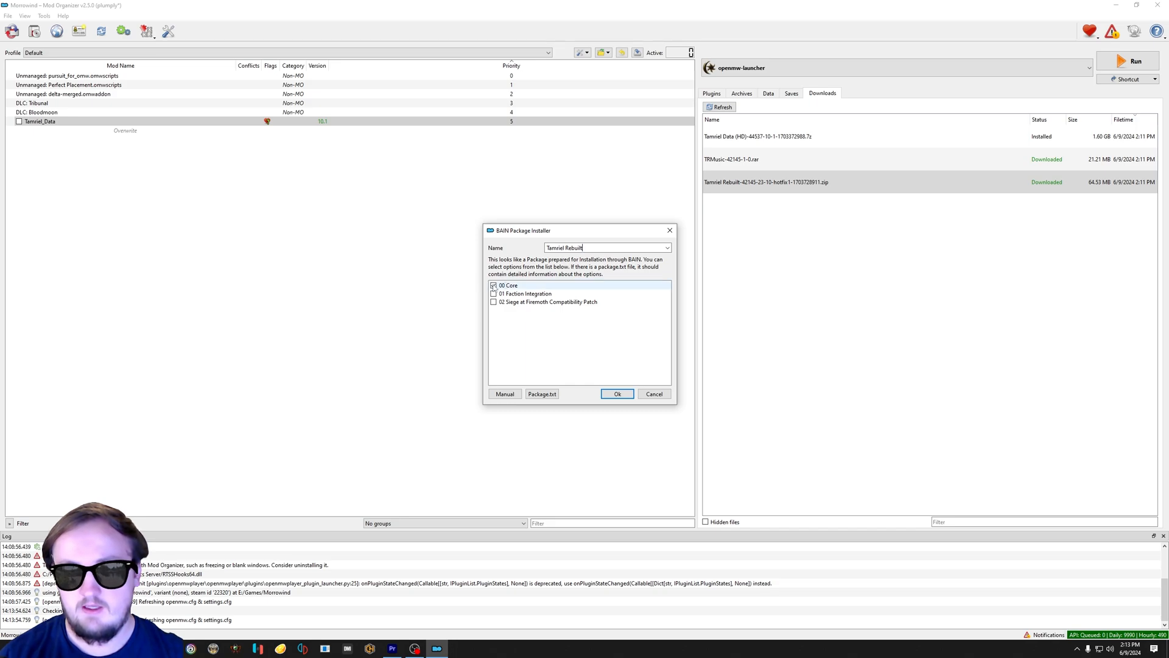
{"action": "left_click", "coordinate": [526, 294]}
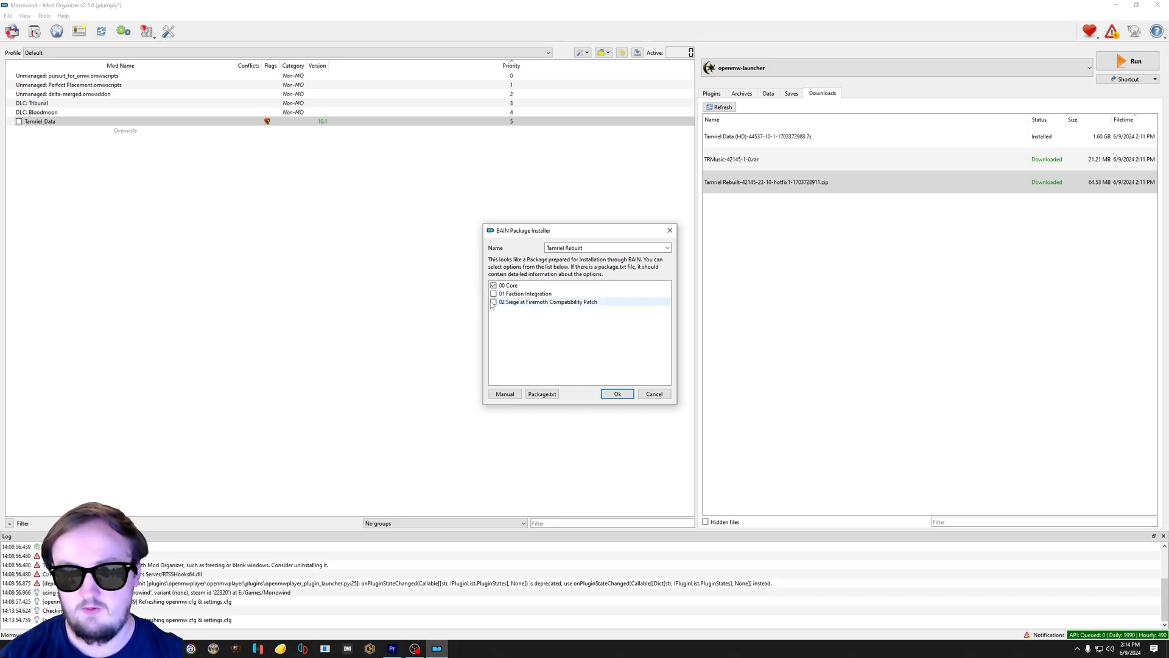
{"action": "left_click", "coordinate": [525, 293]}
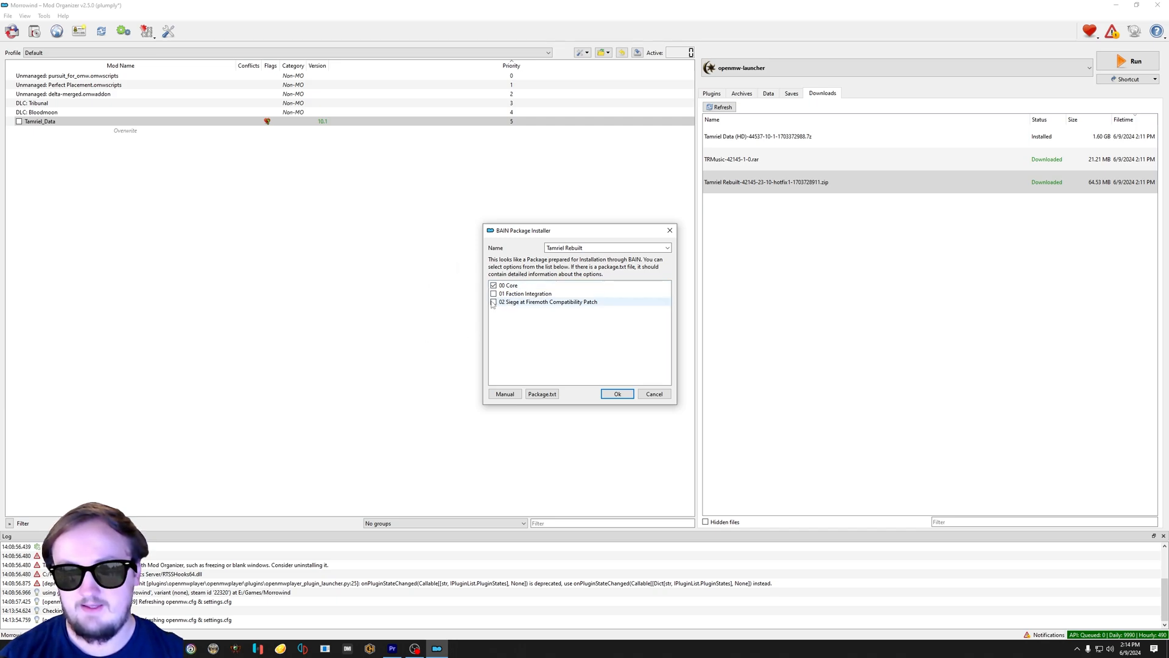
{"action": "left_click", "coordinate": [494, 302]}
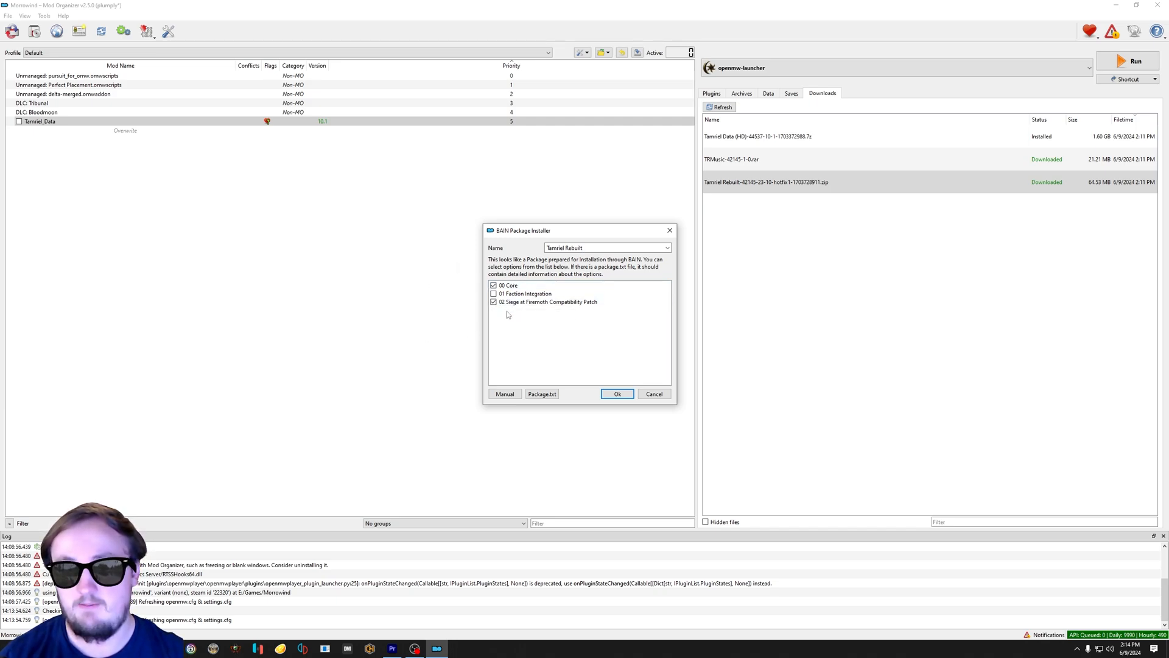
{"action": "left_click", "coordinate": [548, 303]}
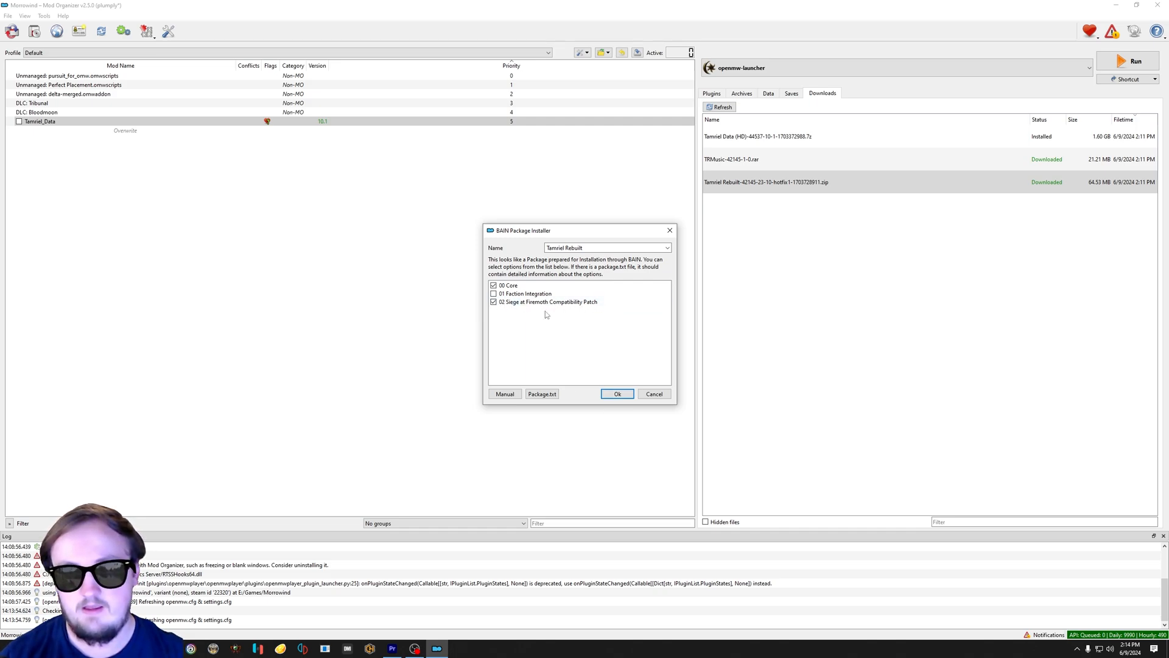
{"action": "mouse_move", "coordinate": [597, 363]}
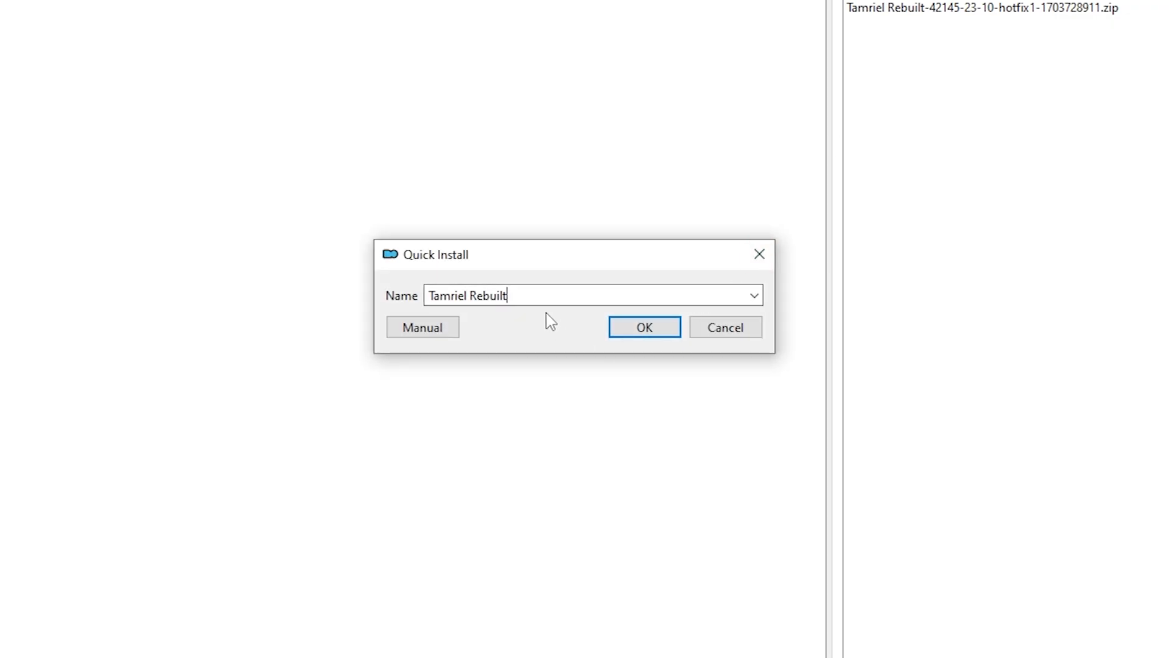
Step: Keep the mod name Tamriel Rebuilt, confirm the install and merge it into the existing mod
{"action": "type", "text": "Music"}
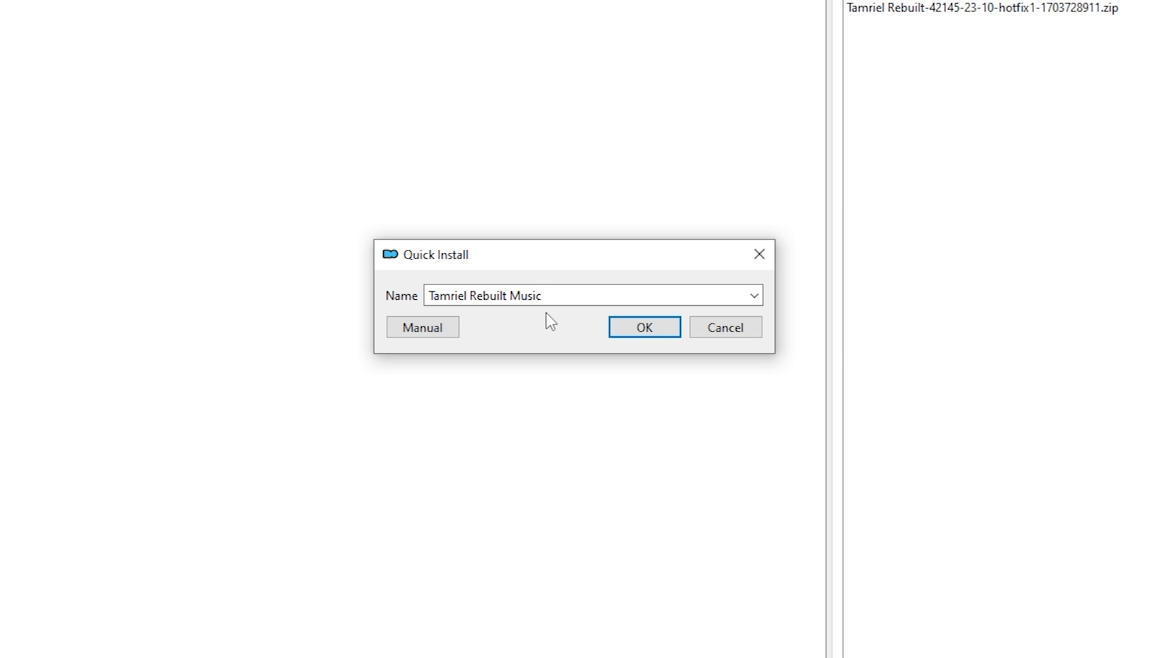
{"action": "key", "text": "BackSpace"}
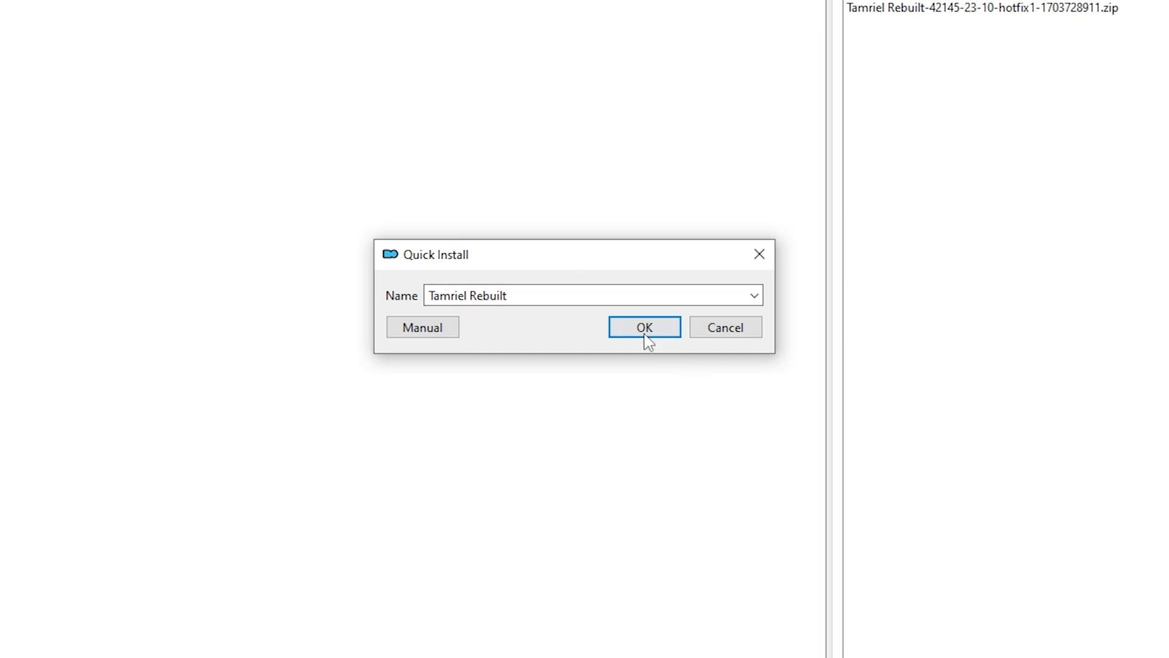
{"action": "left_click", "coordinate": [643, 327]}
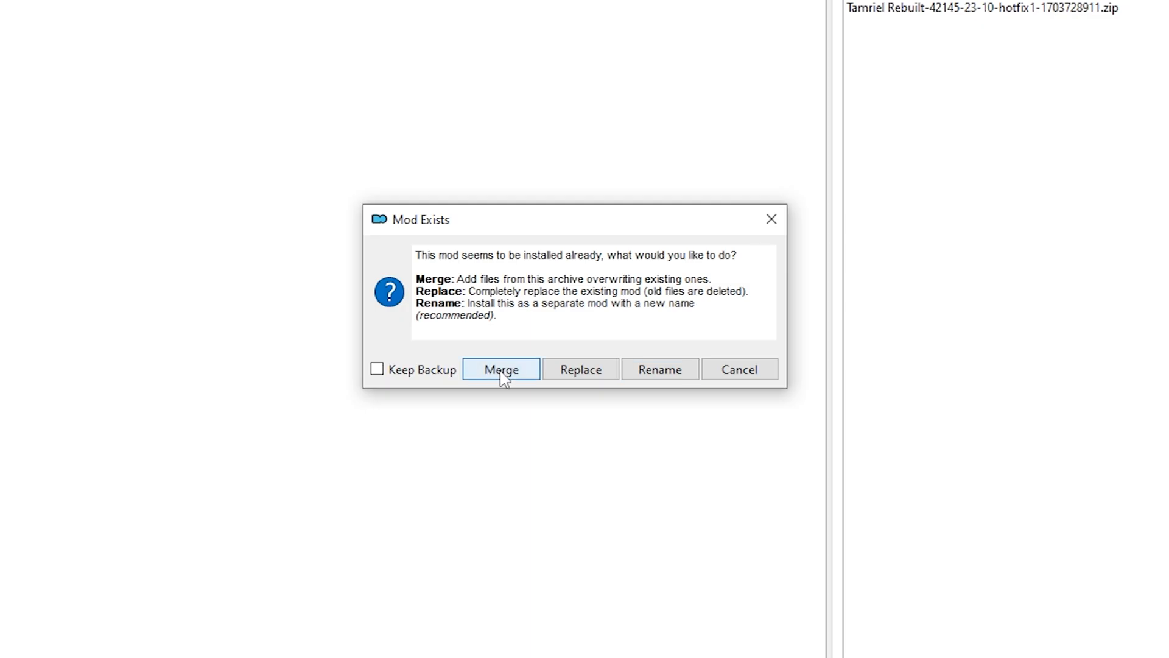
{"action": "left_click", "coordinate": [500, 370]}
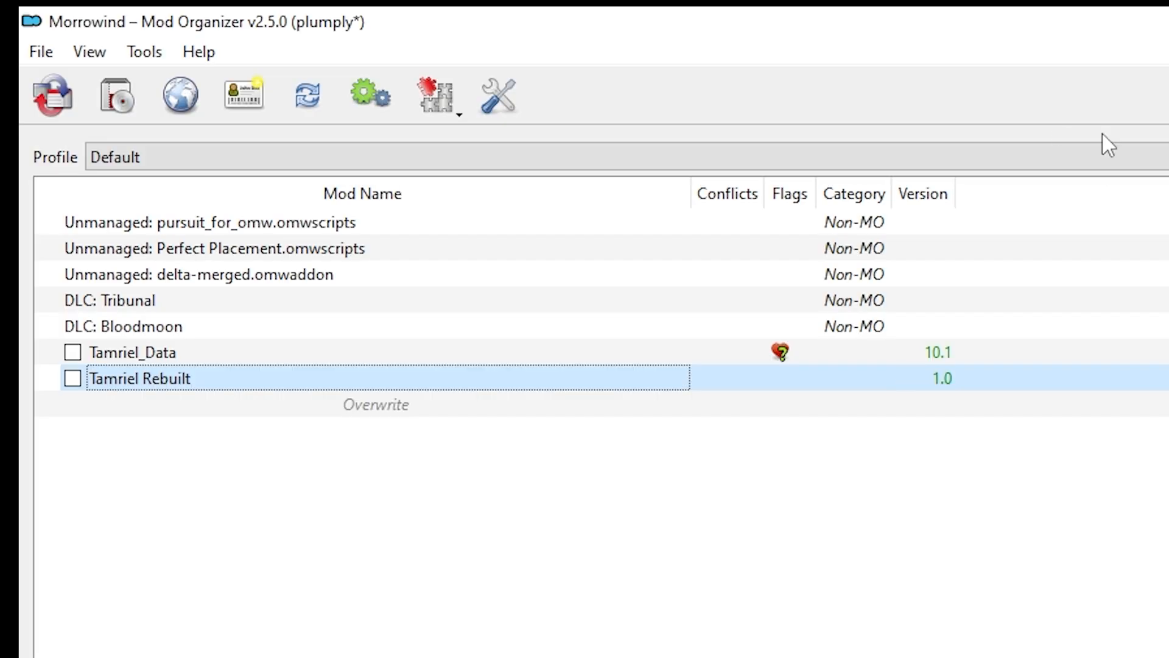
Step: Enable Tamriel_Data and Tamriel Rebuilt together, then review the downloaded archives list
{"action": "left_click", "coordinate": [134, 353]}
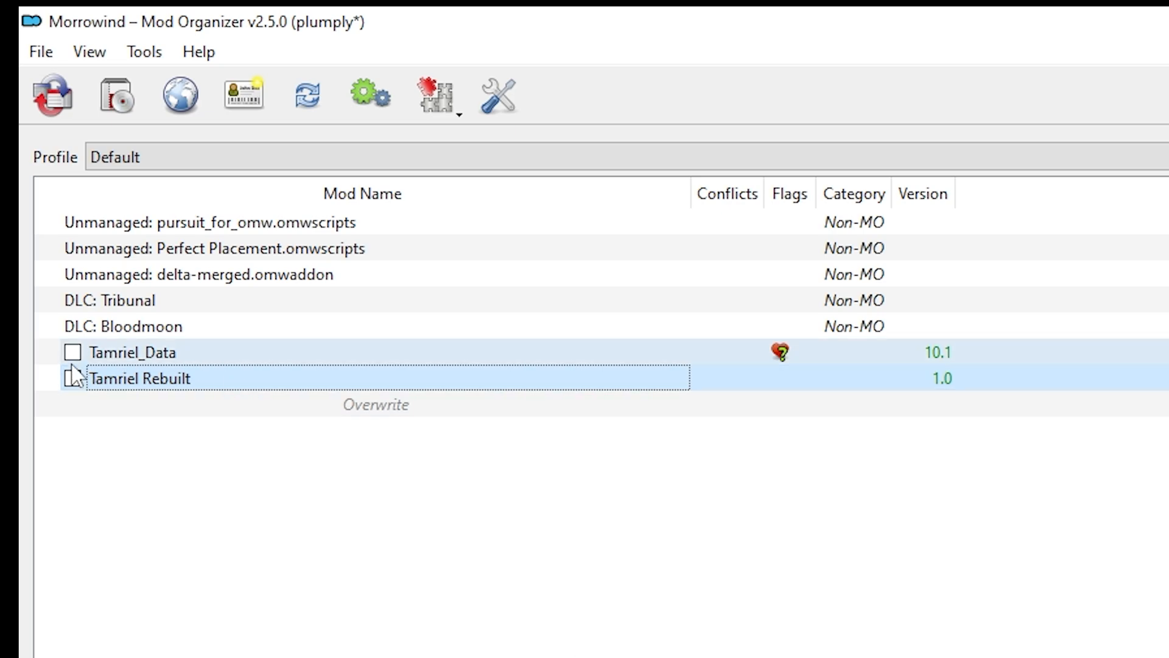
{"action": "left_click", "coordinate": [72, 351]}
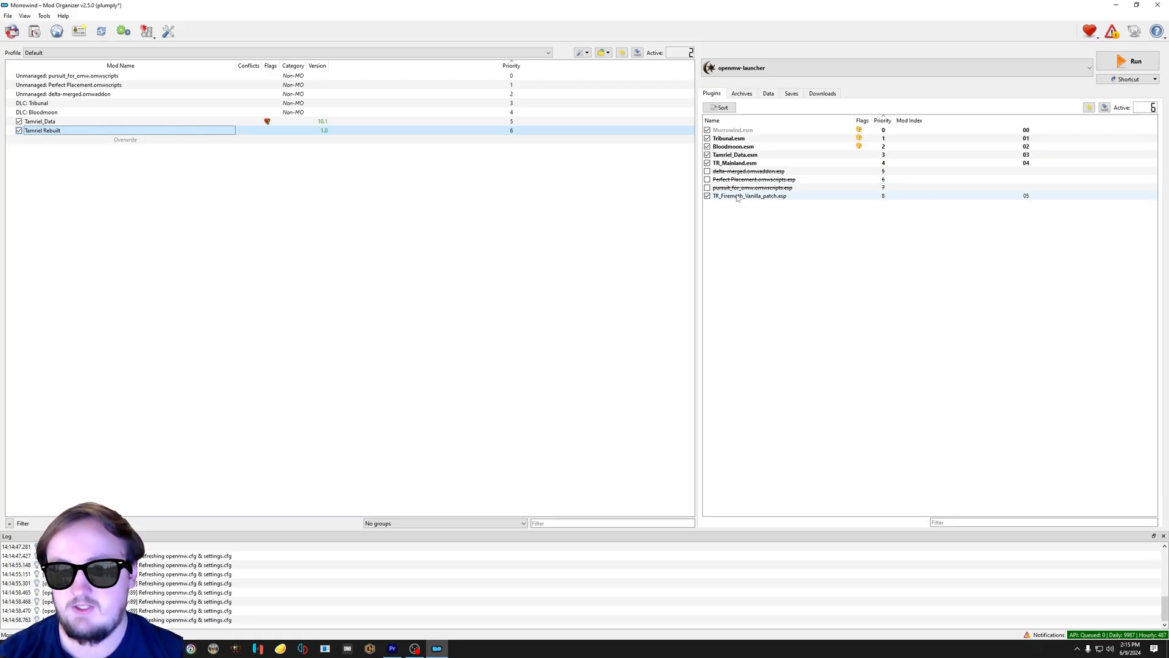
{"action": "left_click", "coordinate": [822, 94]}
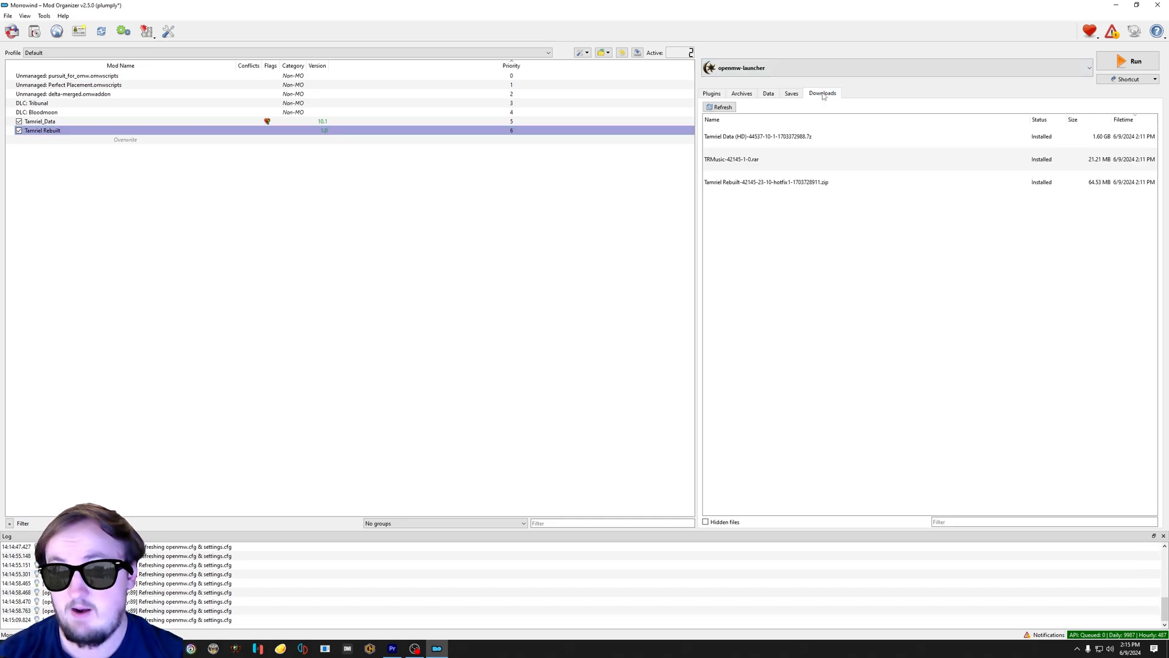
{"action": "mouse_move", "coordinate": [837, 230]}
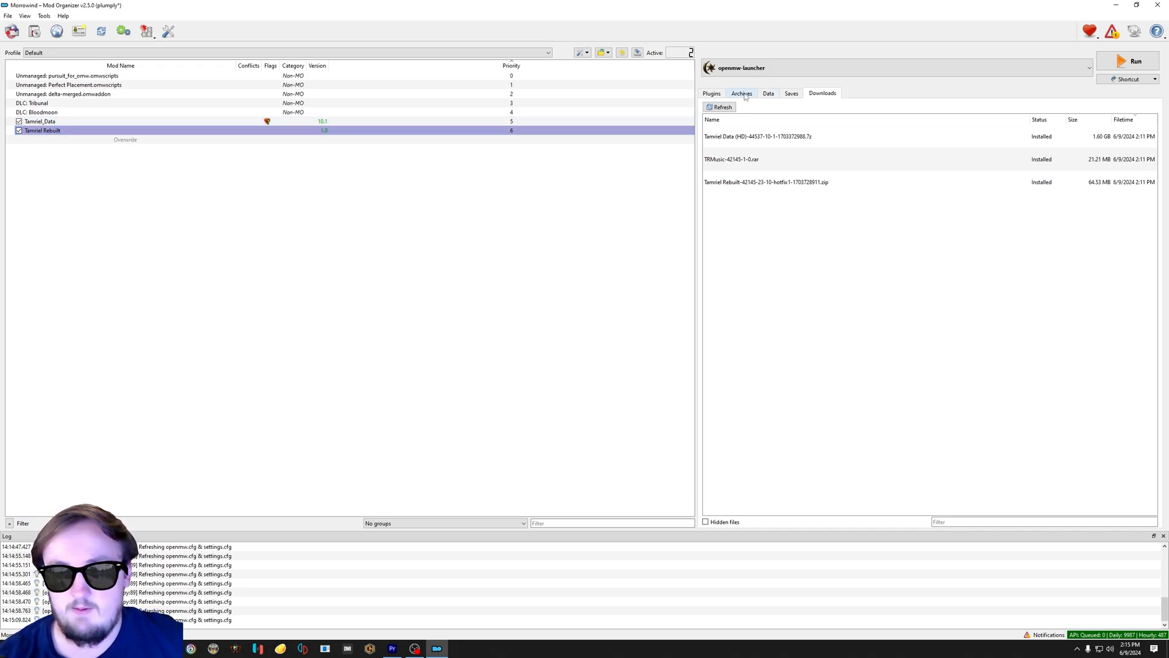
Step: Review the Archives tab, check the OpenMW Launcher content files, and close the launcher
{"action": "left_click", "coordinate": [742, 94]}
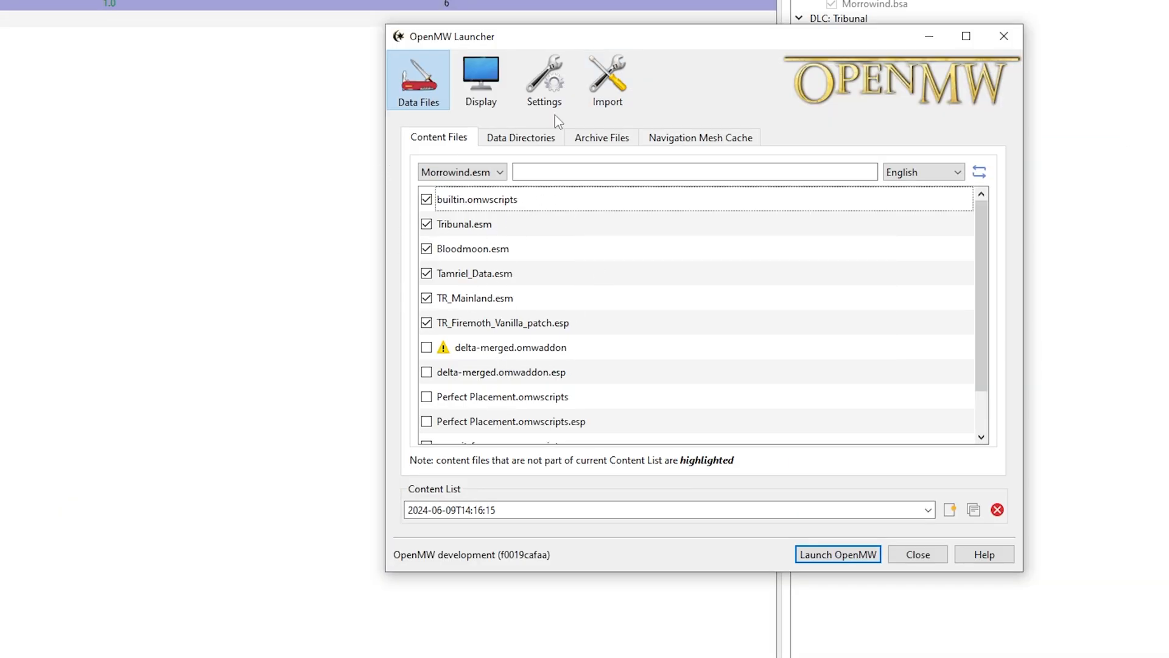
{"action": "left_click", "coordinate": [601, 138]}
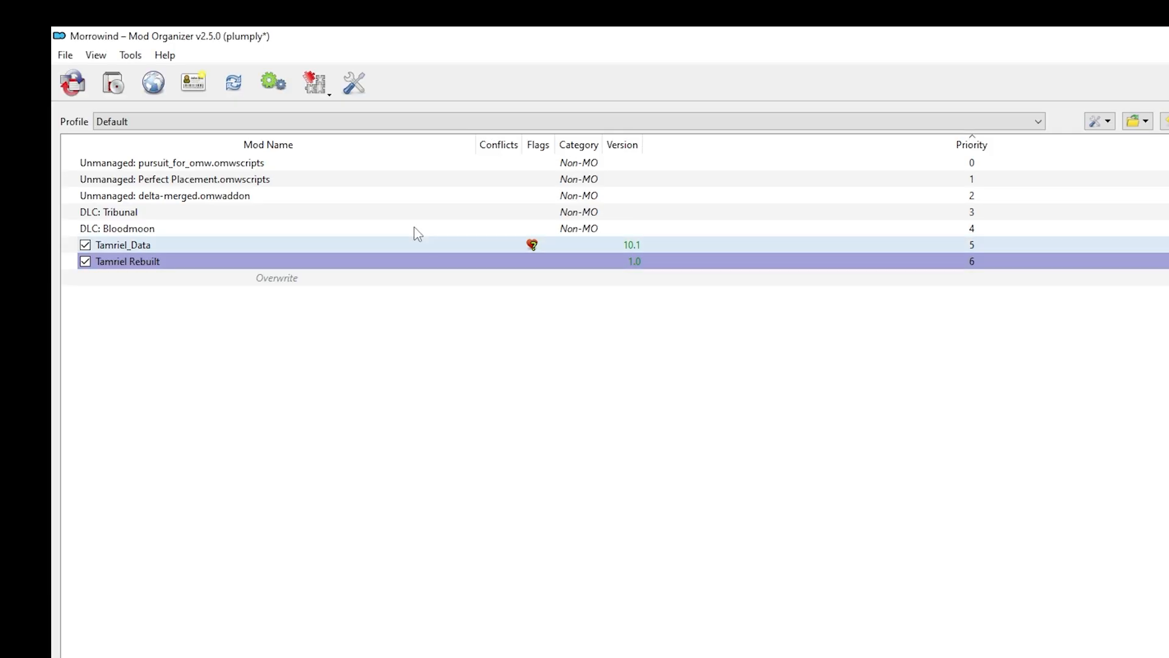
Step: Export the enabled mod setup to OpenMW through OpenMW Player's Export and reopen the launcher
{"action": "left_click", "coordinate": [313, 81]}
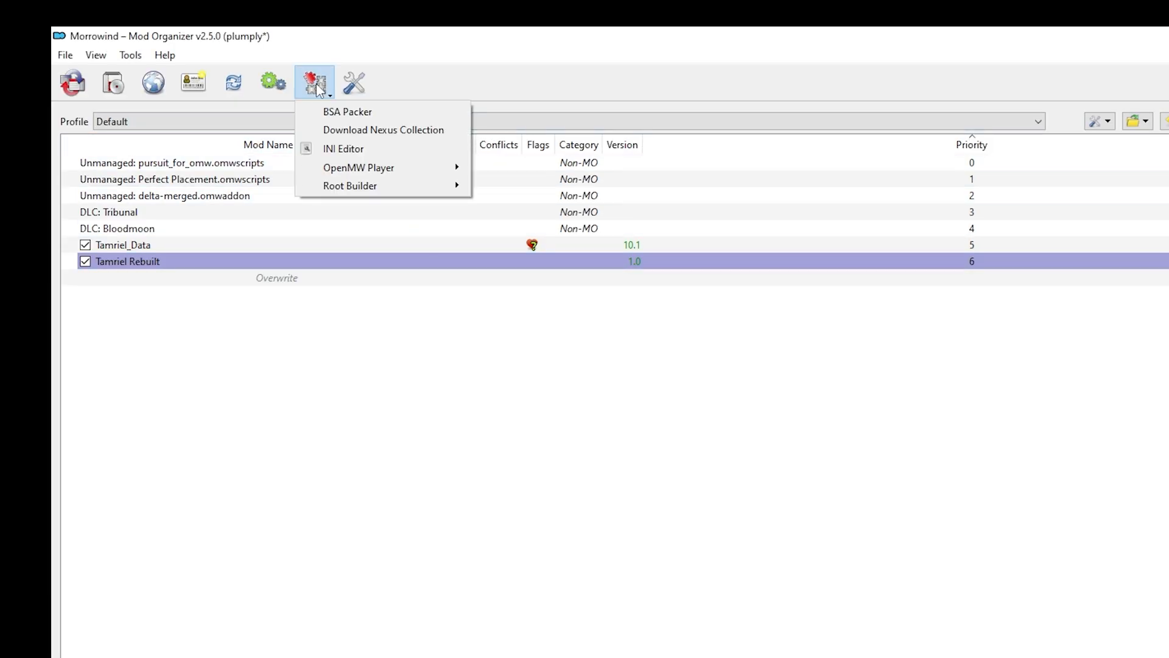
{"action": "mouse_move", "coordinate": [358, 167]}
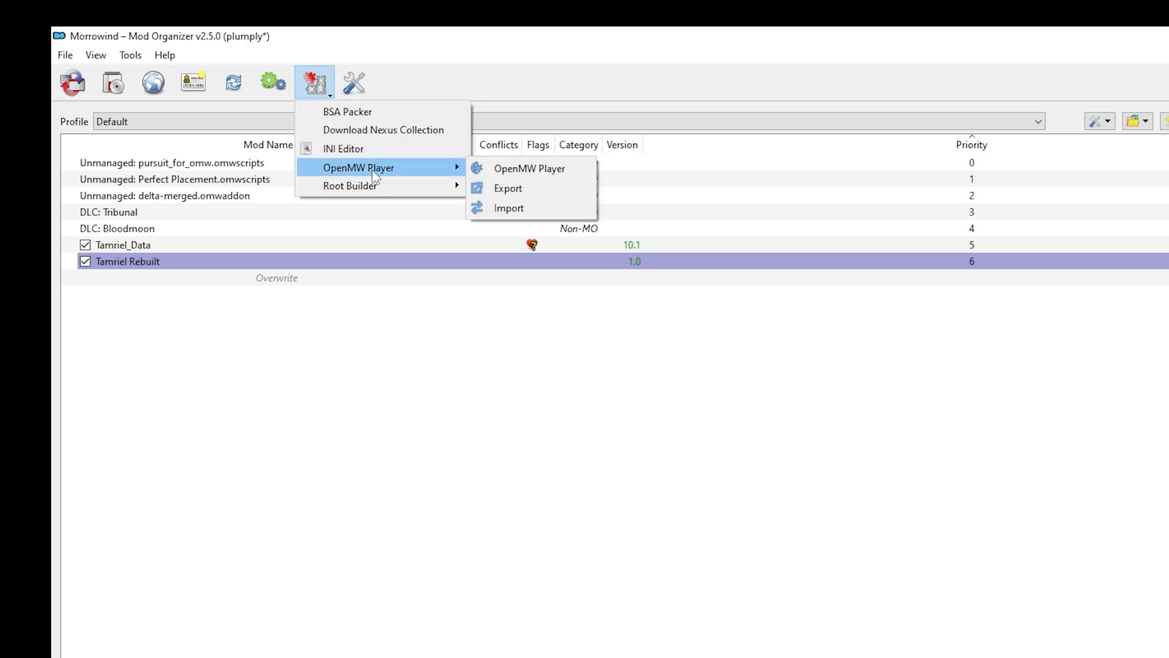
{"action": "mouse_move", "coordinate": [380, 167]}
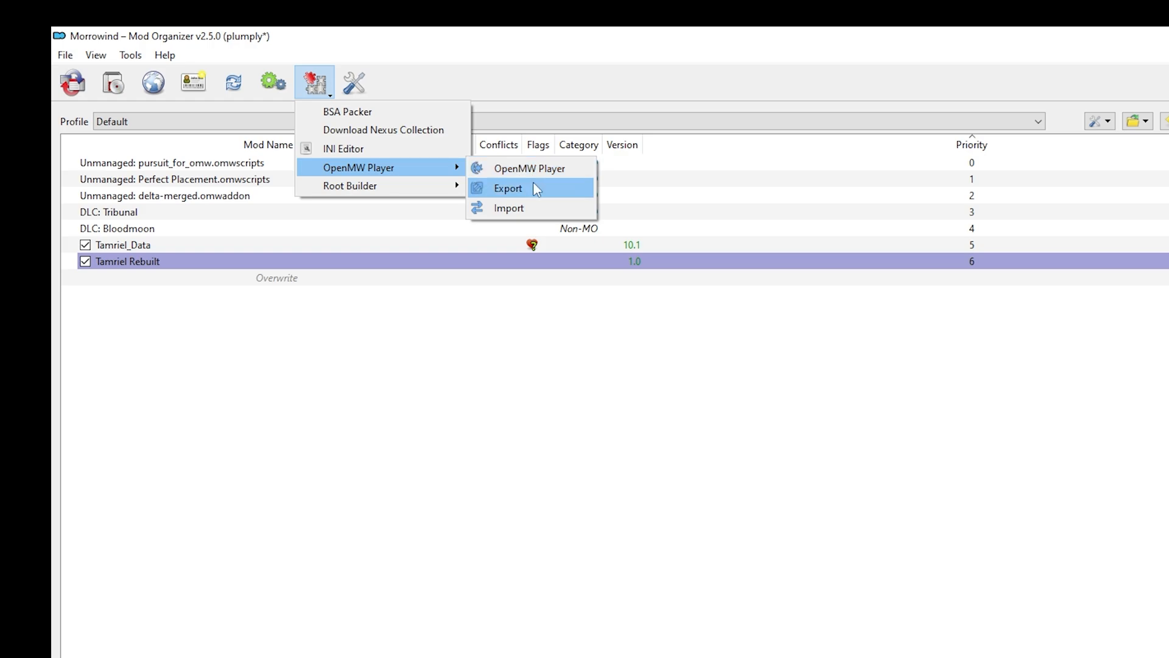
{"action": "left_click", "coordinate": [508, 188]}
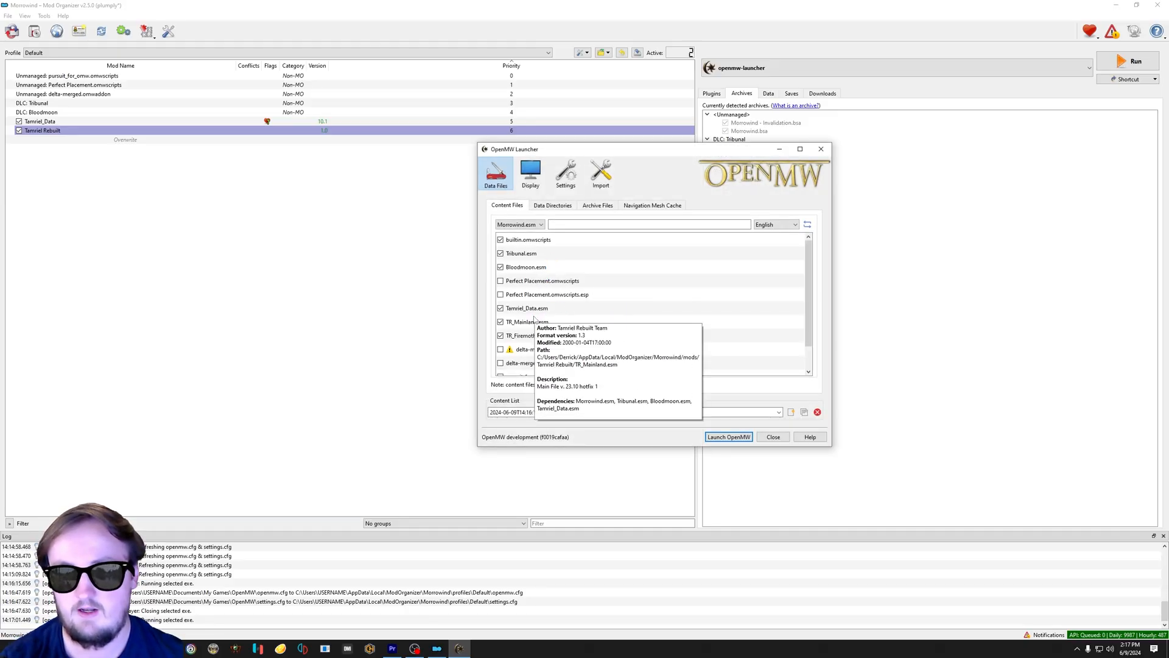
Step: Launch OpenMW with the current content files and reach Morrowind's main menu
{"action": "left_click", "coordinate": [728, 436]}
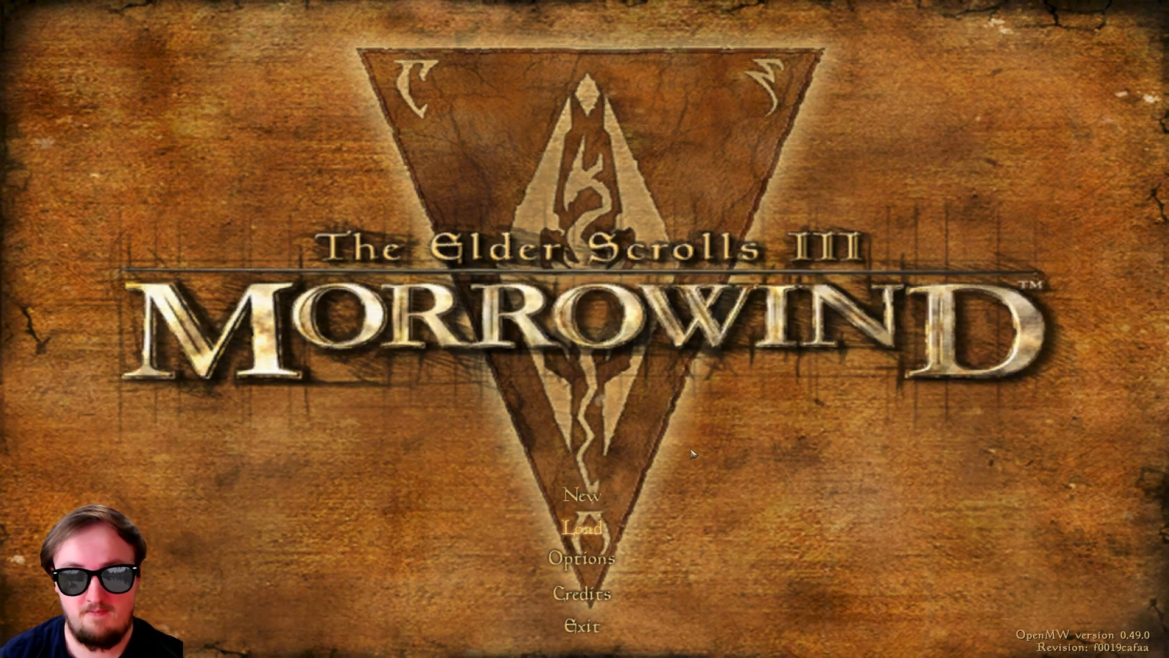
{"action": "mouse_move", "coordinate": [590, 531]}
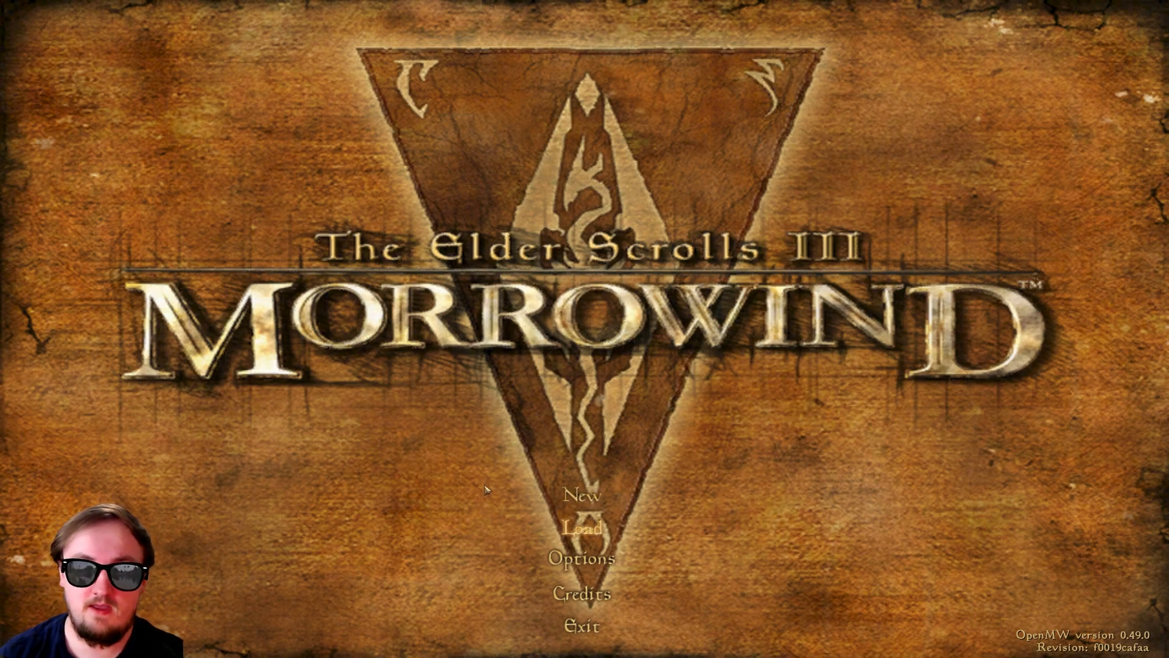
{"action": "mouse_move", "coordinate": [592, 531]}
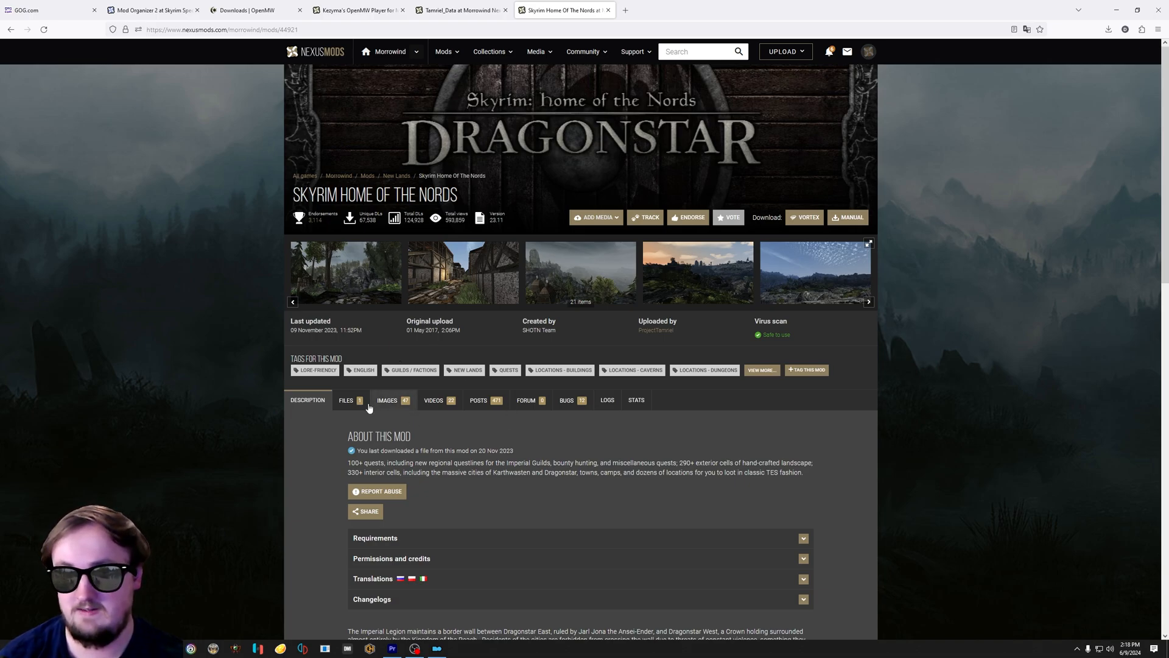
Step: Browse the mod's Videos, Images and Files, then send Sky_Main to the mod manager
{"action": "left_click", "coordinate": [434, 399]}
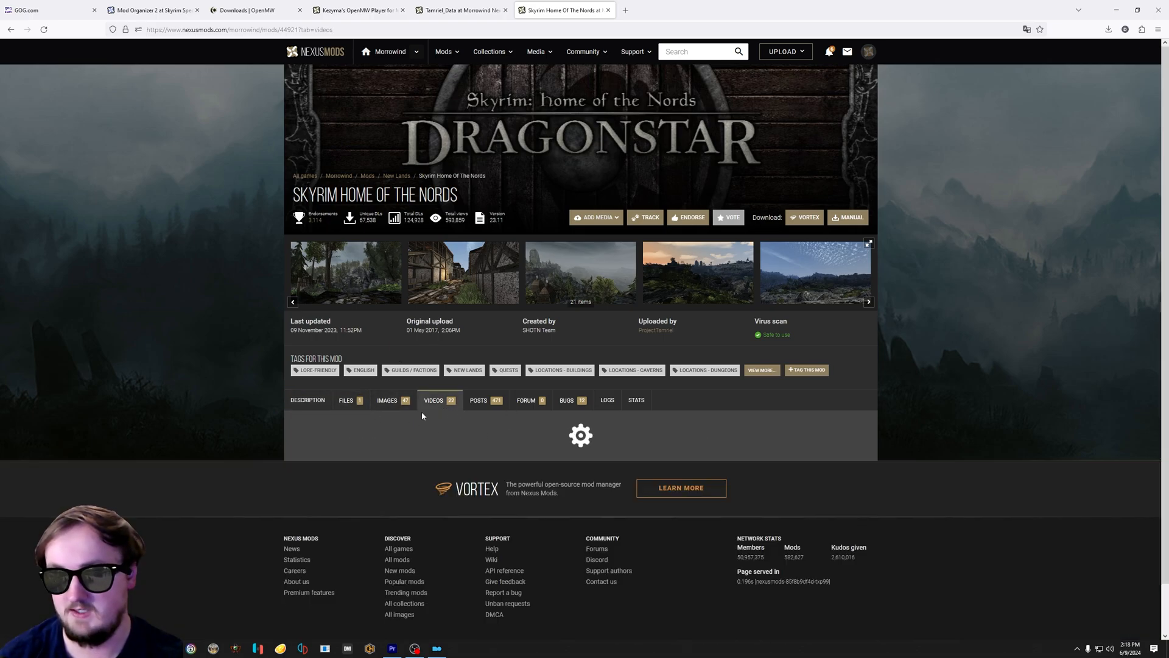
{"action": "left_click", "coordinate": [386, 400]}
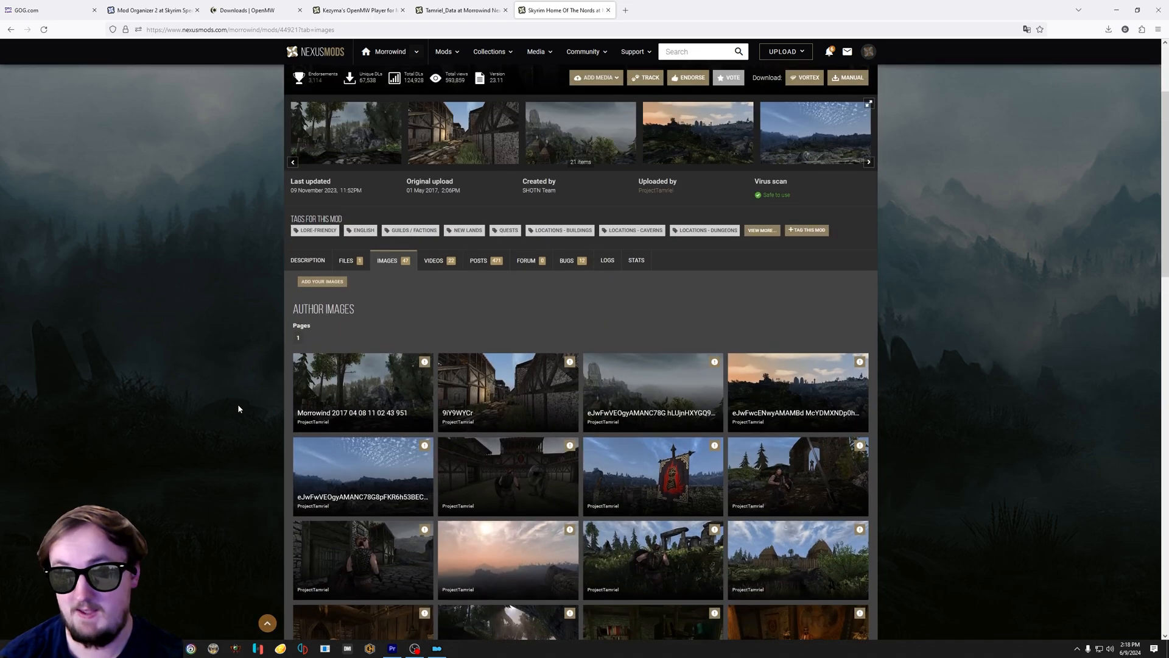
{"action": "left_click", "coordinate": [345, 259]}
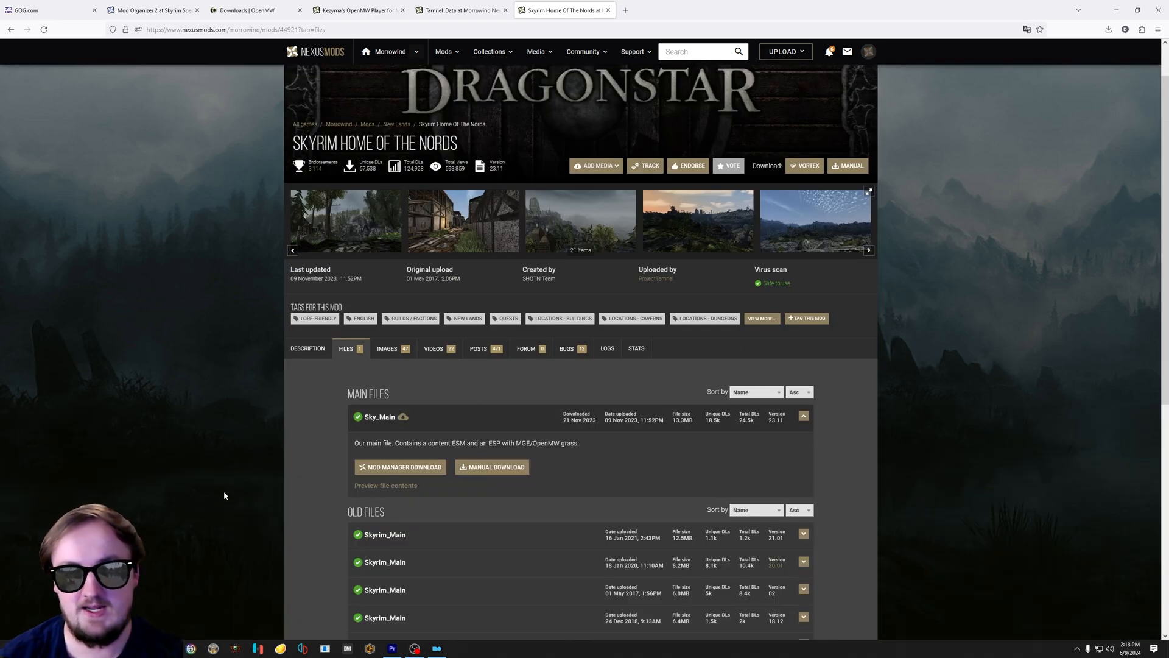
{"action": "mouse_move", "coordinate": [263, 559]}
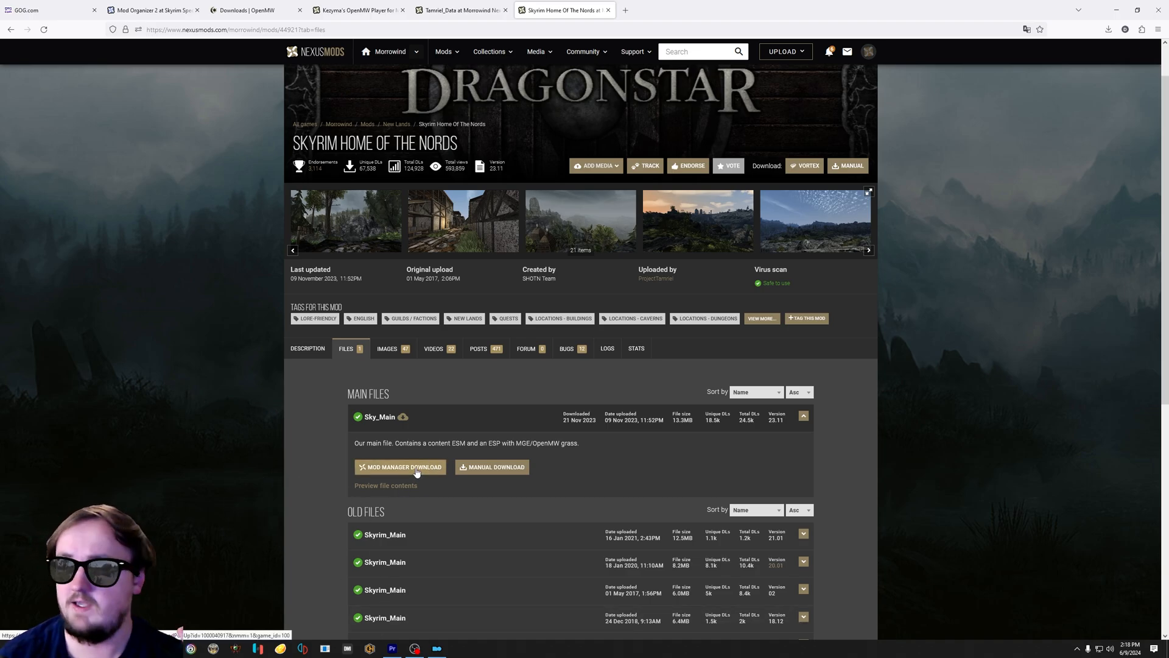
{"action": "left_click", "coordinate": [401, 466]}
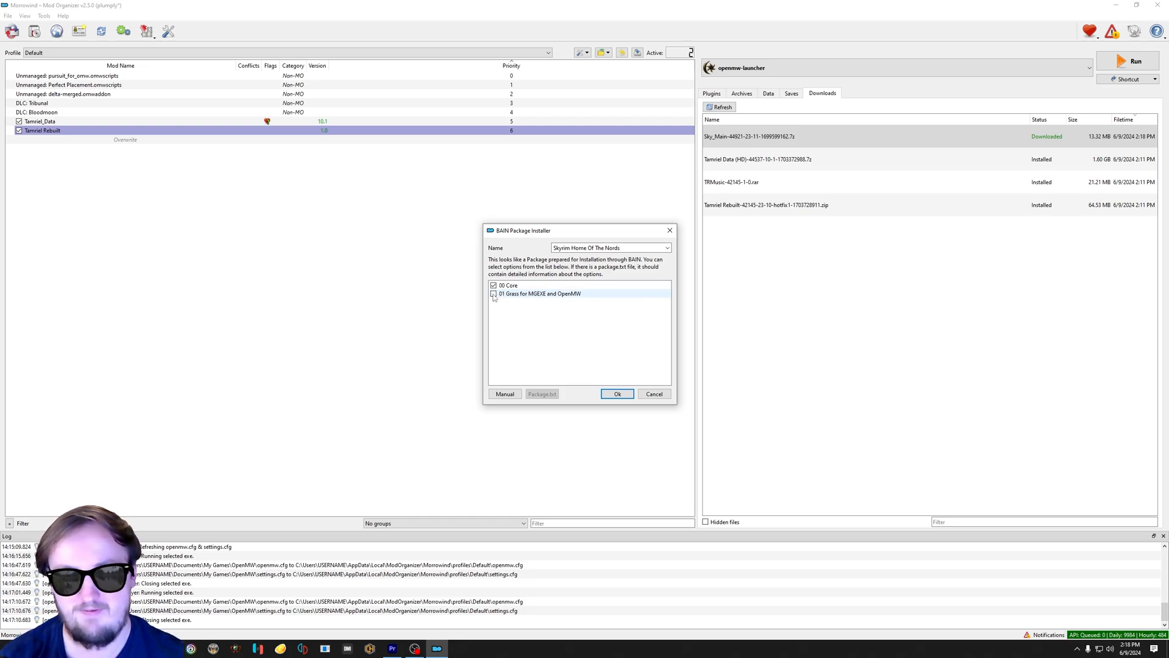
Step: Install the Skyrim Home Of The Nords package, enable it, and export the setup to OpenMW
{"action": "left_click", "coordinate": [617, 394]}
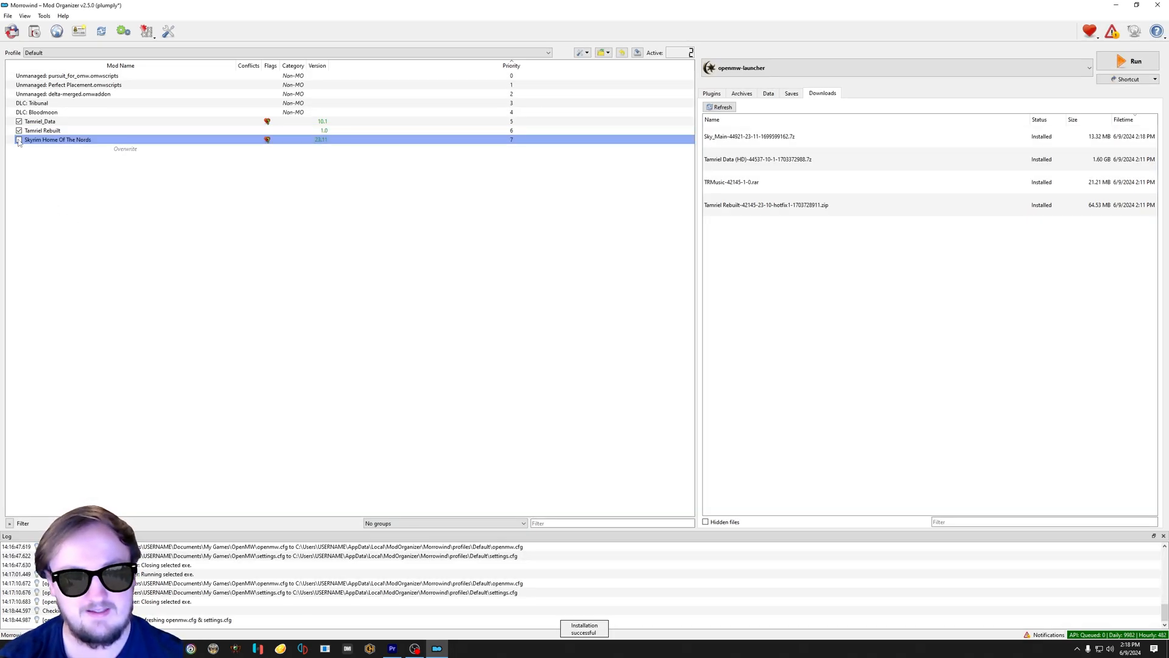
{"action": "left_click", "coordinate": [147, 32]}
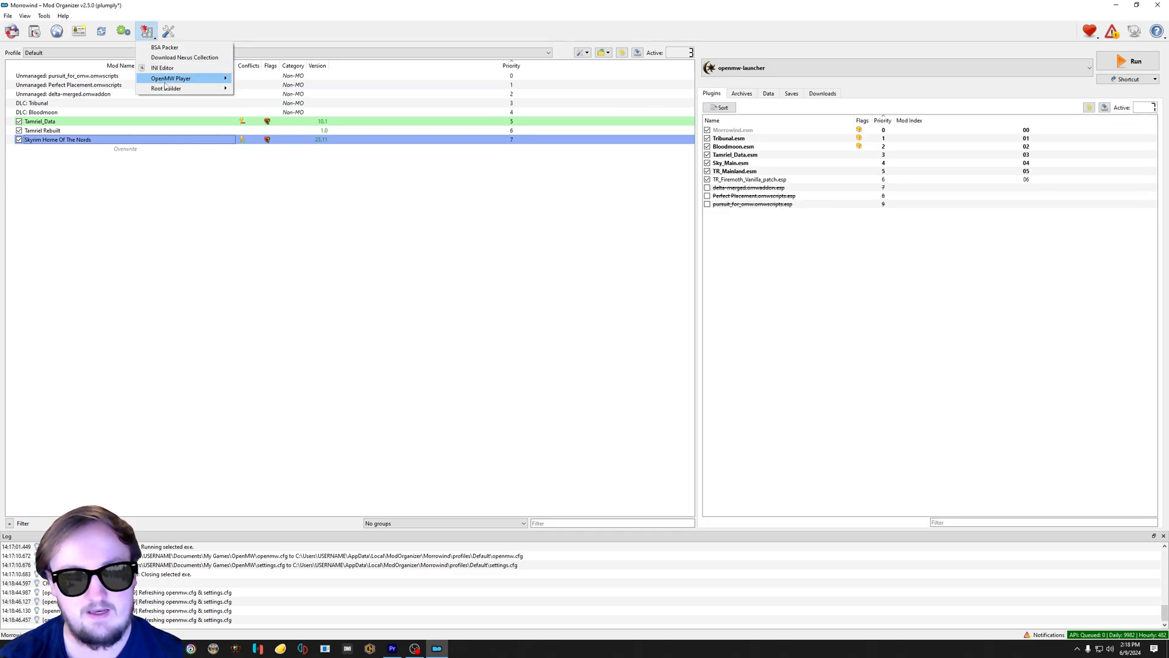
{"action": "left_click", "coordinate": [171, 78]}
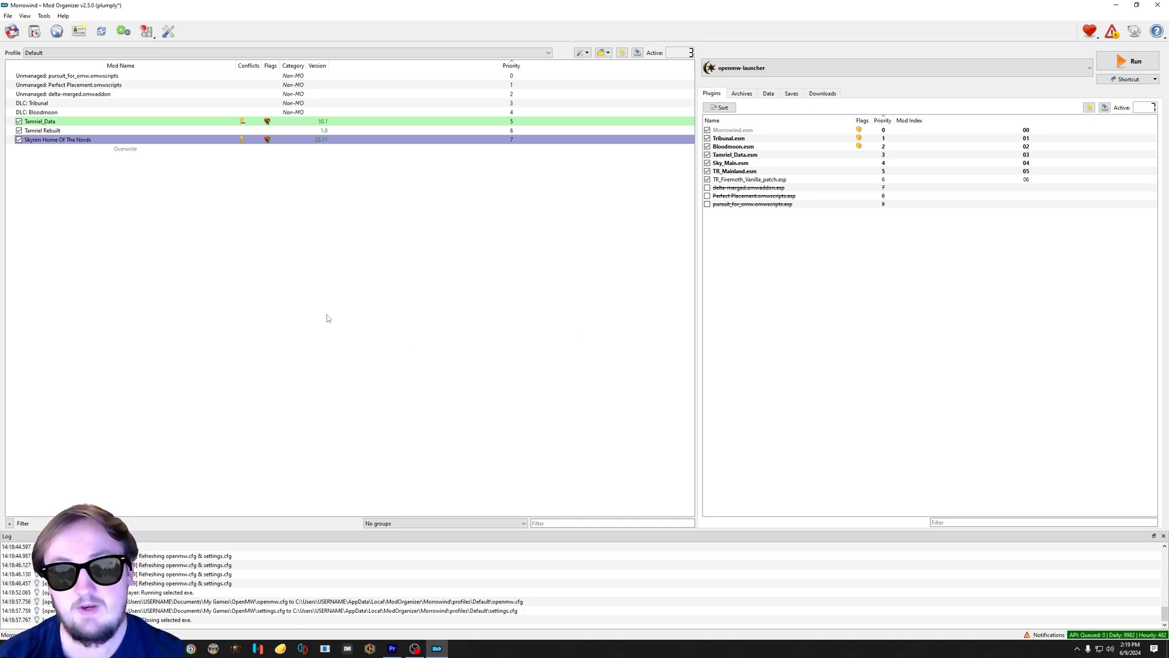
{"action": "mouse_move", "coordinate": [440, 292]}
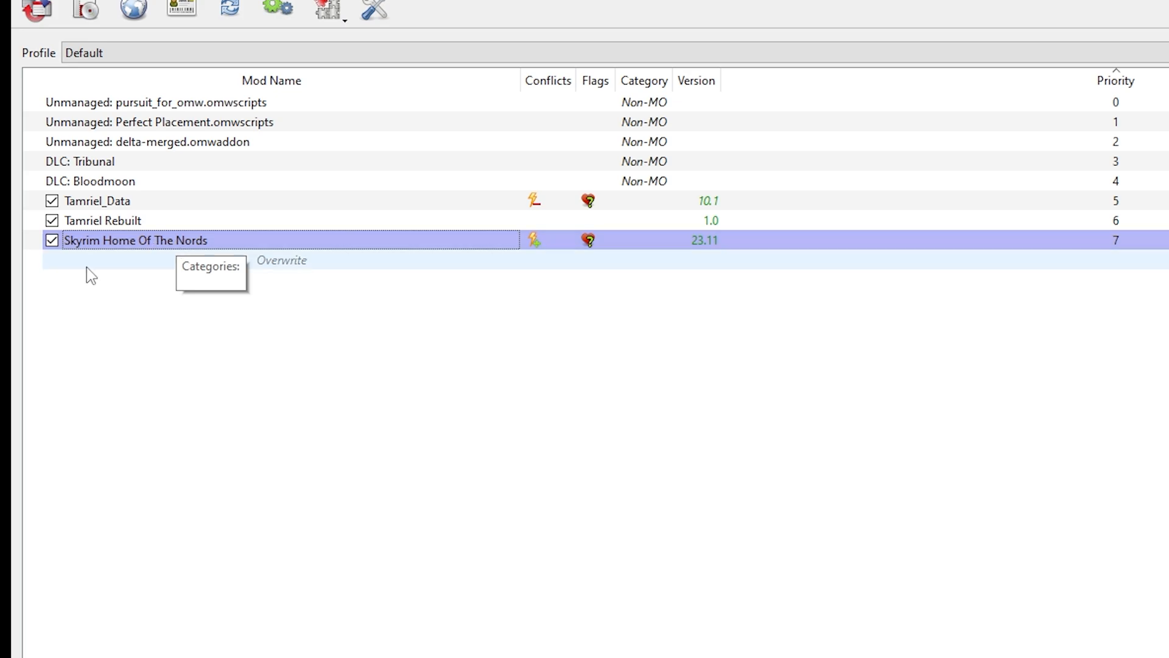
{"action": "mouse_move", "coordinate": [102, 249]}
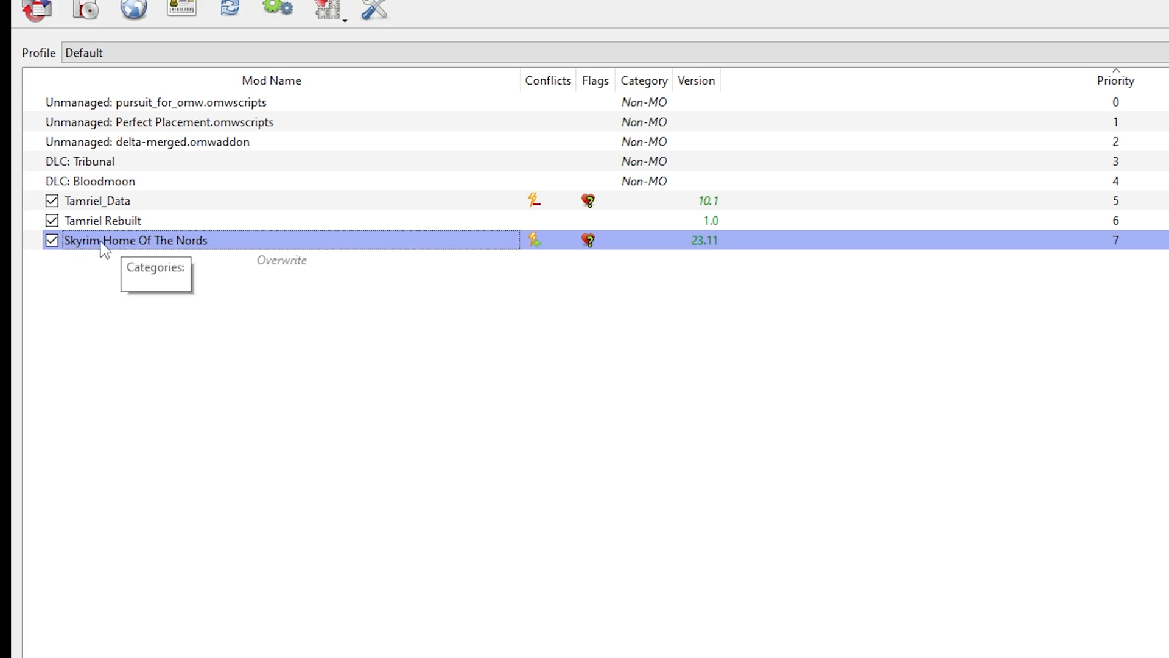
{"action": "mouse_move", "coordinate": [51, 240]}
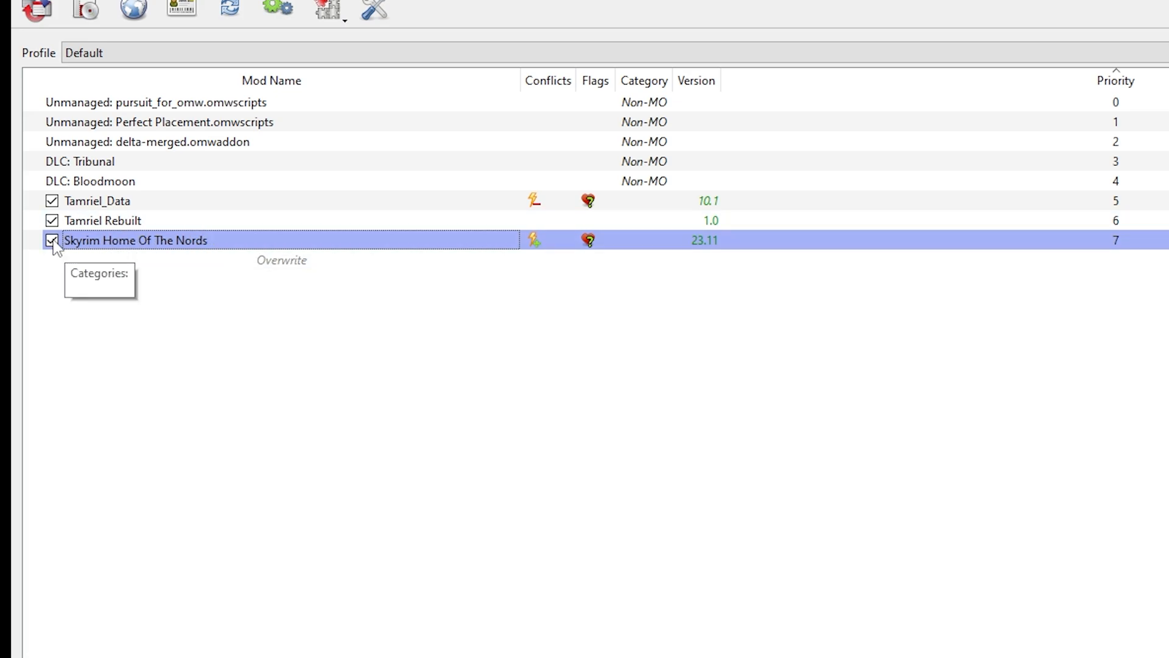
Step: Untick Skyrim Home Of The Nords in the mod list before running the OpenMW Launcher
{"action": "left_click", "coordinate": [51, 240]}
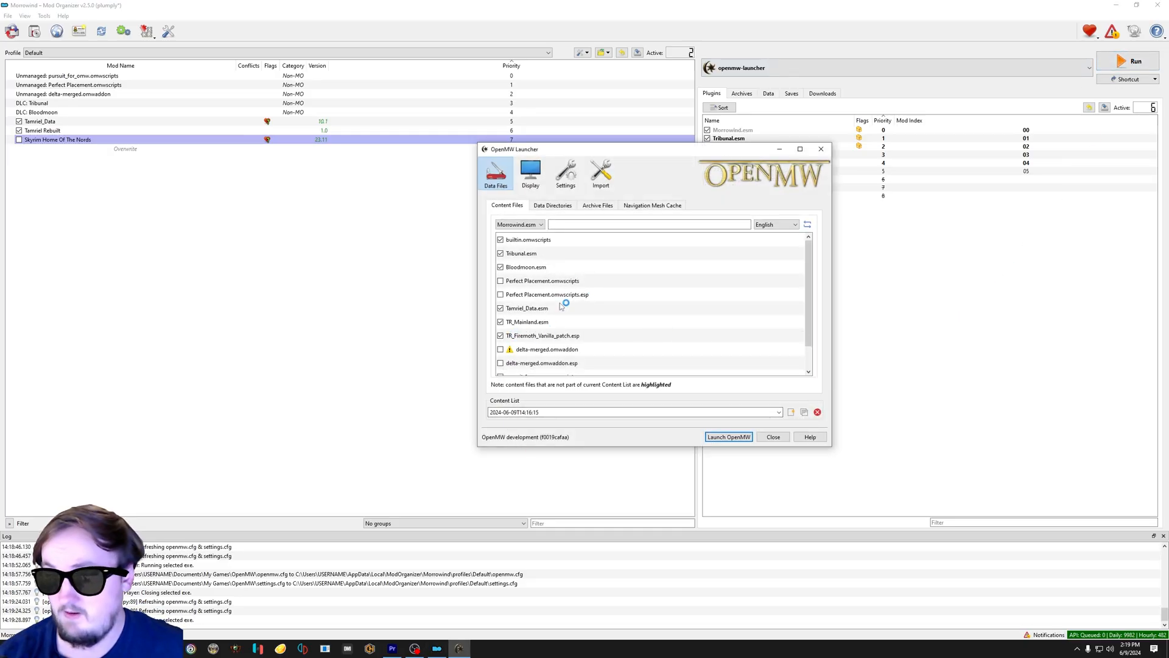
{"action": "mouse_move", "coordinate": [601, 349]}
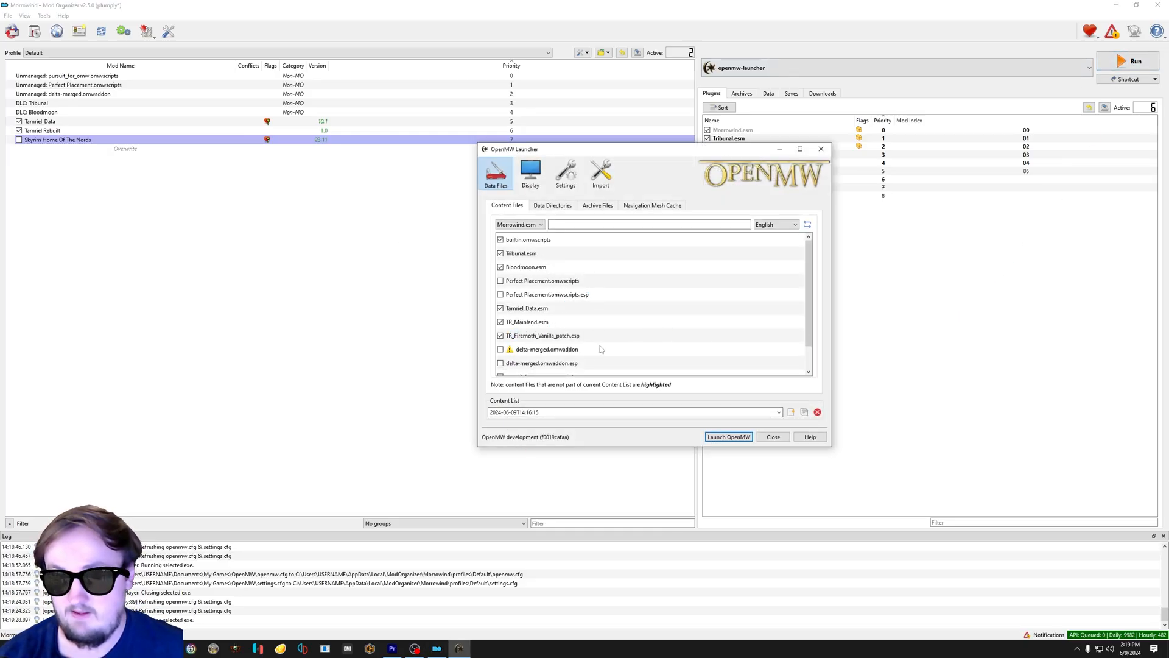
Step: Check Sky_Main is absent from the Content Files list and close the OpenMW Launcher
{"action": "left_click", "coordinate": [729, 436]}
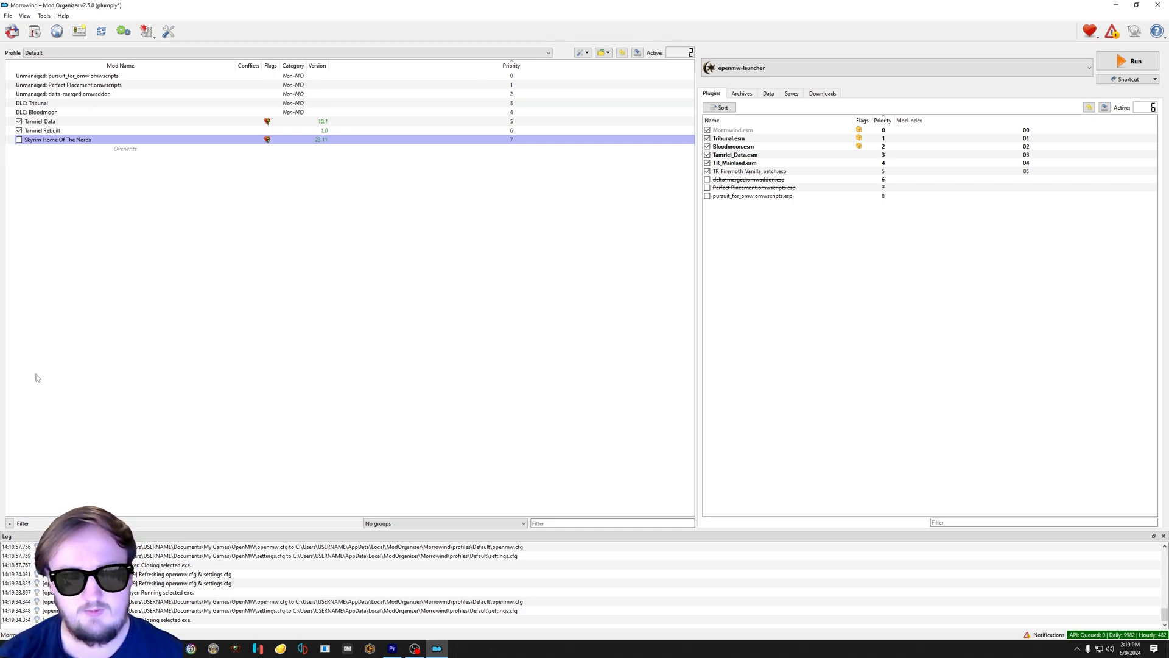
{"action": "mouse_move", "coordinate": [942, 247]}
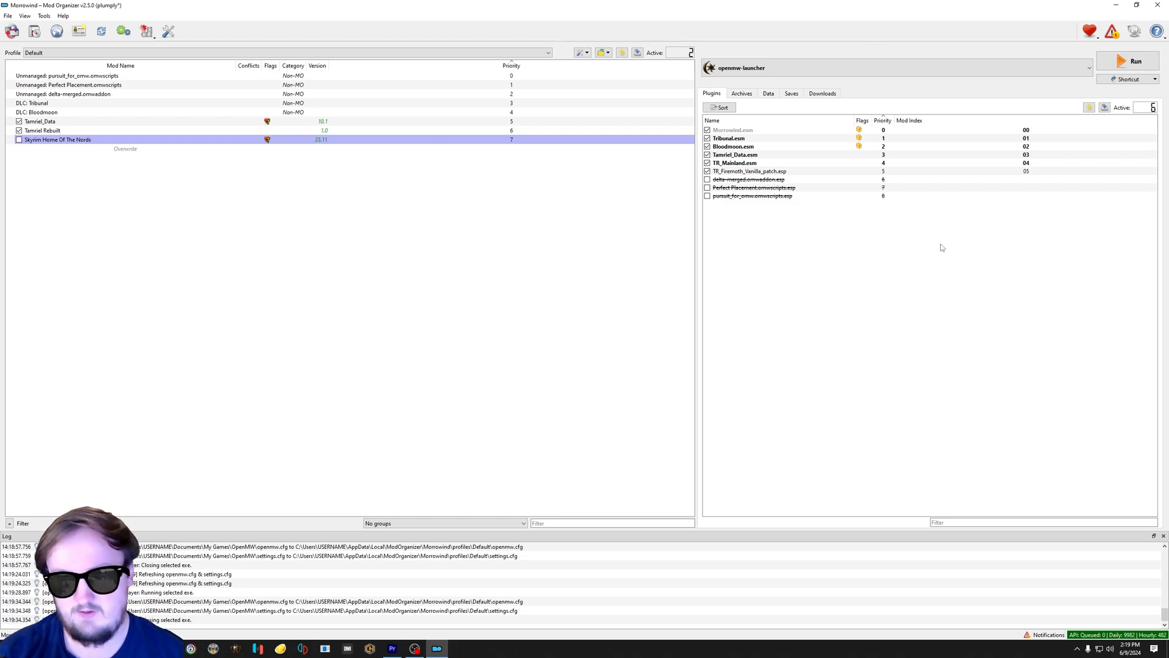